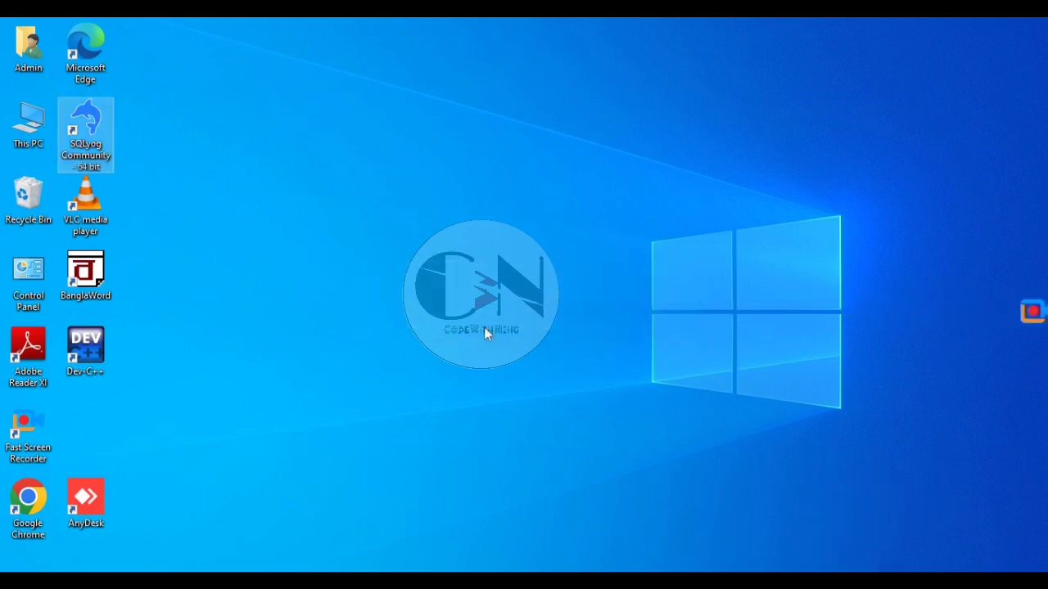
- Launch SQLyog Community from the desktop icon and connect to the local server
double_click(85, 134)
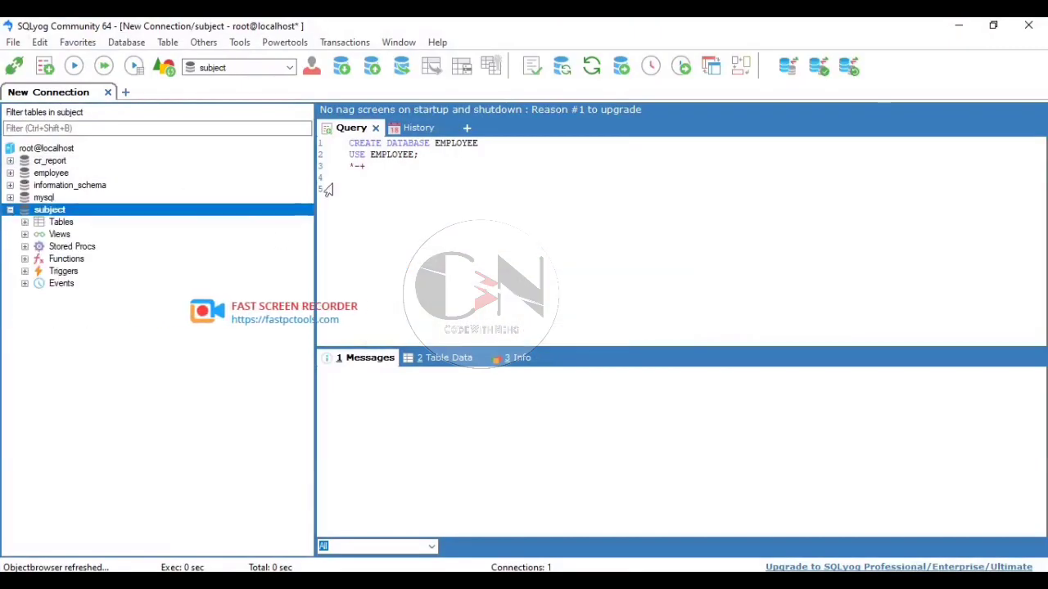
- In a fresh query editor, run USE SUBJECT to select the subject database
left_click(466, 127)
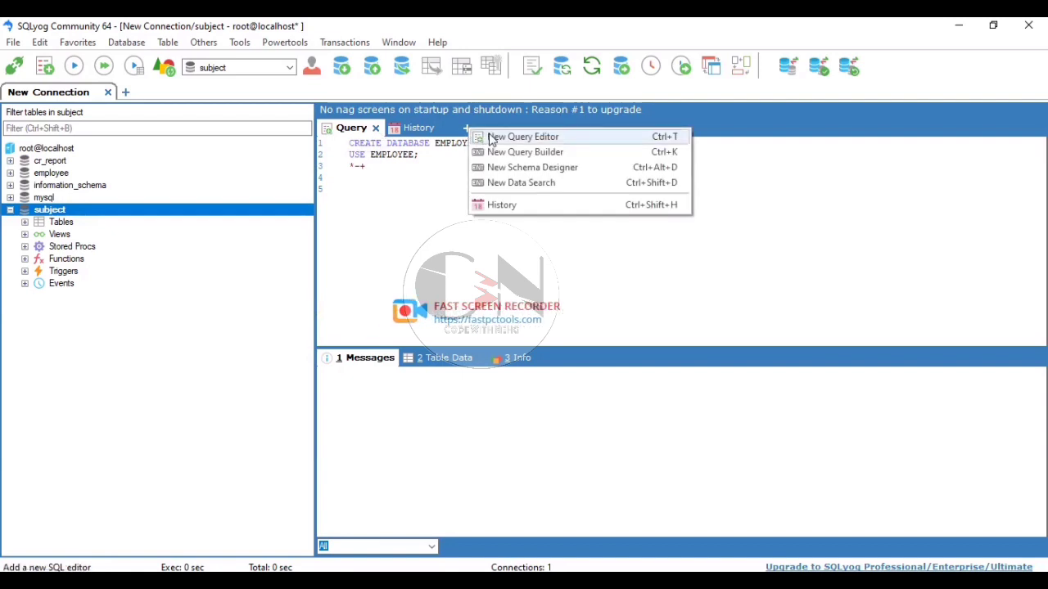
left_click(522, 136)
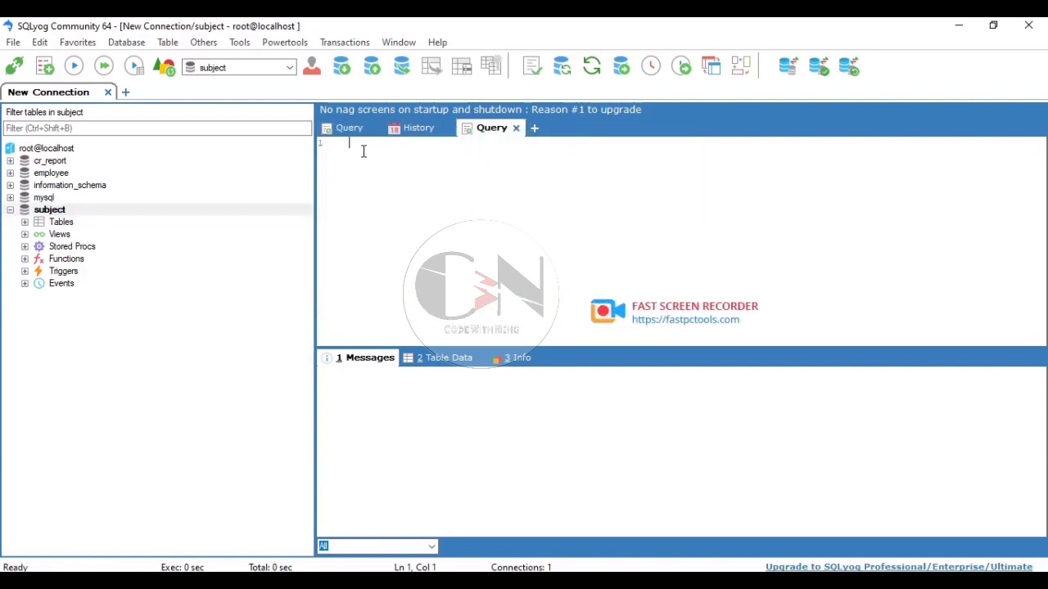
type("USE")
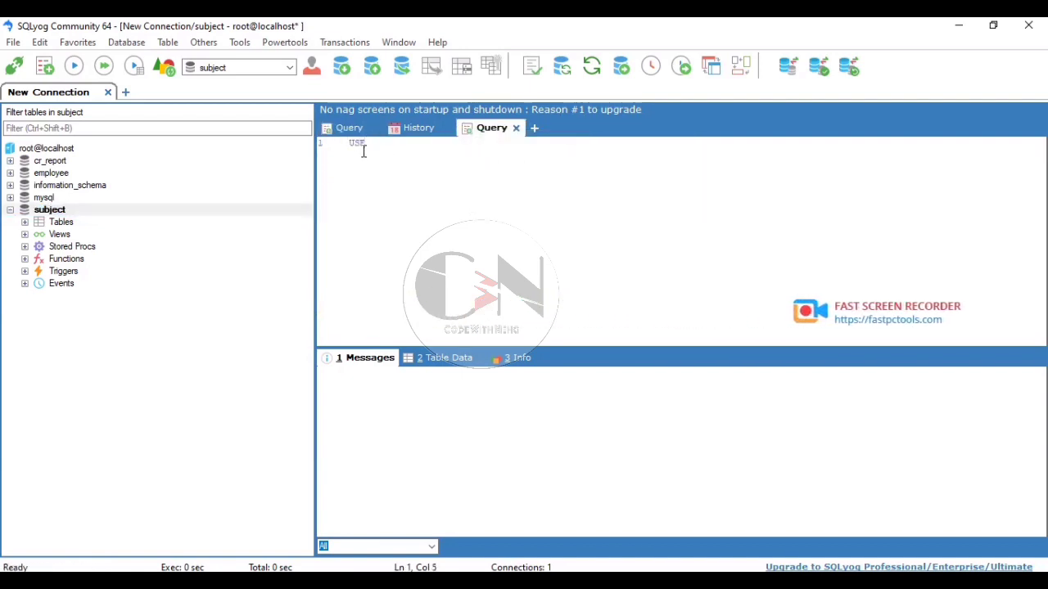
type("su")
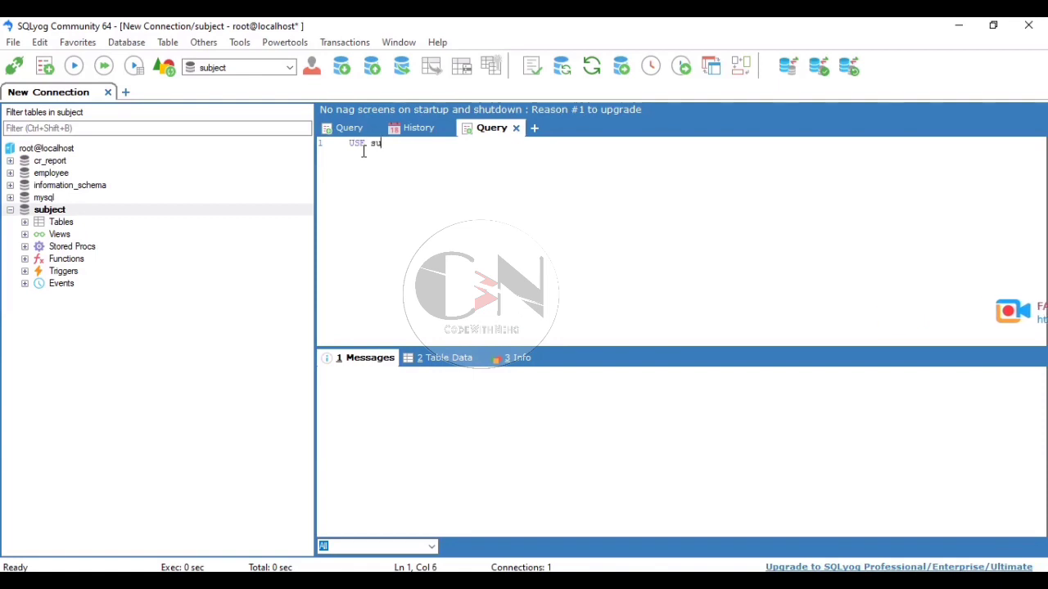
type("BJECT")
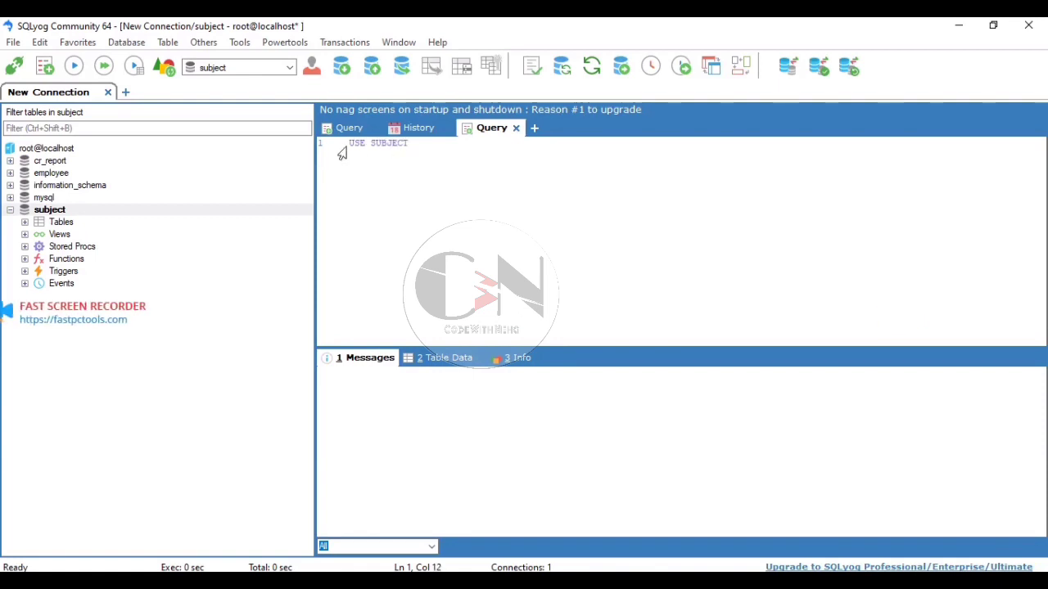
left_click(74, 66)
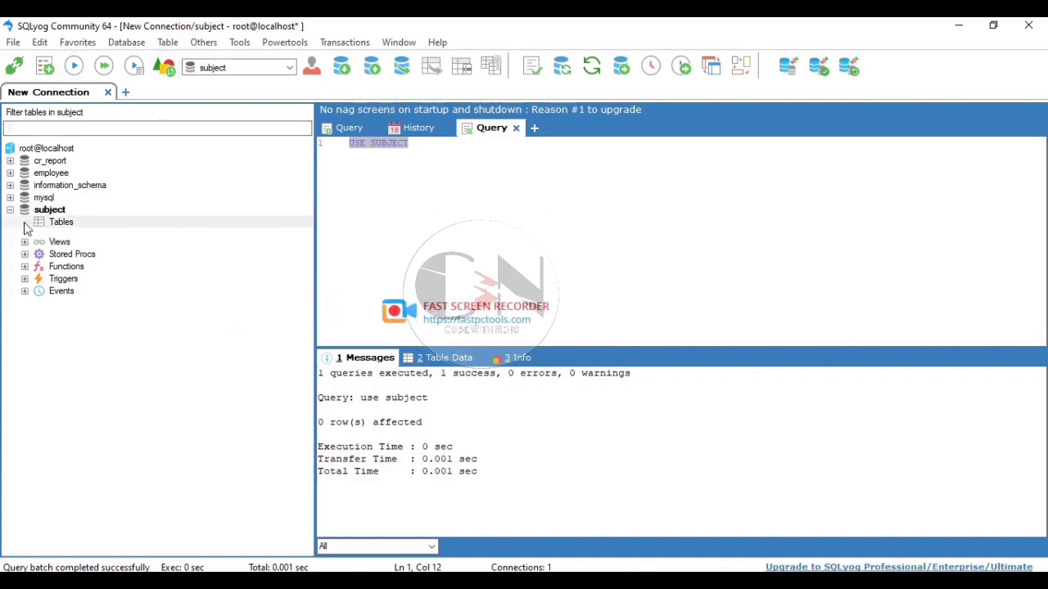
- Expand the subject tables list and write SELECT * FROM student in the query editor
left_click(25, 221)
type("SELECT *")
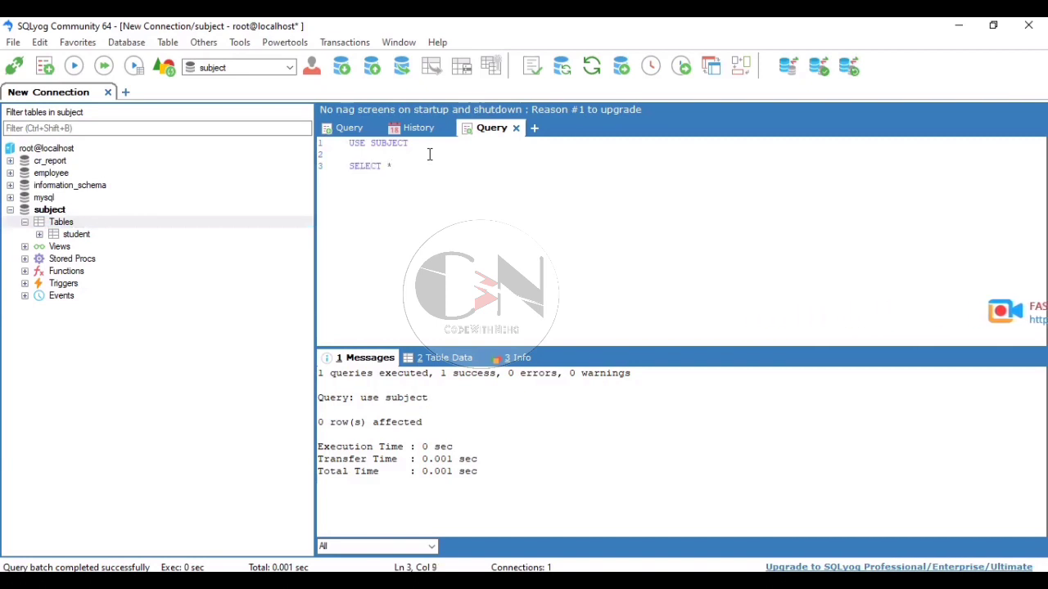
type("FROM")
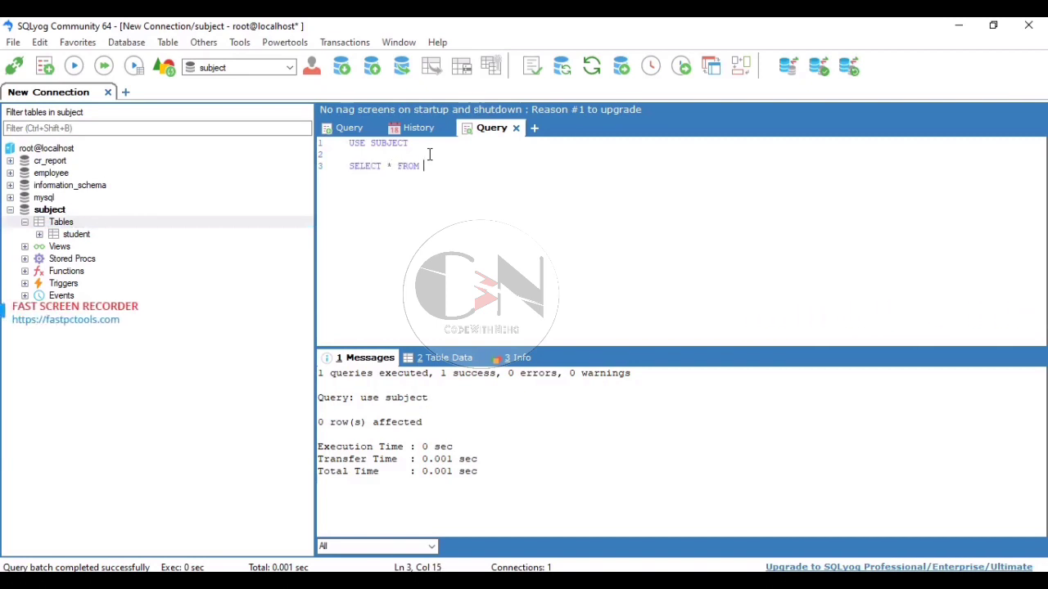
type("studen")
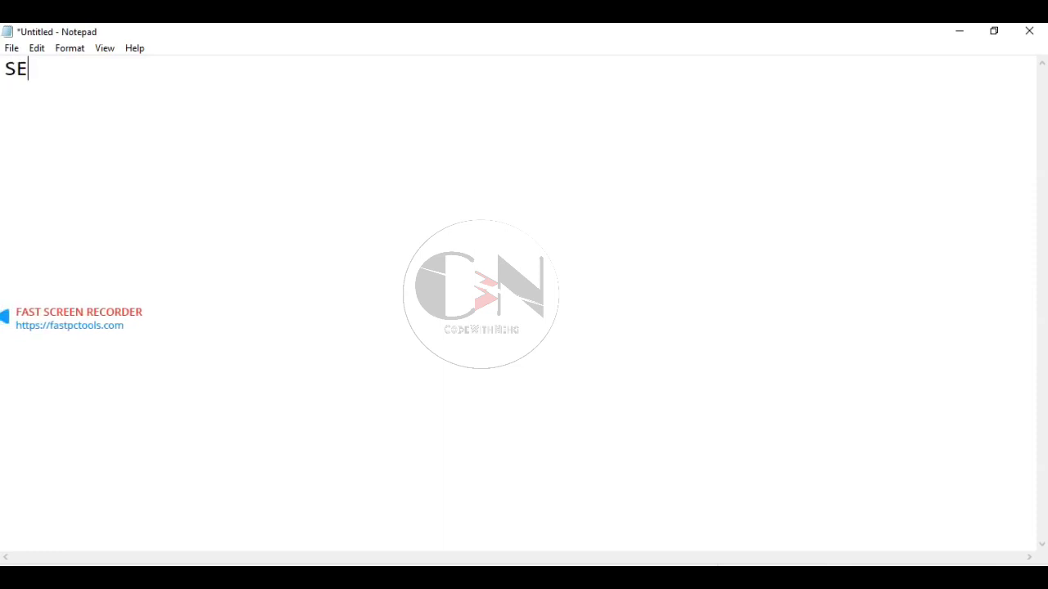
- Write the 'SELECT Statement' heading and its one-line definition about selecting data from a database
type("LECT")
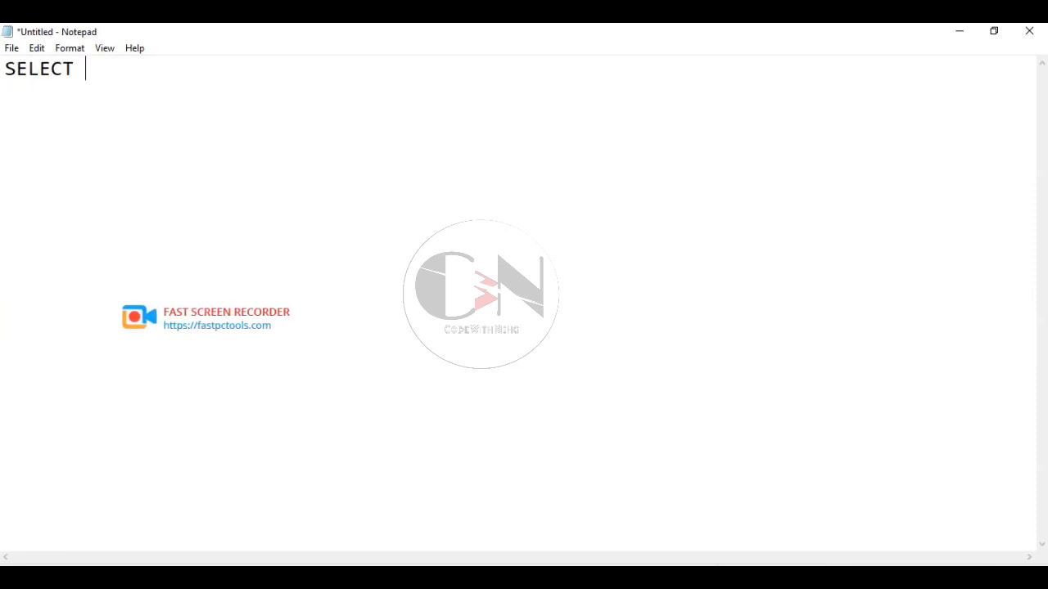
type("Statem")
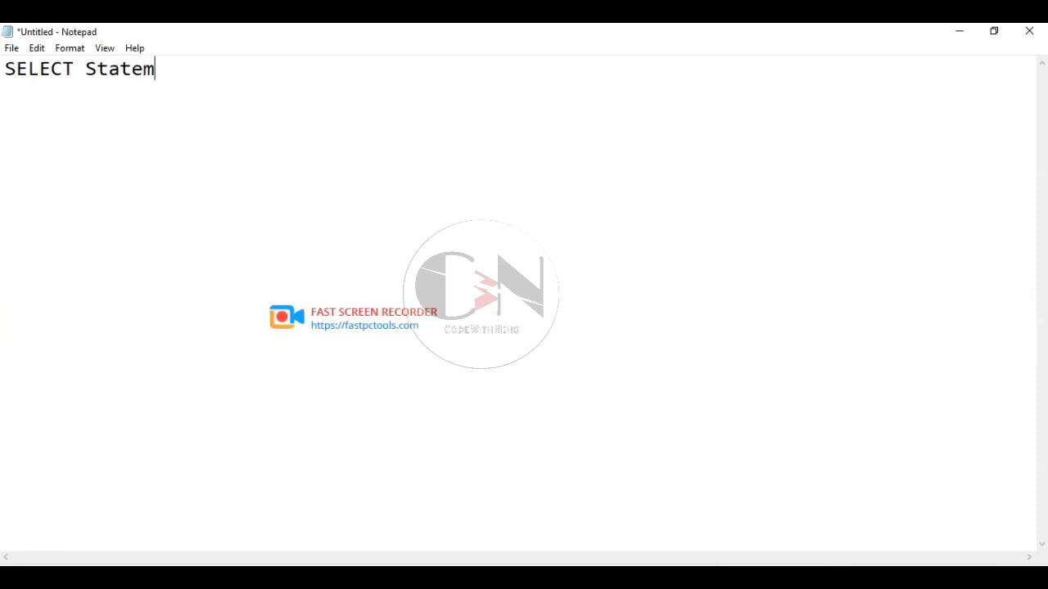
type("ent")
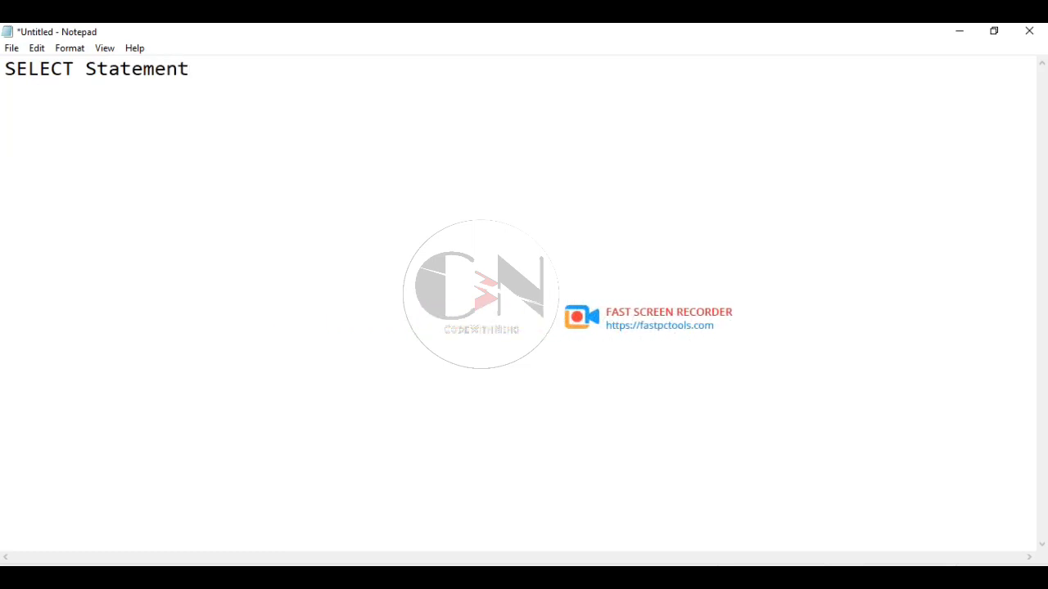
type("The")
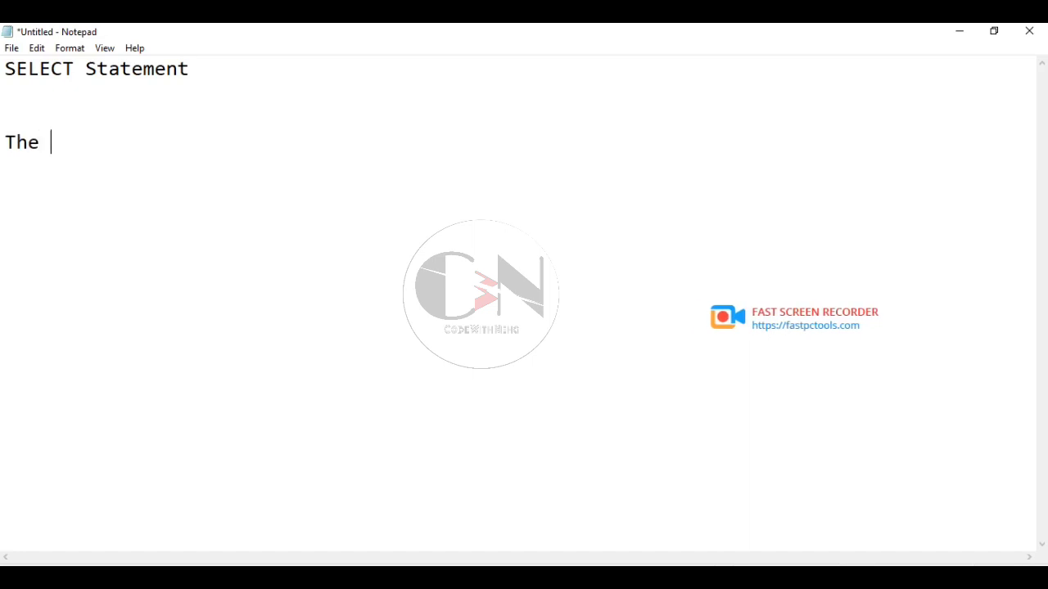
type("SELECT")
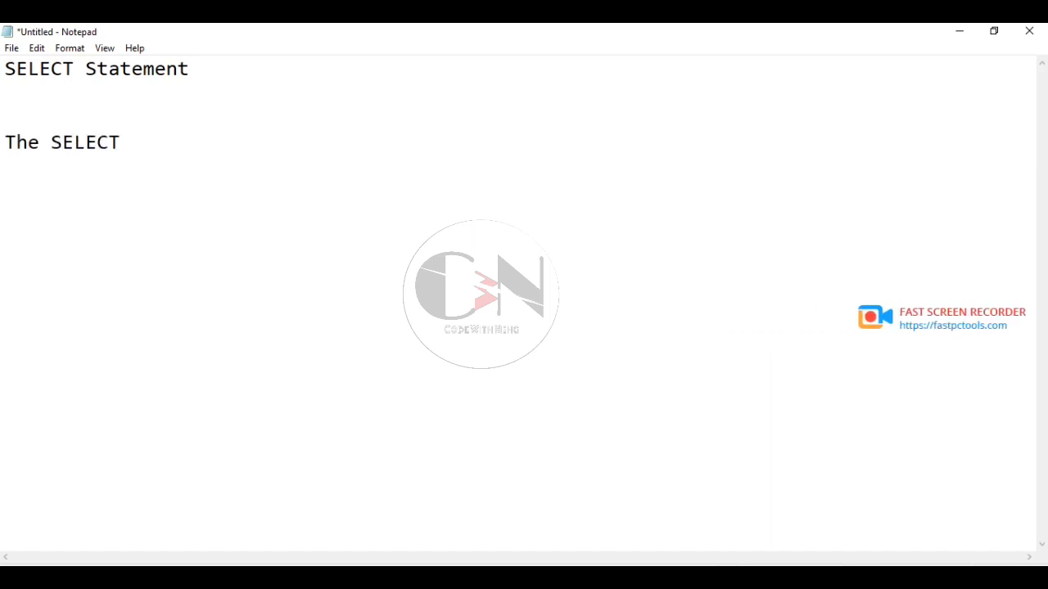
type("statement is us")
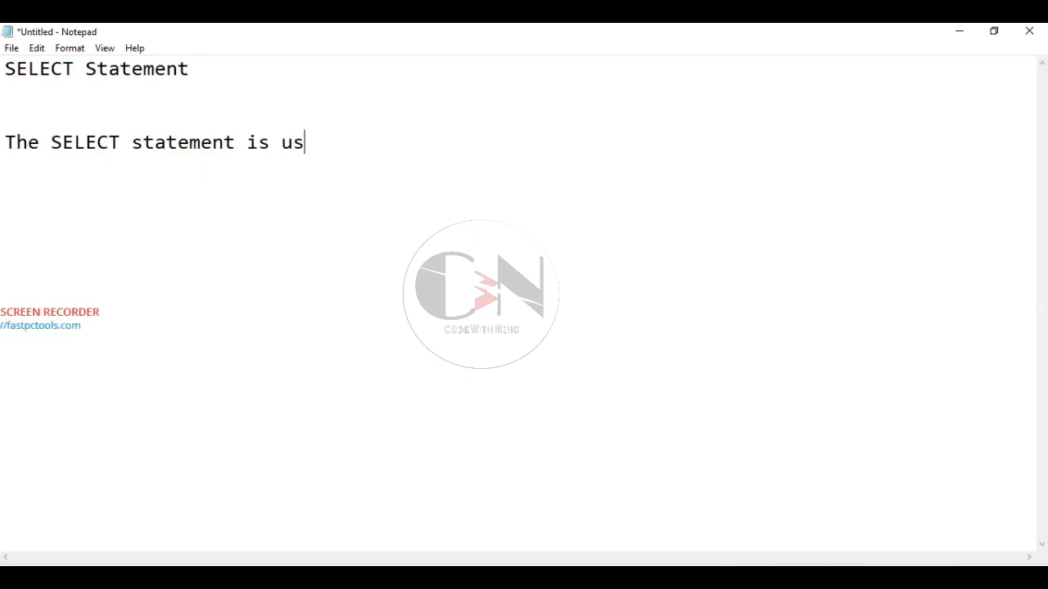
type("ed to select data from a")
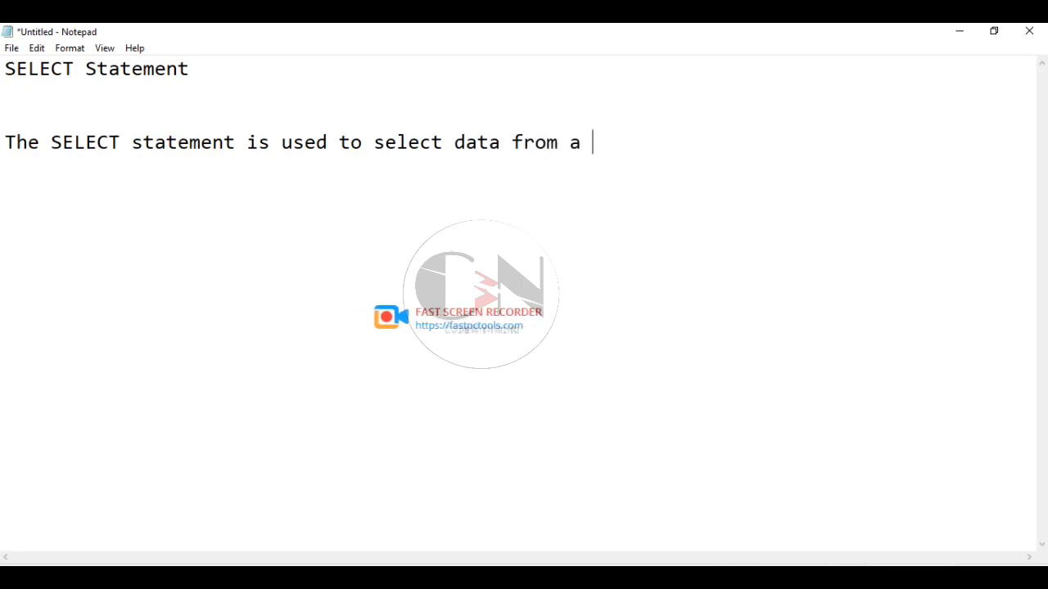
type("database")
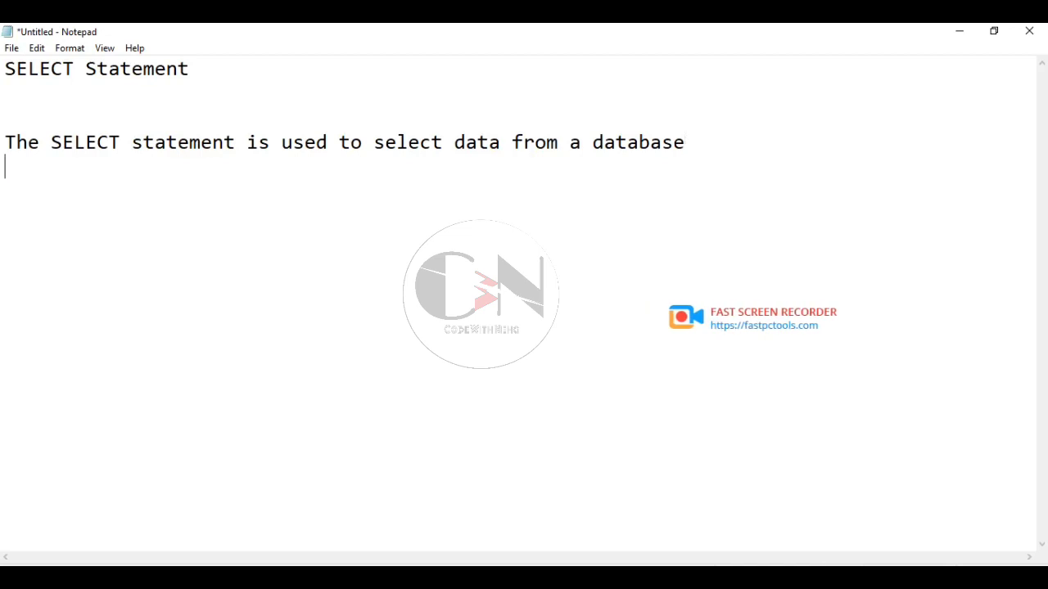
- Add the line 'Syntax :- SELECT column_name FROM table_name'
type("S")
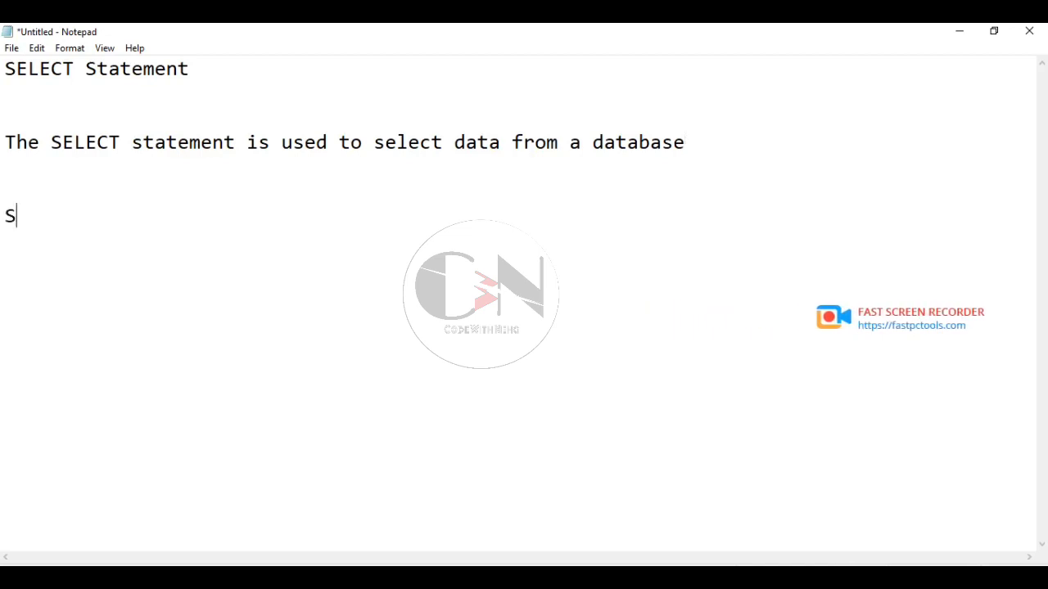
type("yntax")
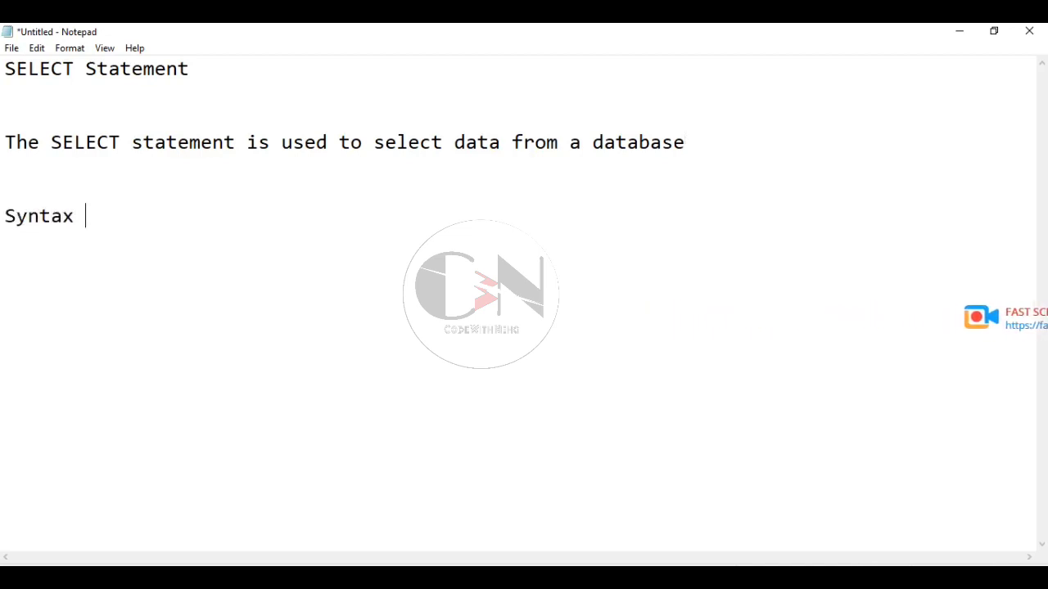
type(":-")
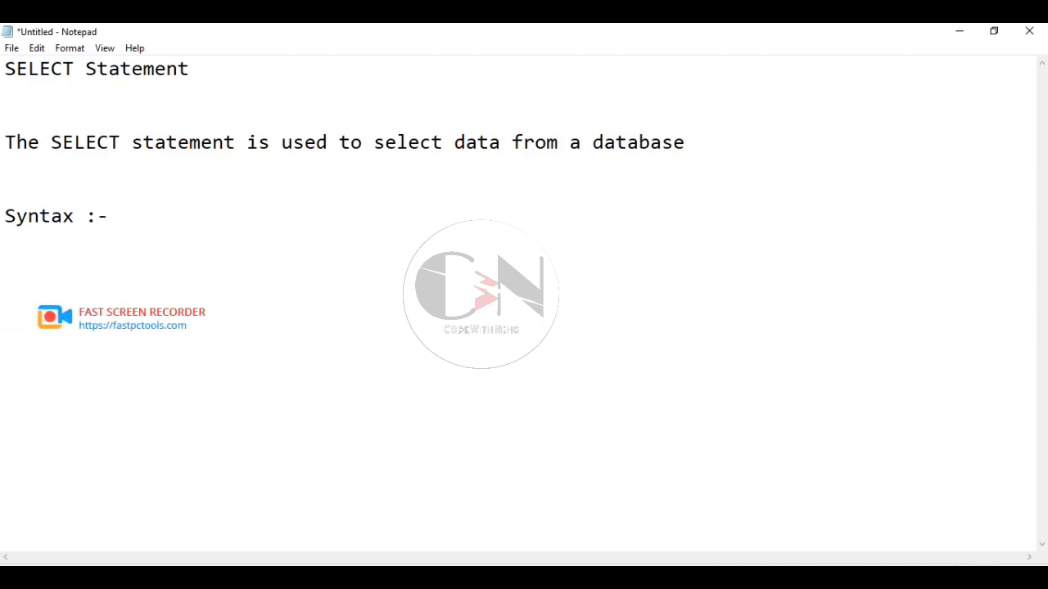
type("SELECT")
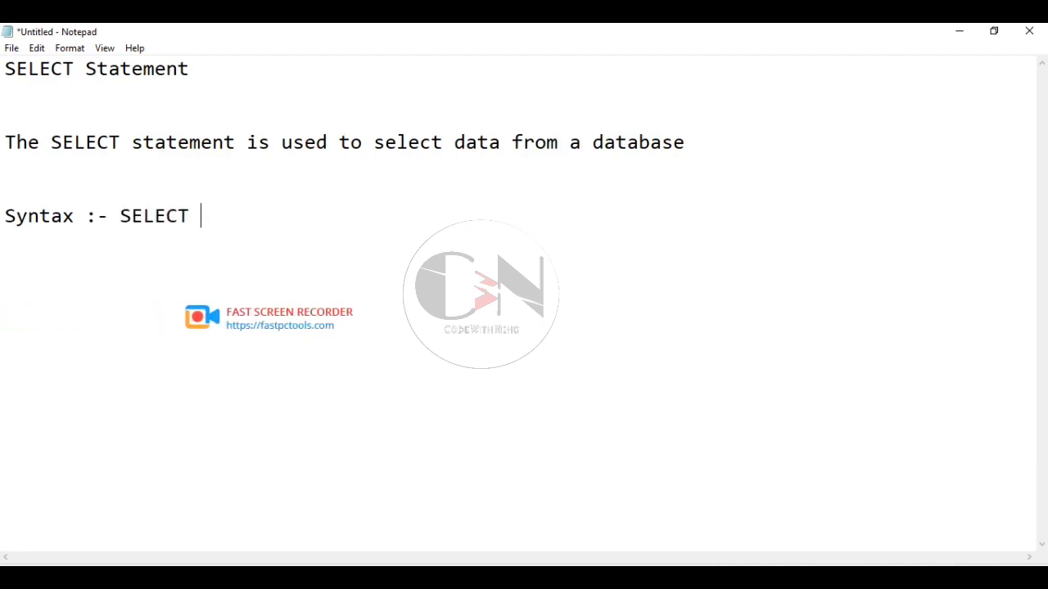
type("colu")
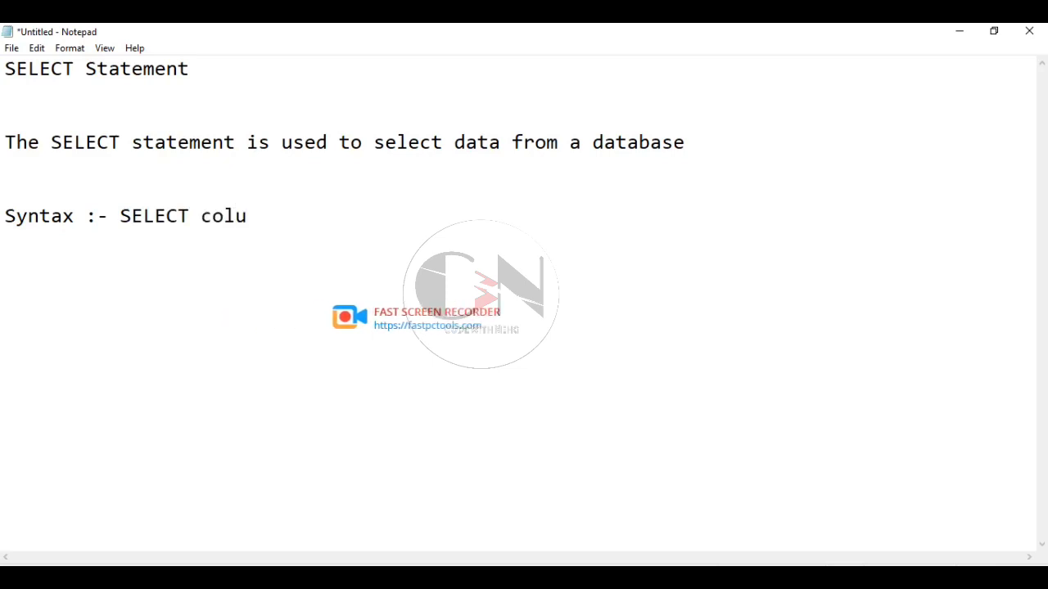
type("mn_")
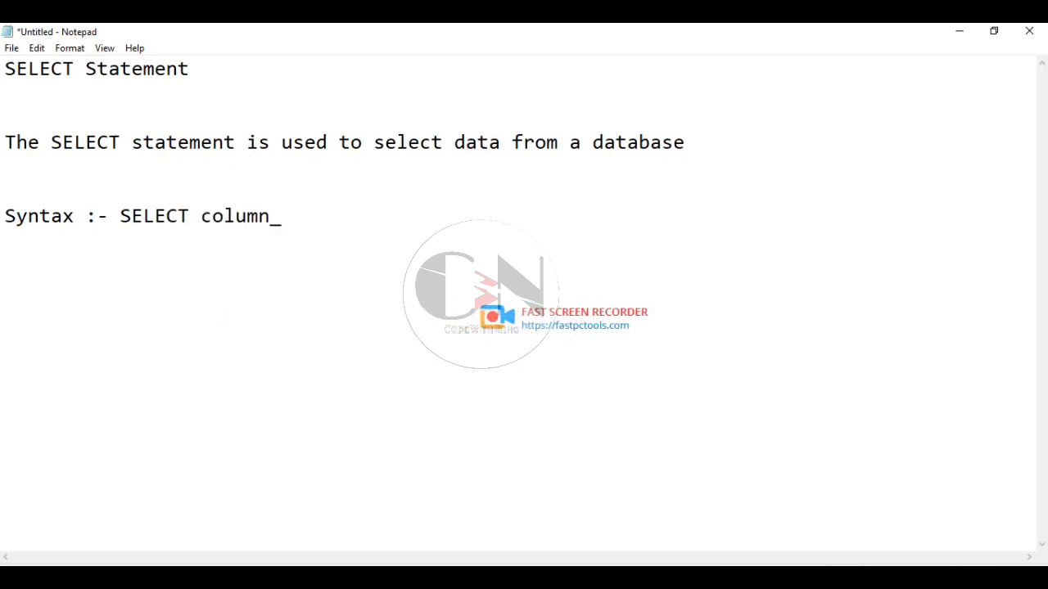
type("name")
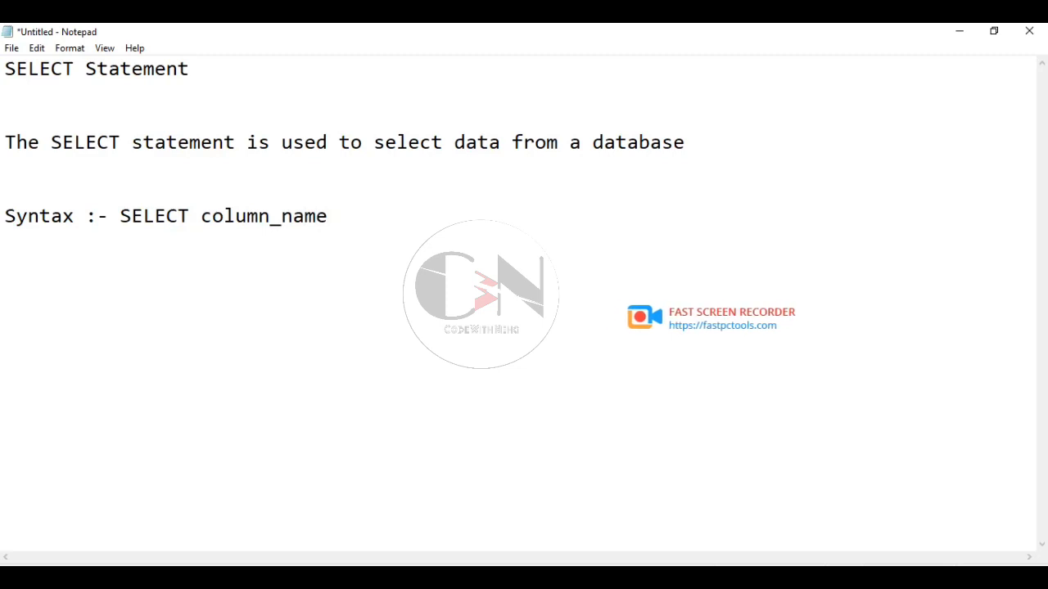
type("FROM")
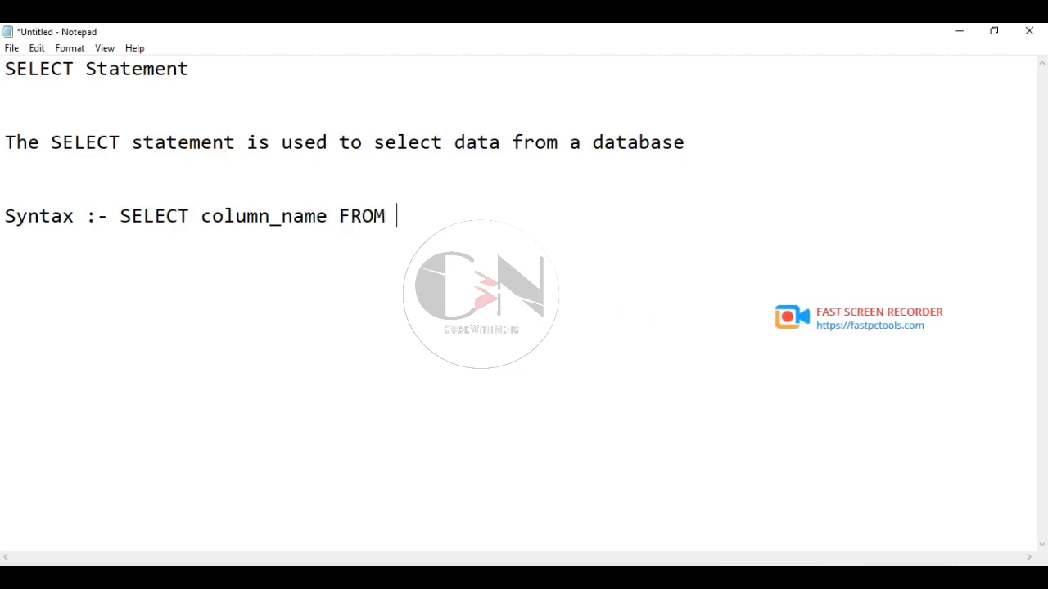
type("table_")
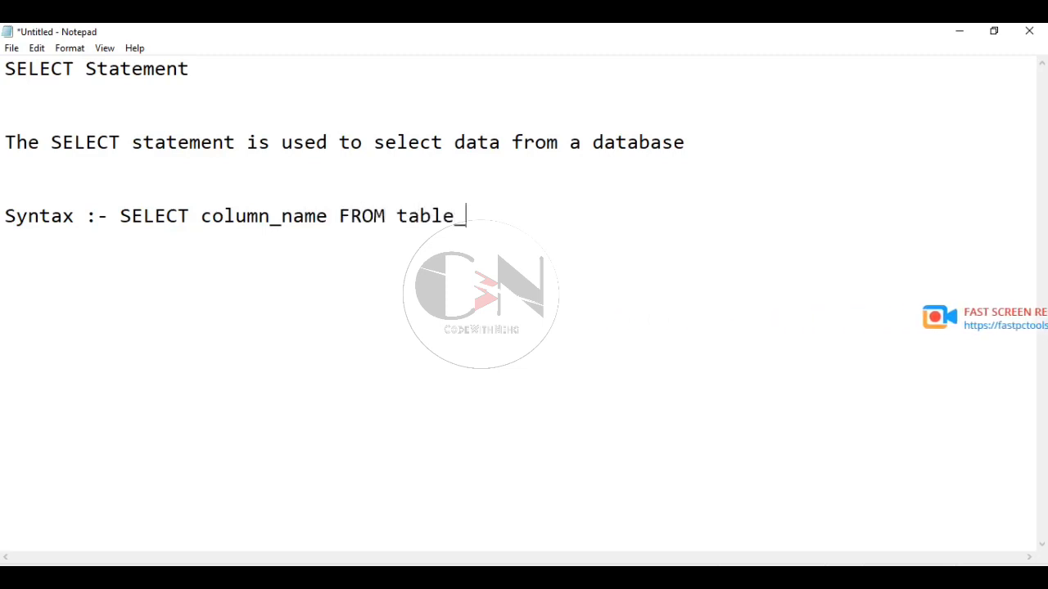
type("name")
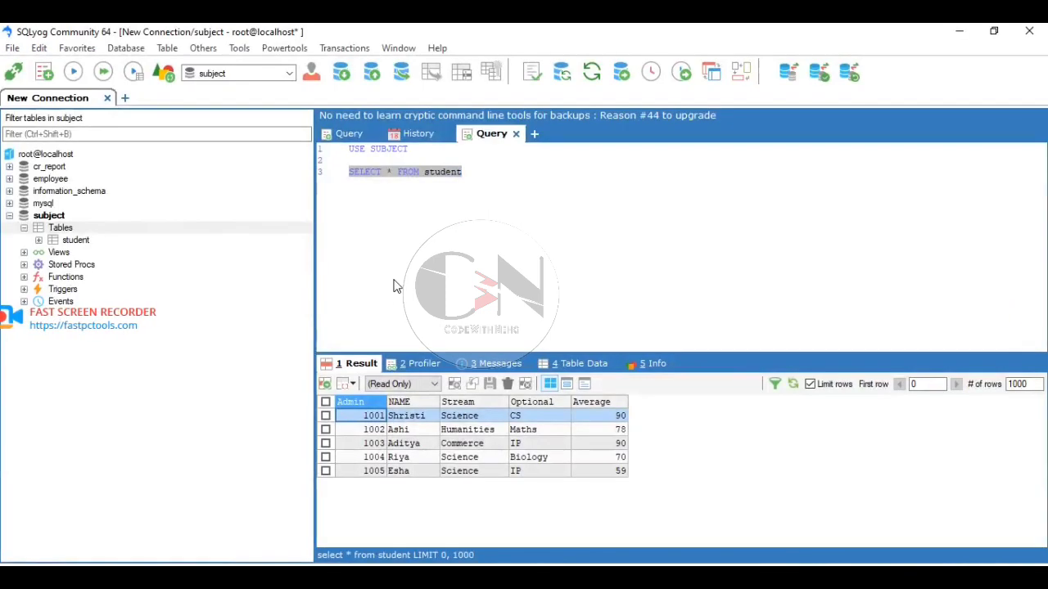
- Write SELECT Stream FROM student on a new line and select the whole line
type("SELECT")
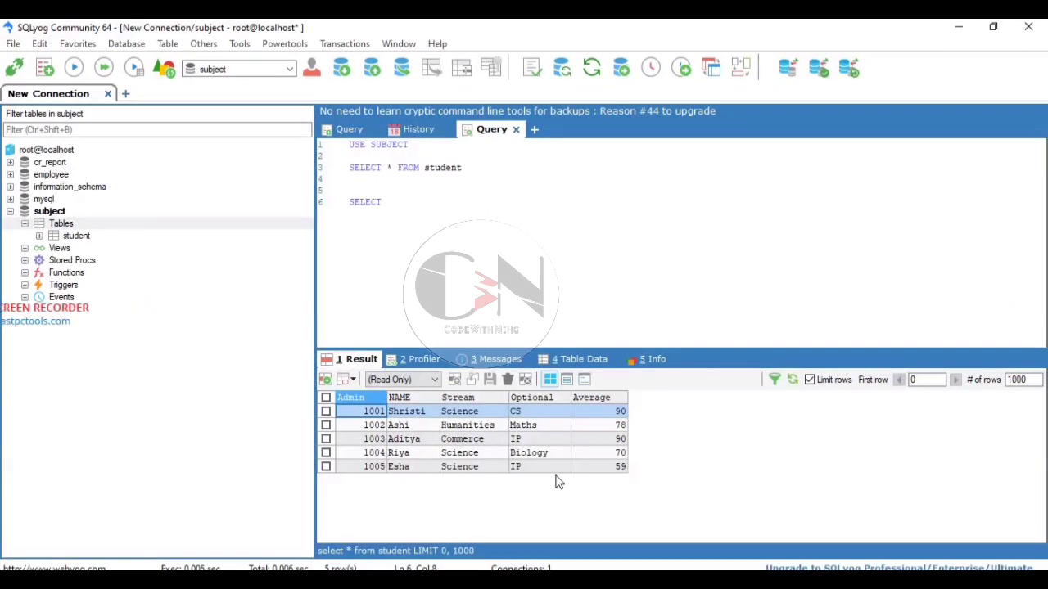
type("Stre")
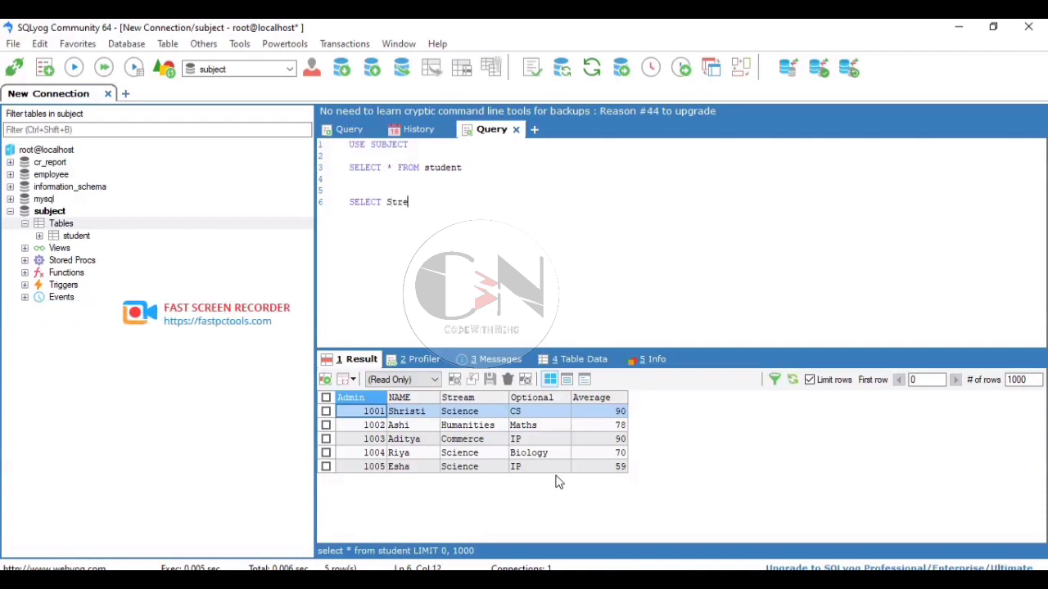
type("am")
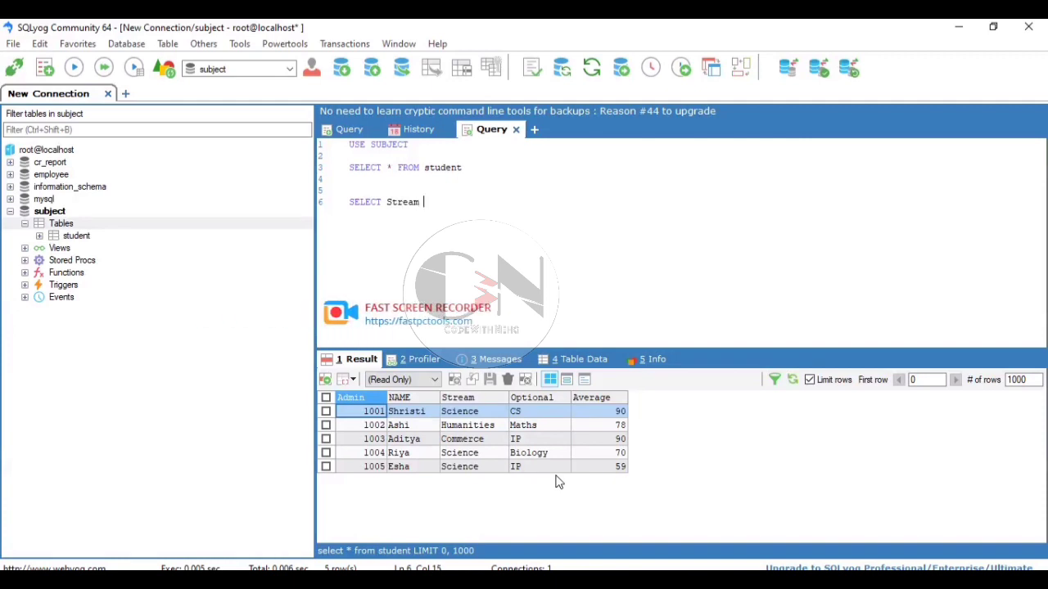
type("FROM")
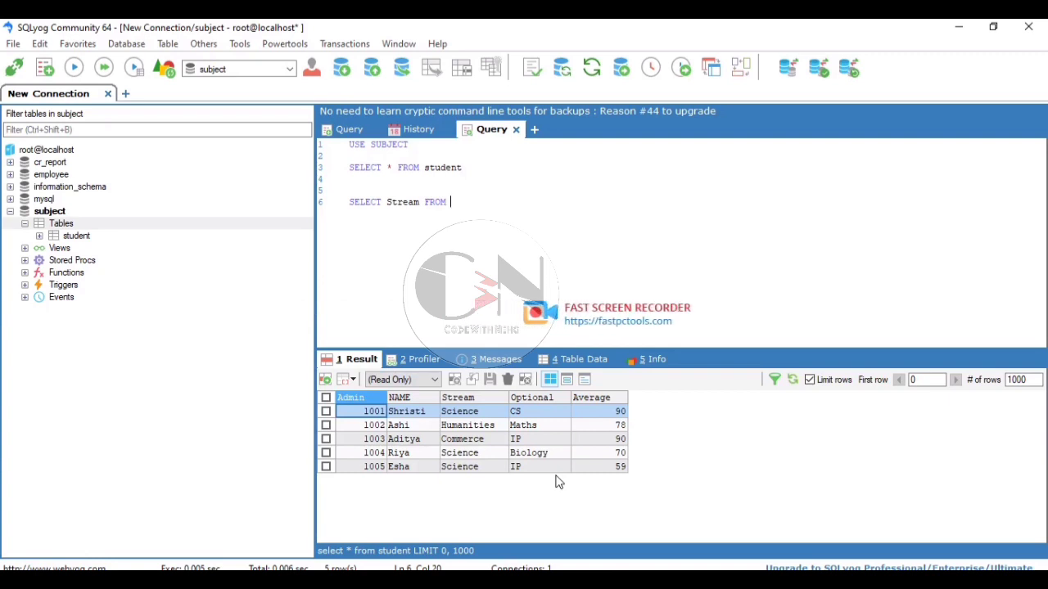
type("st")
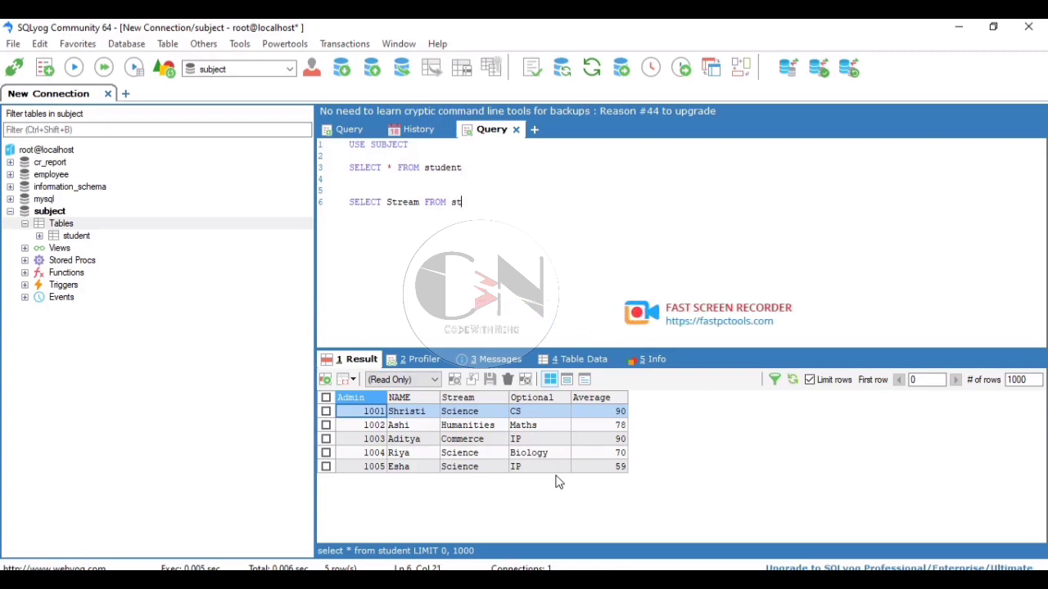
type("udent")
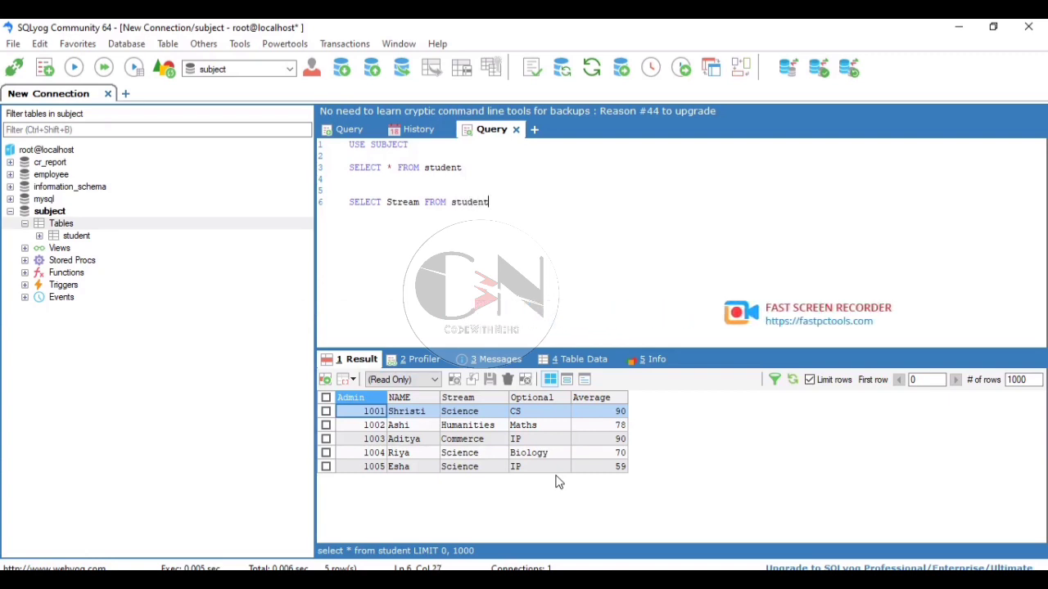
mouse_move(363, 230)
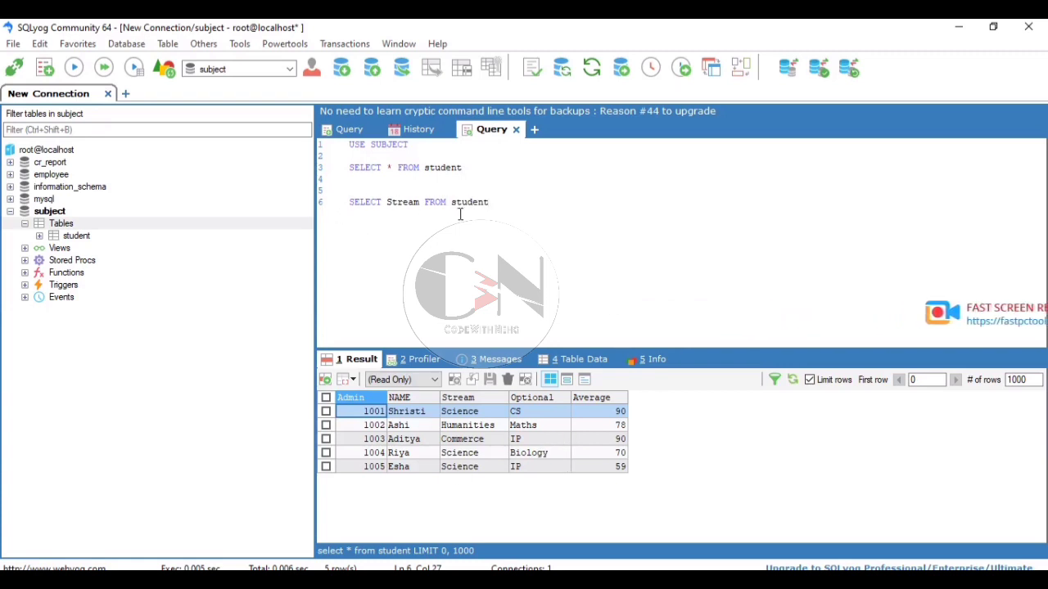
triple_click(418, 202)
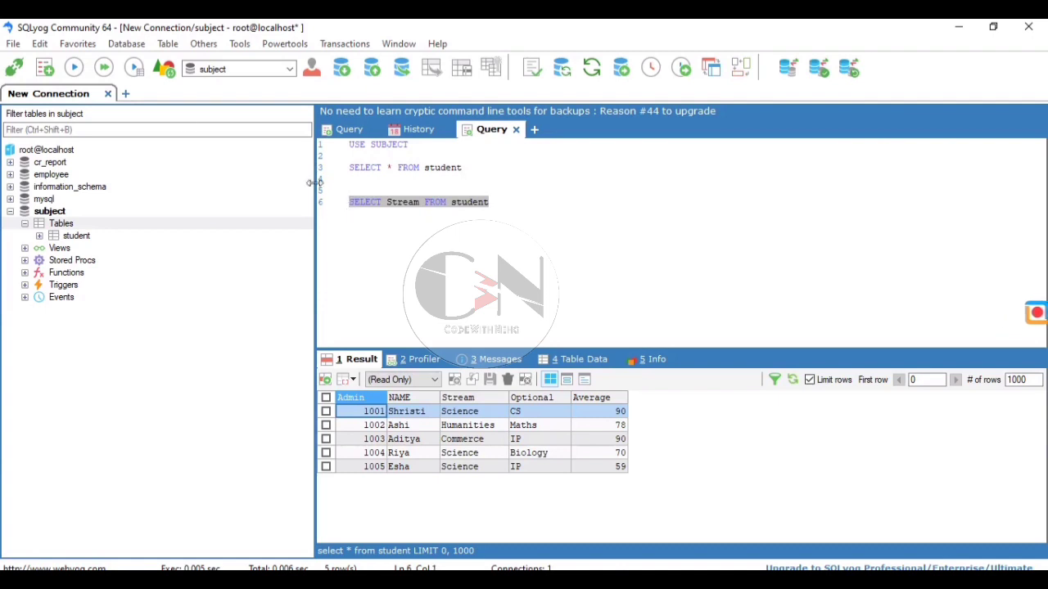
left_click(73, 68)
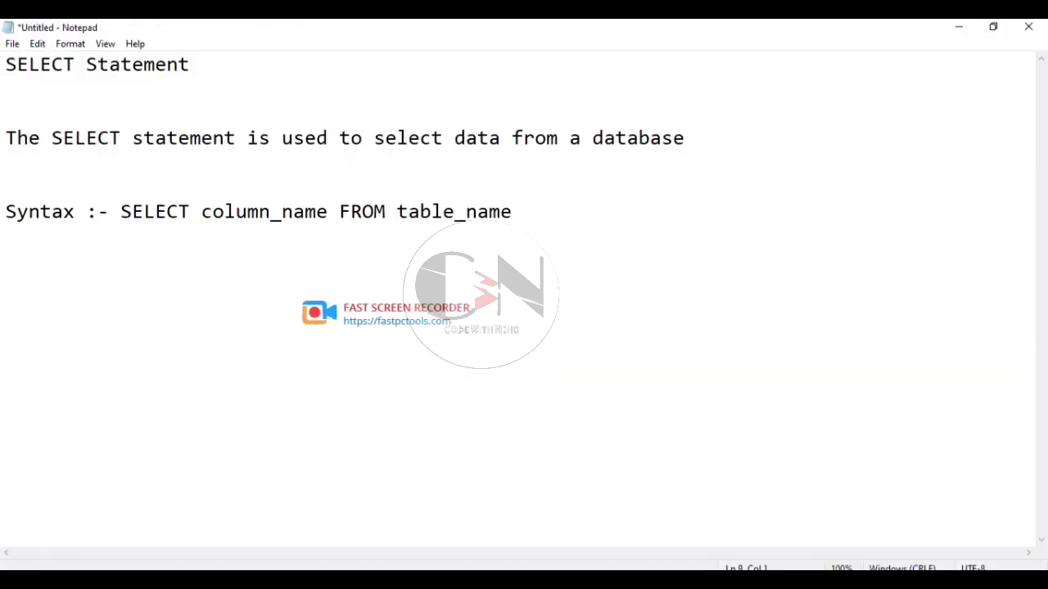
- Add the note line 'To select all the fields available in the table'
key("enter")
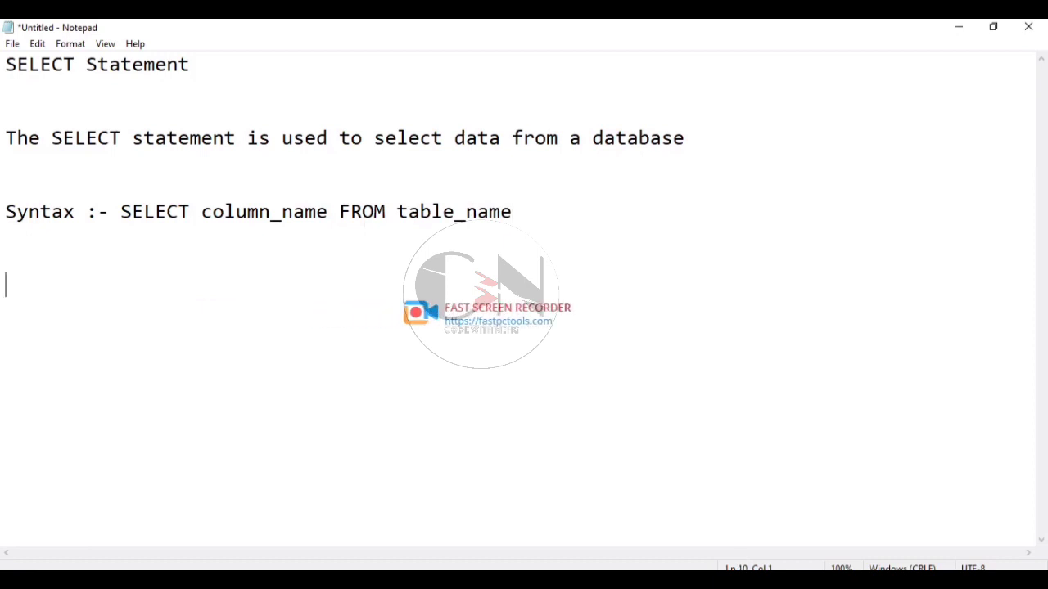
type("To se")
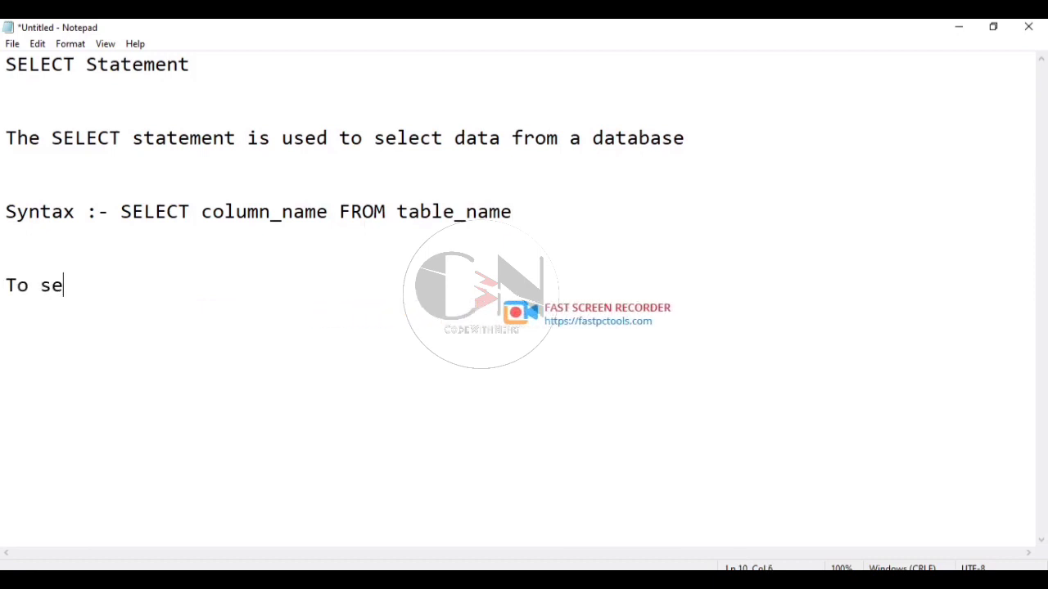
type("lect a")
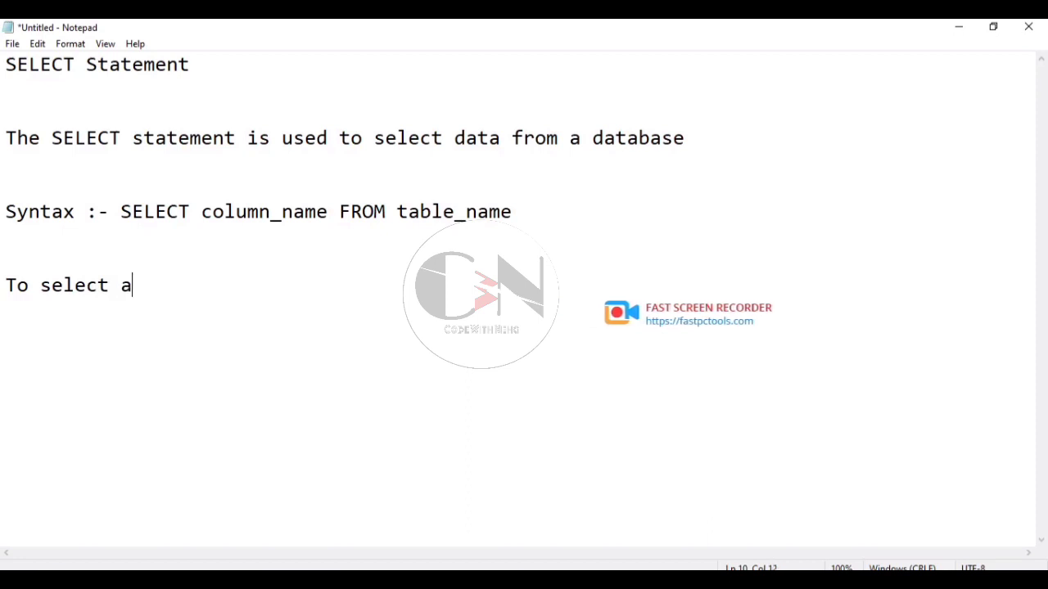
type("ll th")
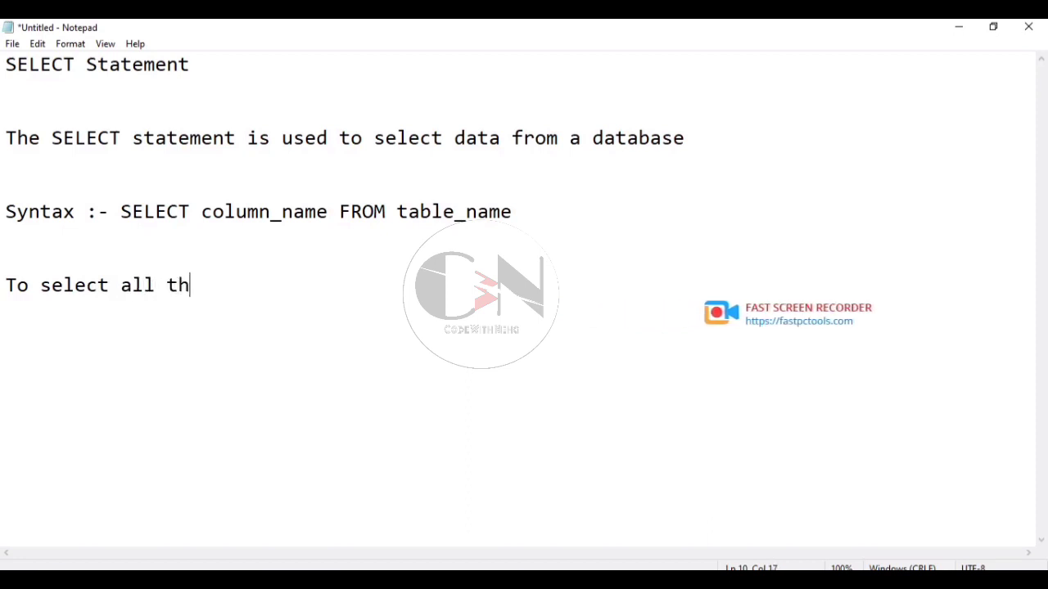
type("e fie")
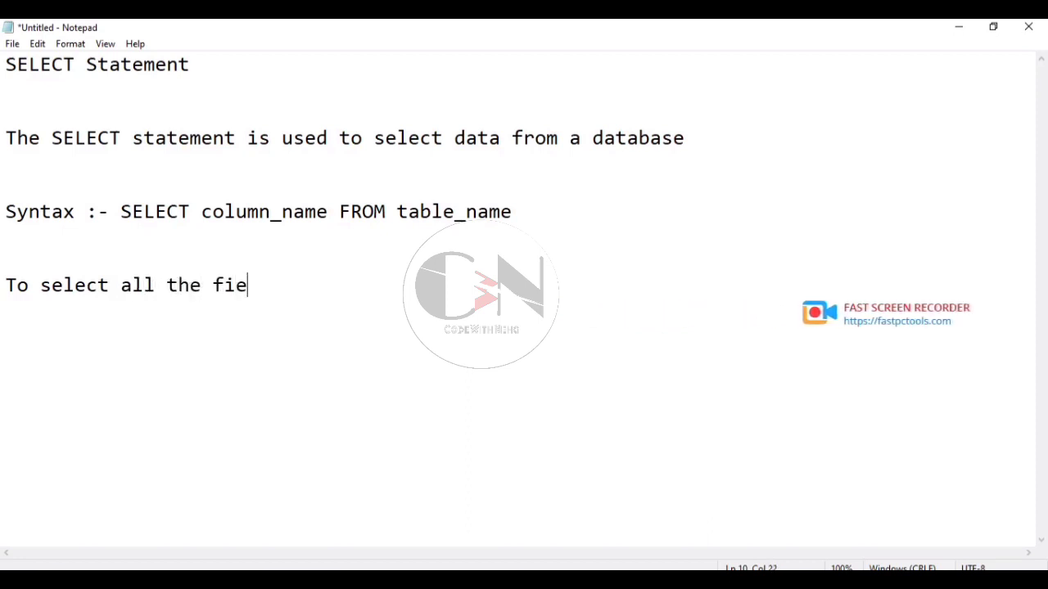
type("lds")
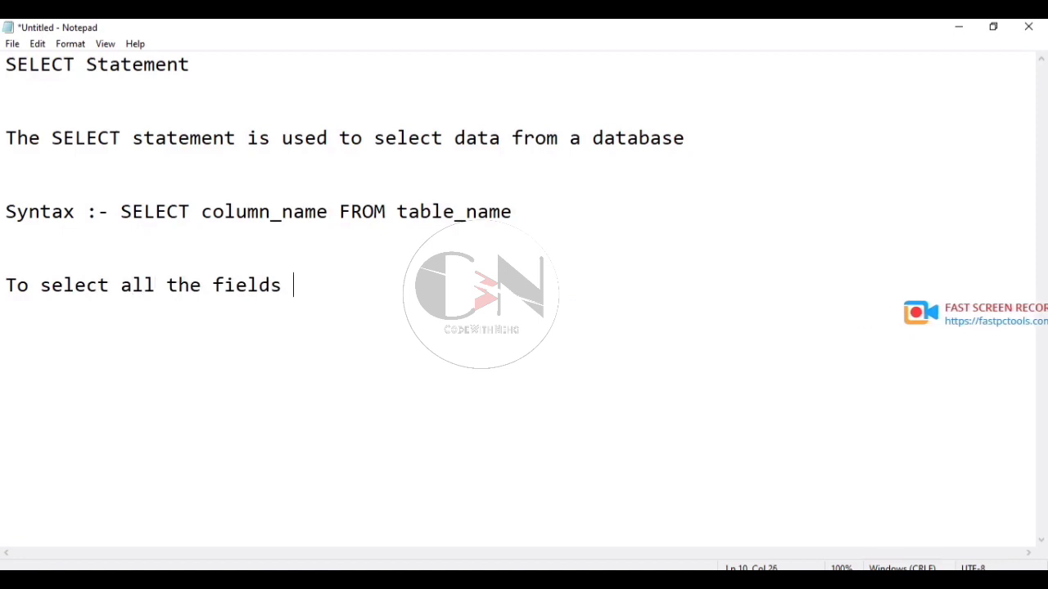
type("av")
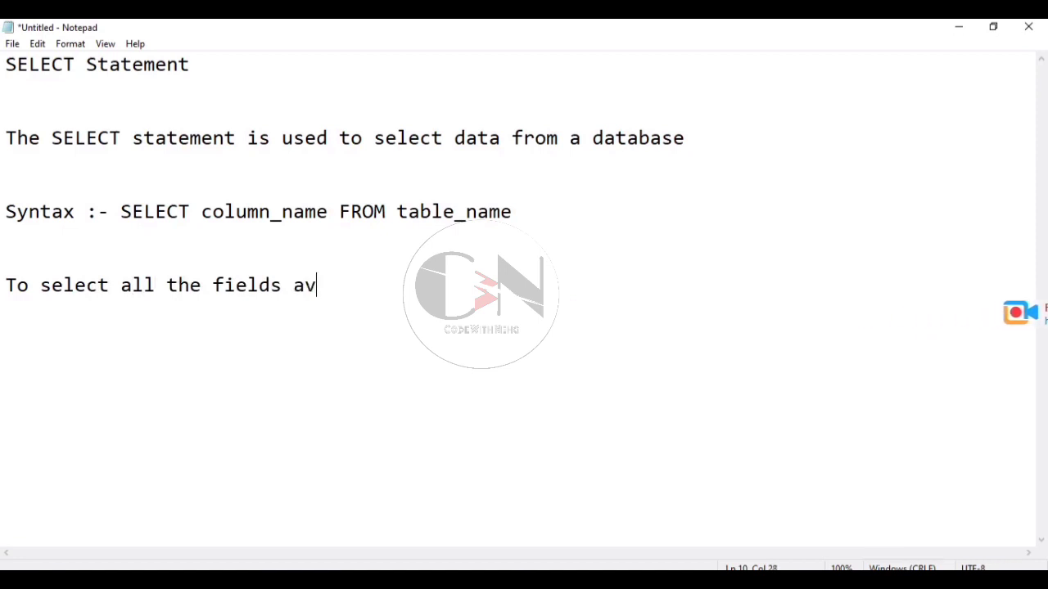
type("ailable")
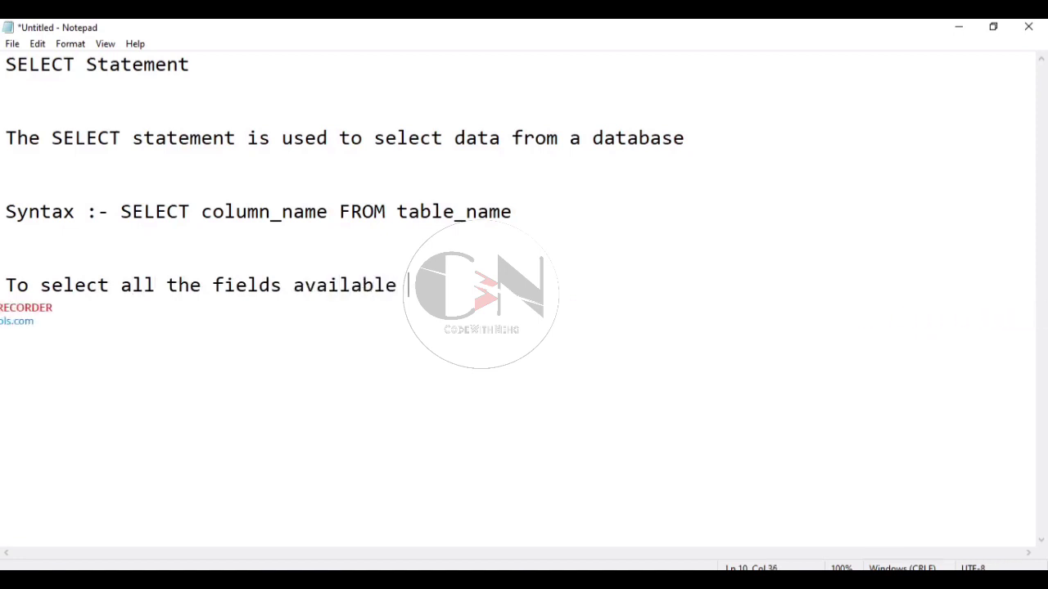
type("in the")
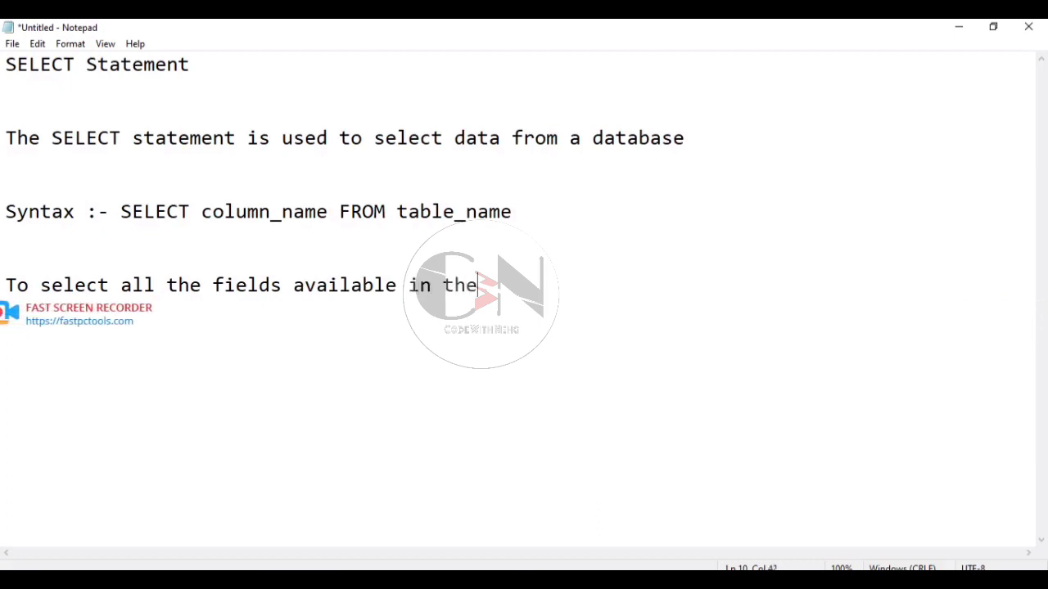
type("table")
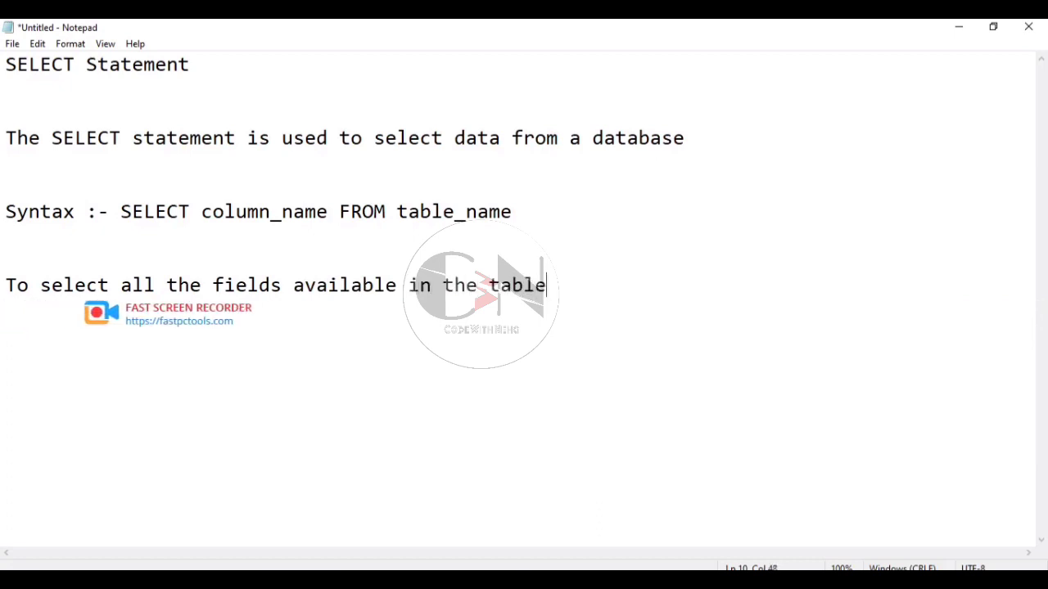
- Below a blank line, add 'Syntax:- SELECT* FROM table_name'
key("enter")
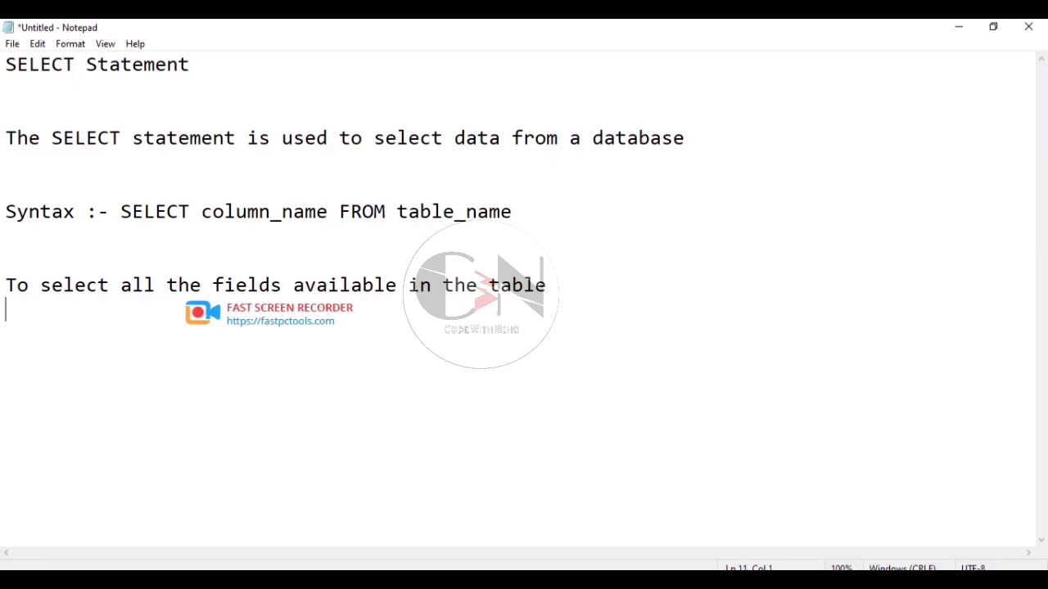
key("enter")
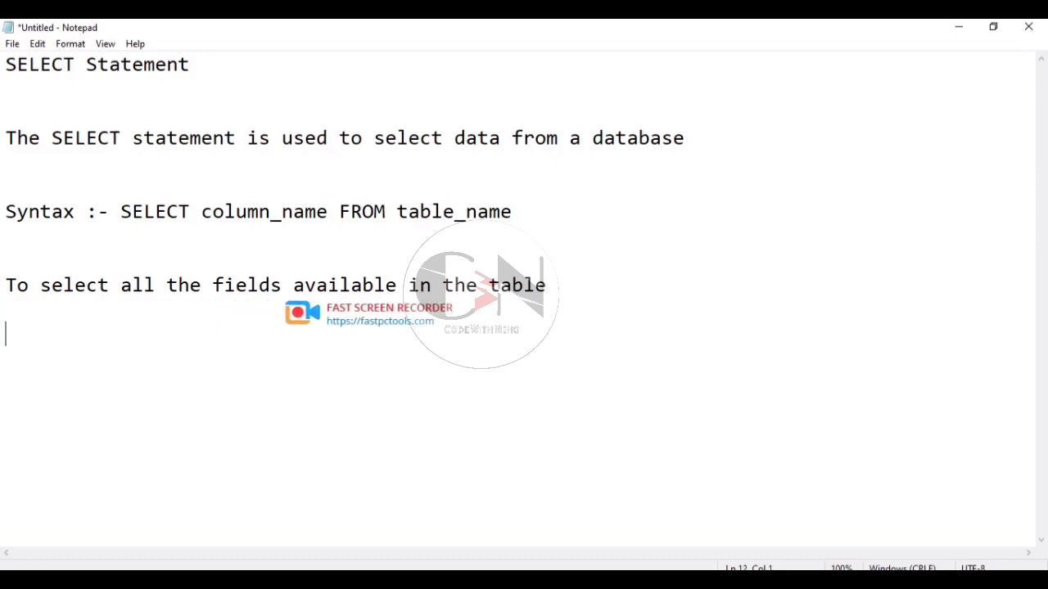
type("Synta")
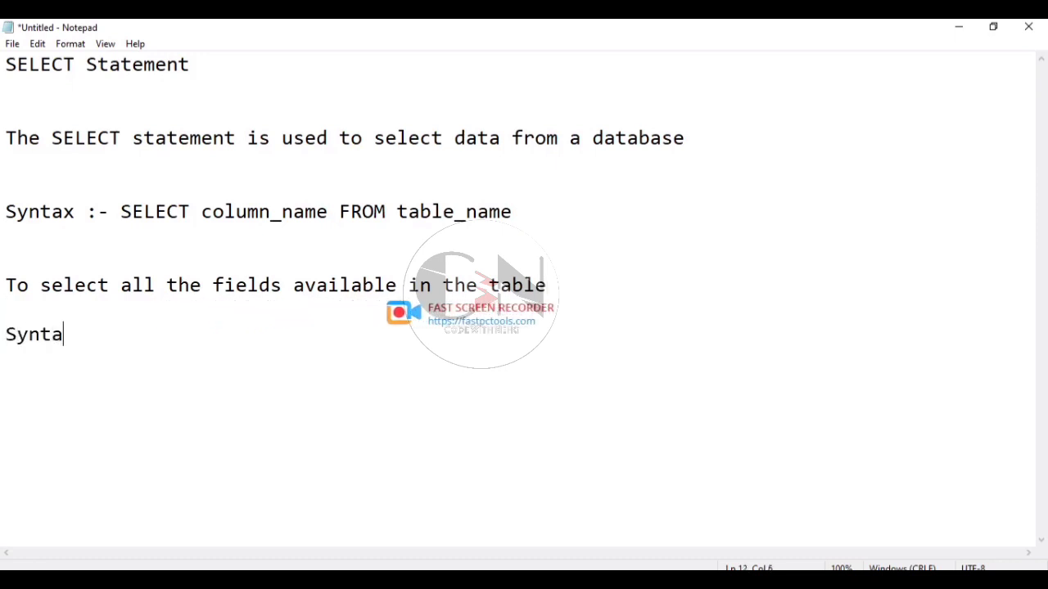
type("x:-")
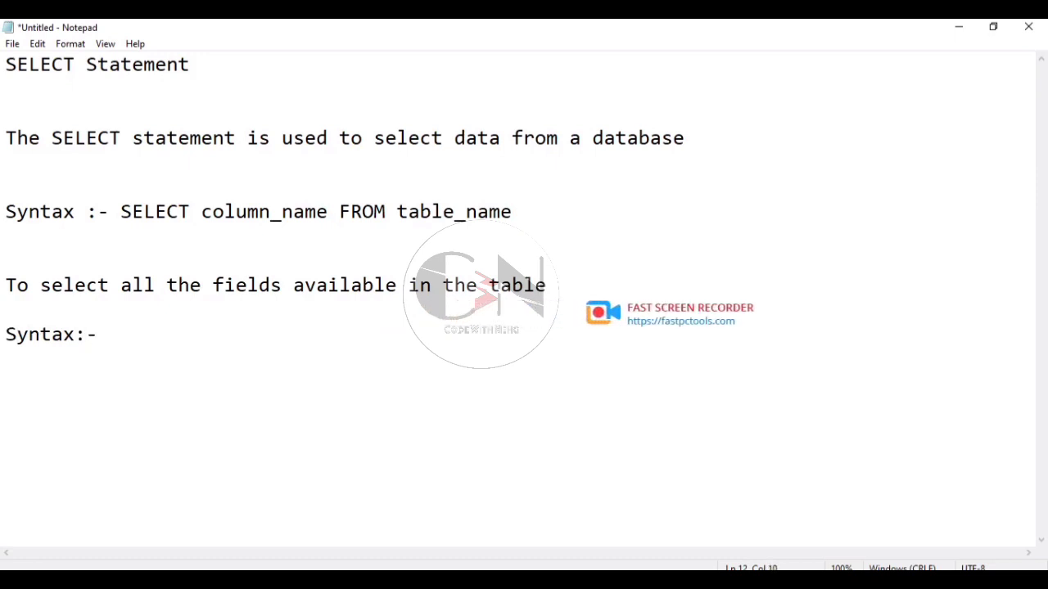
type("SELEC")
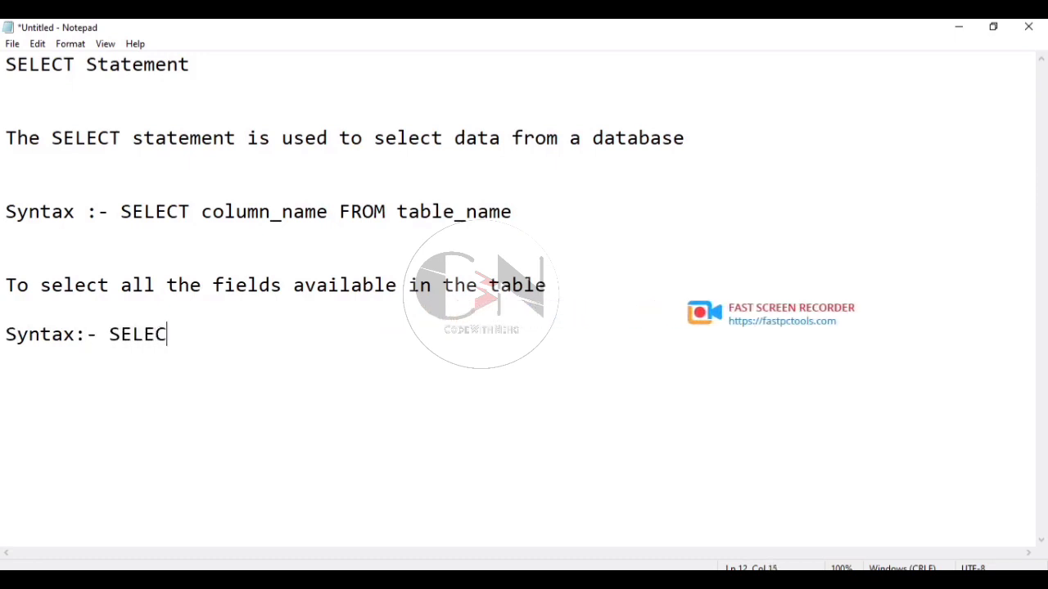
type("T")
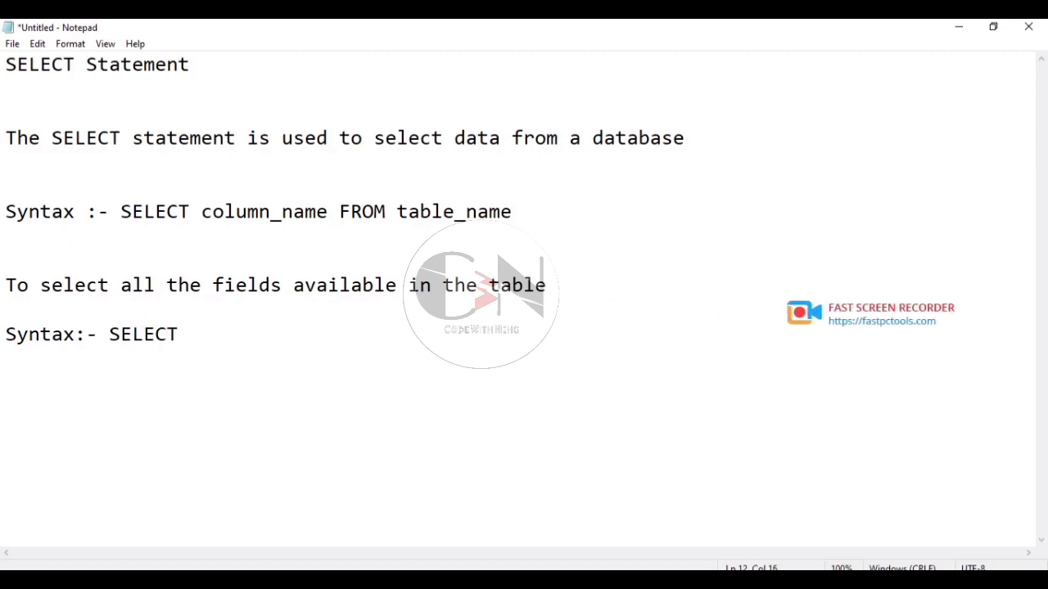
type("* F")
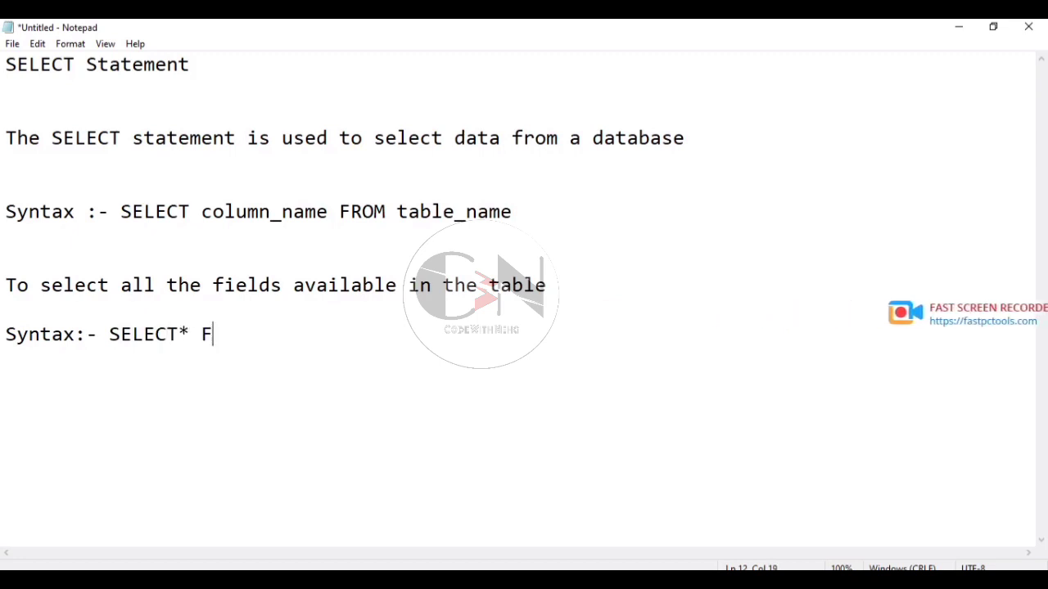
type("ROM")
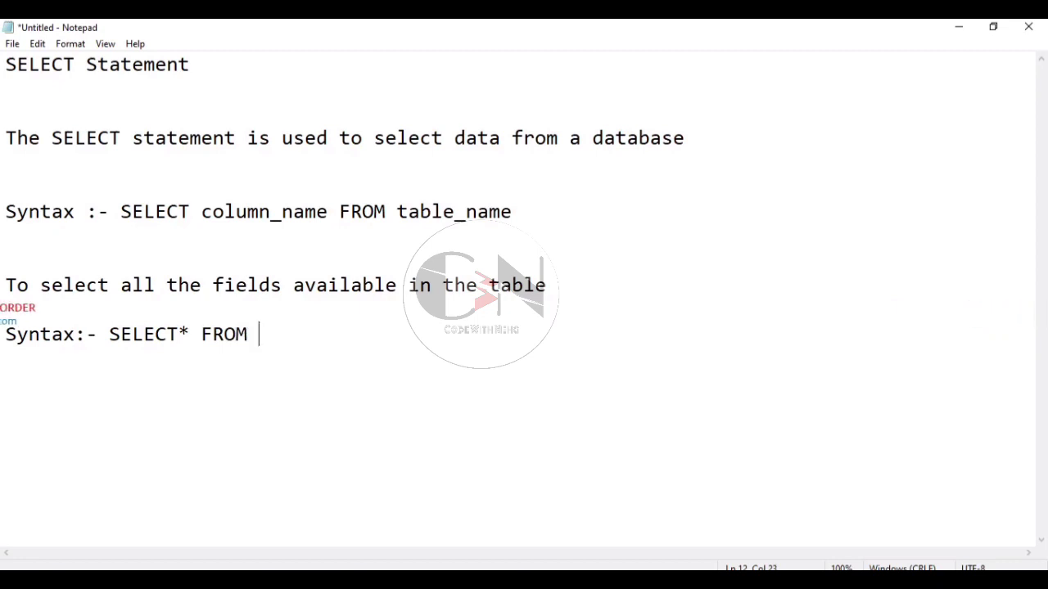
type("table")
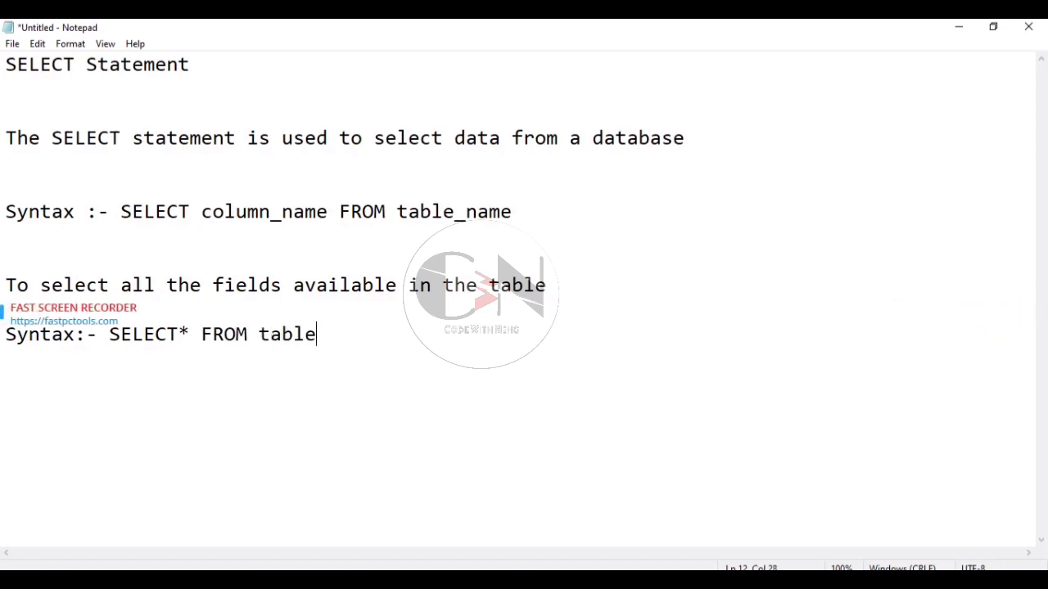
type("_na")
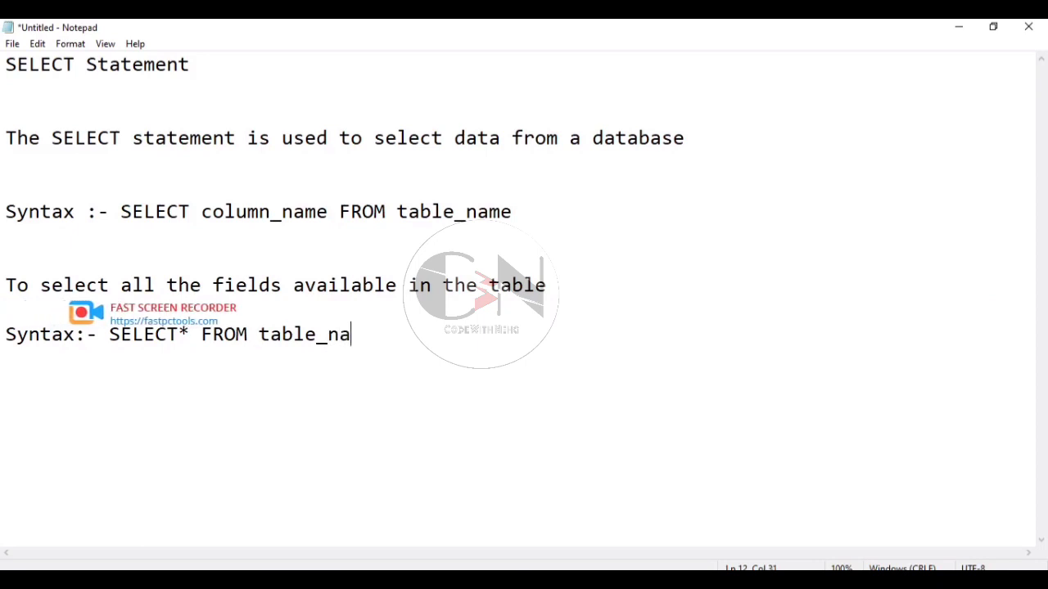
type("me")
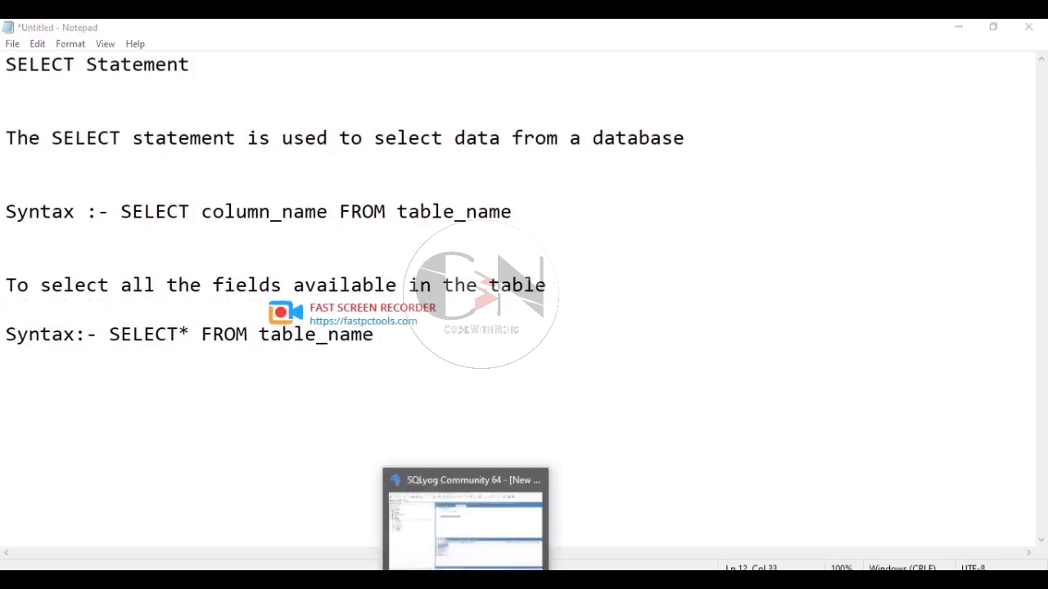
- Back in SQLyog, run SELECT * FROM student to show all five student rows
left_click(465, 520)
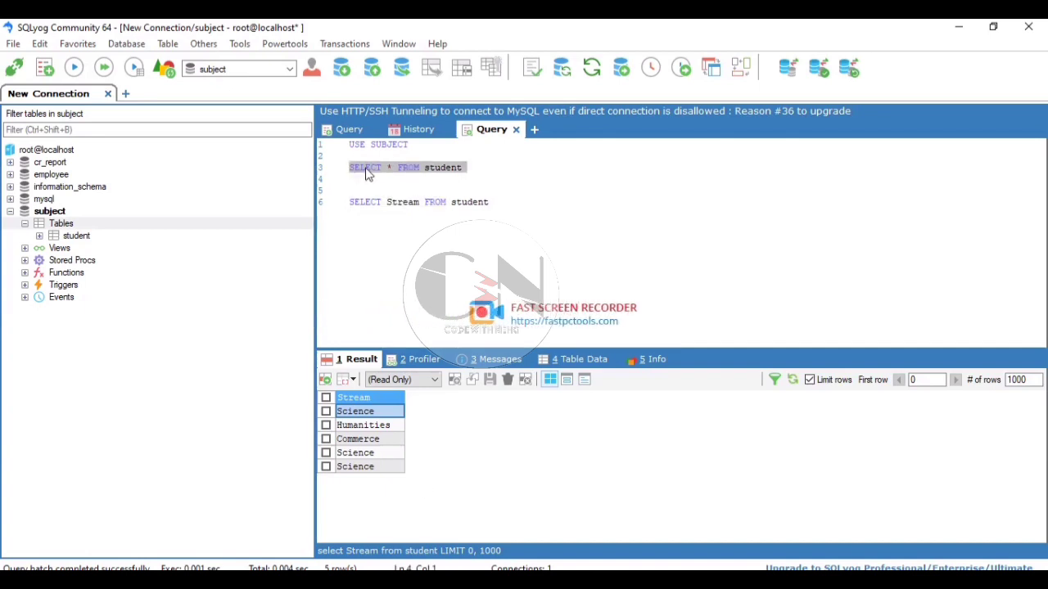
left_click(133, 67)
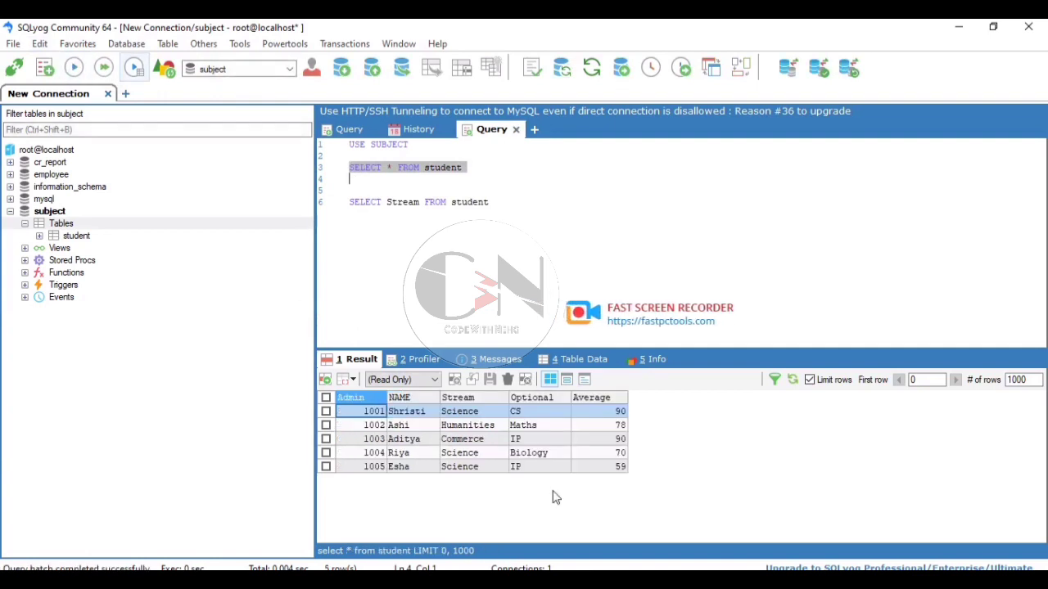
mouse_move(555, 237)
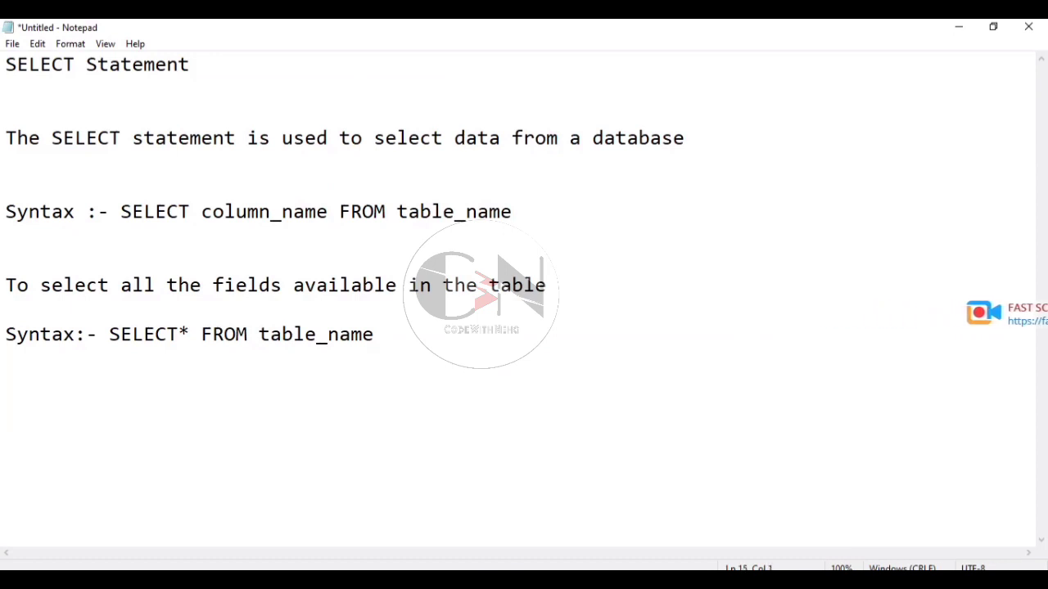
- Add the note line 'To select distinct/unique fields available in the table'
type("To")
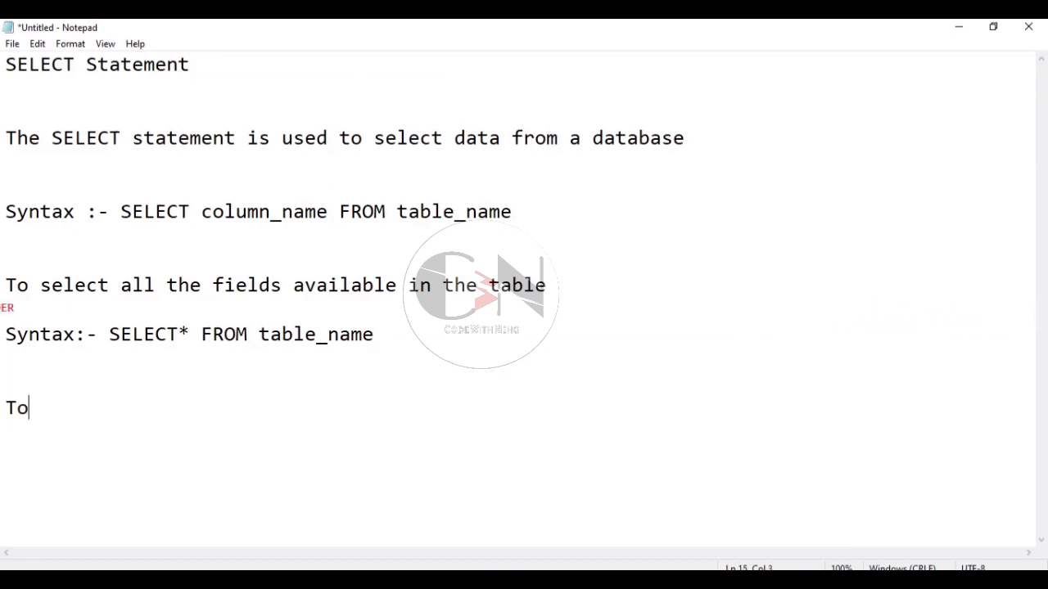
type("select")
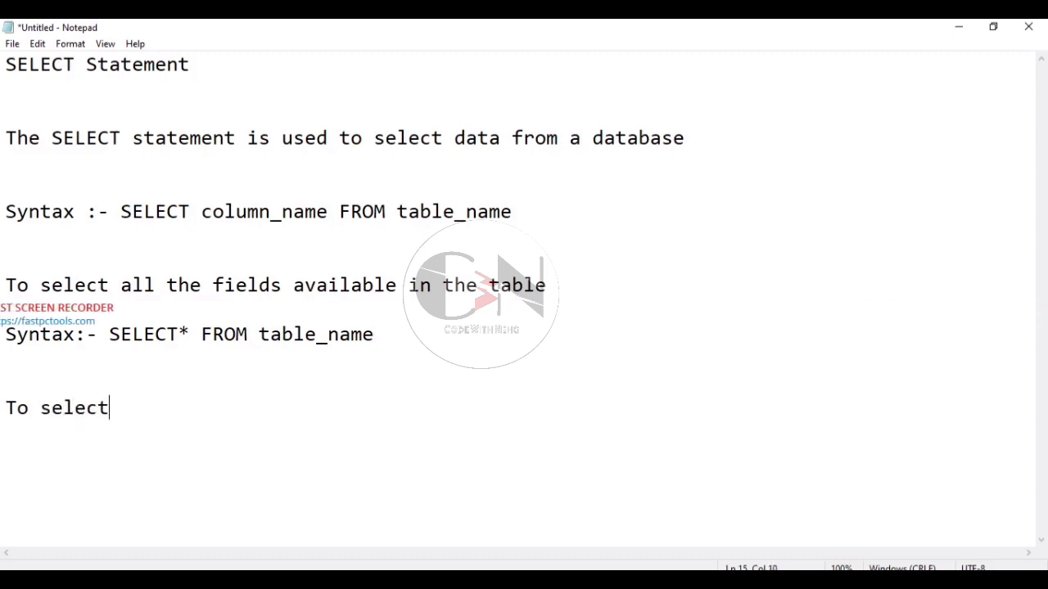
type("dis")
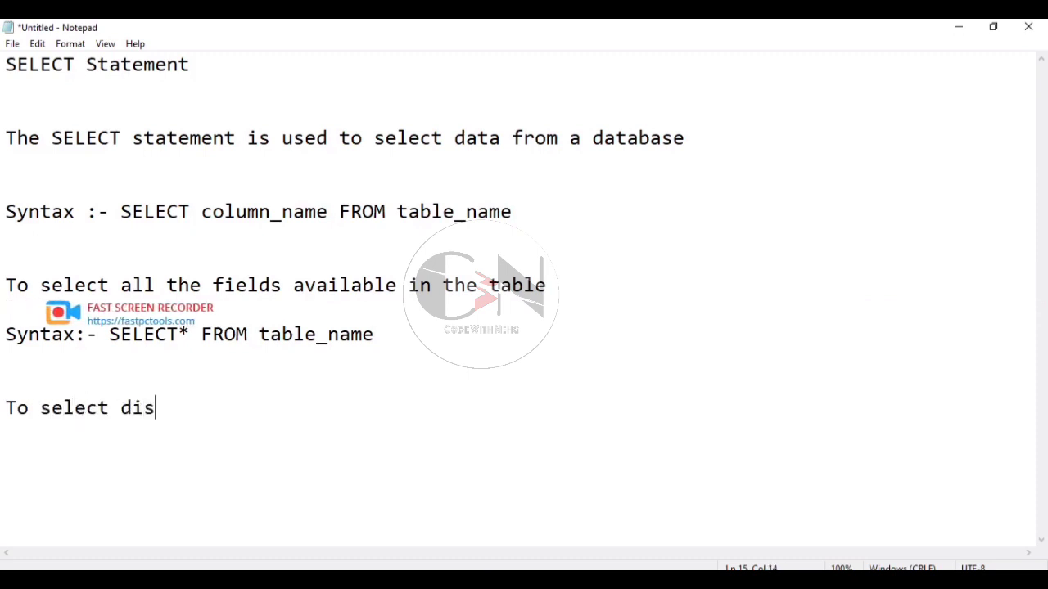
type("tinct")
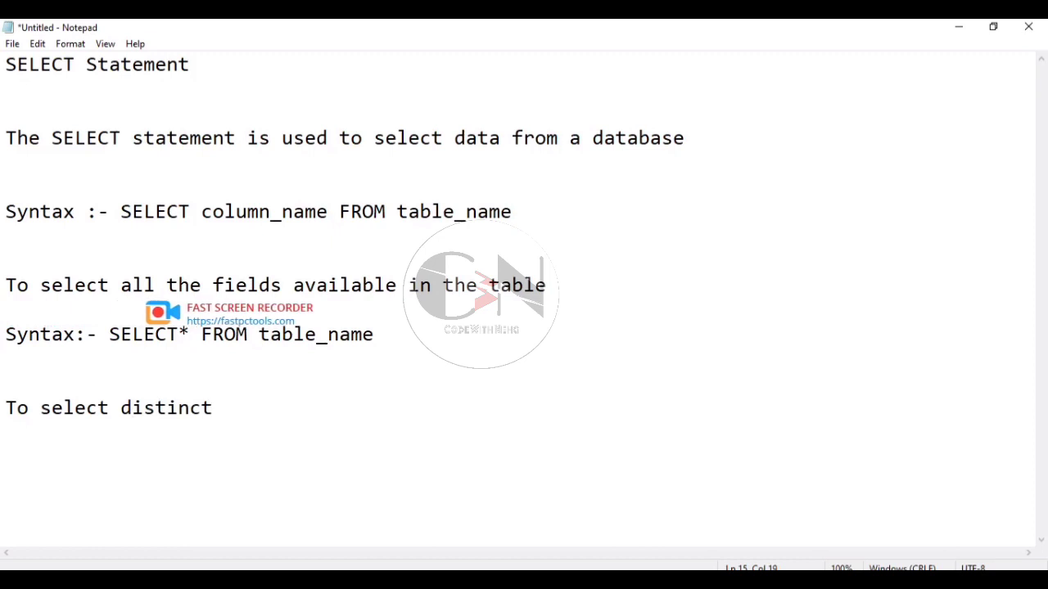
type("/uni")
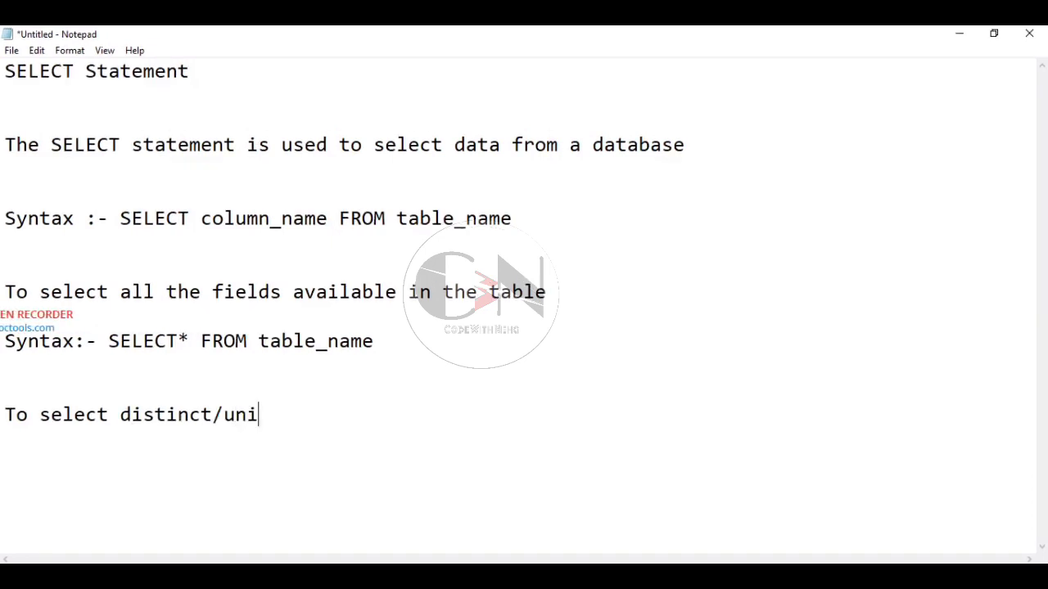
type("que")
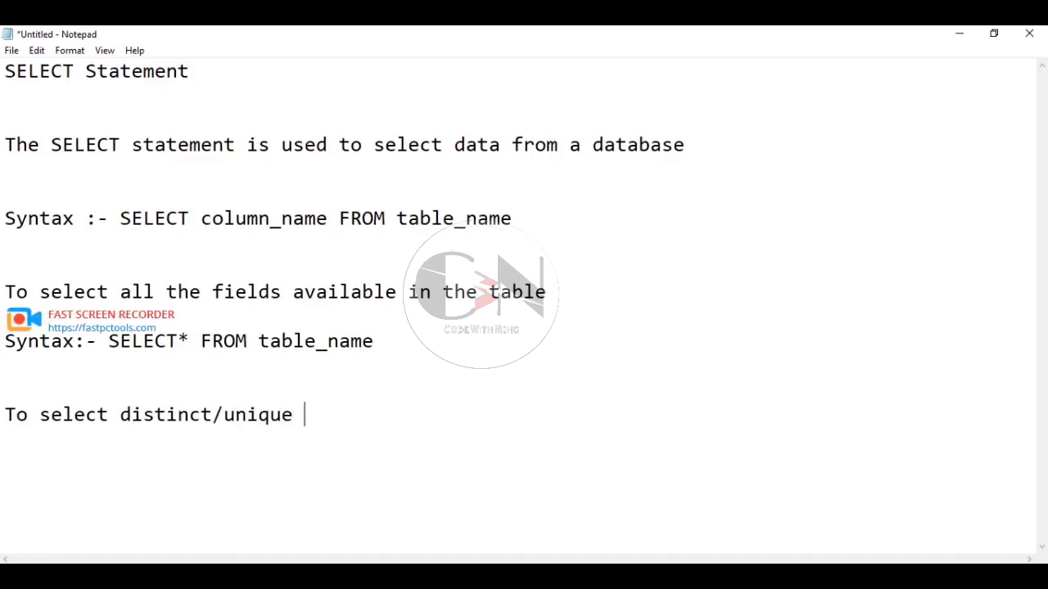
type("field")
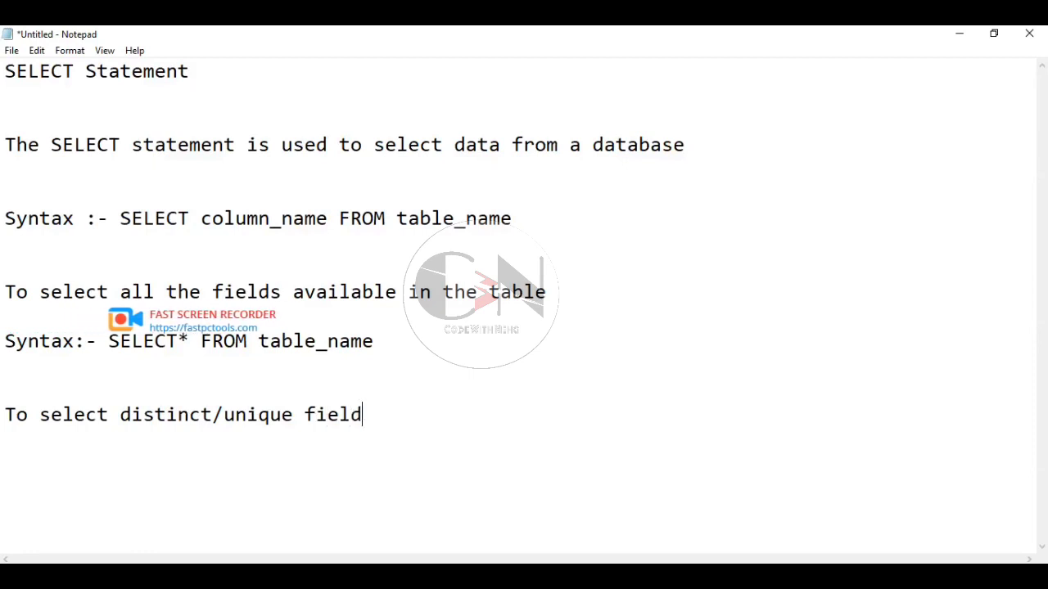
type("s availa")
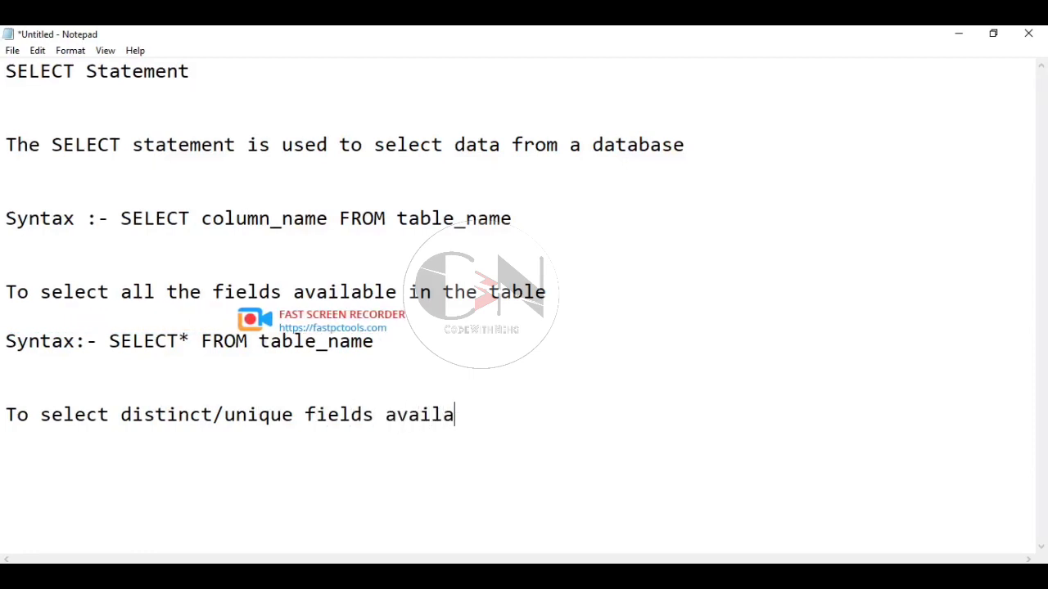
type("ble in t")
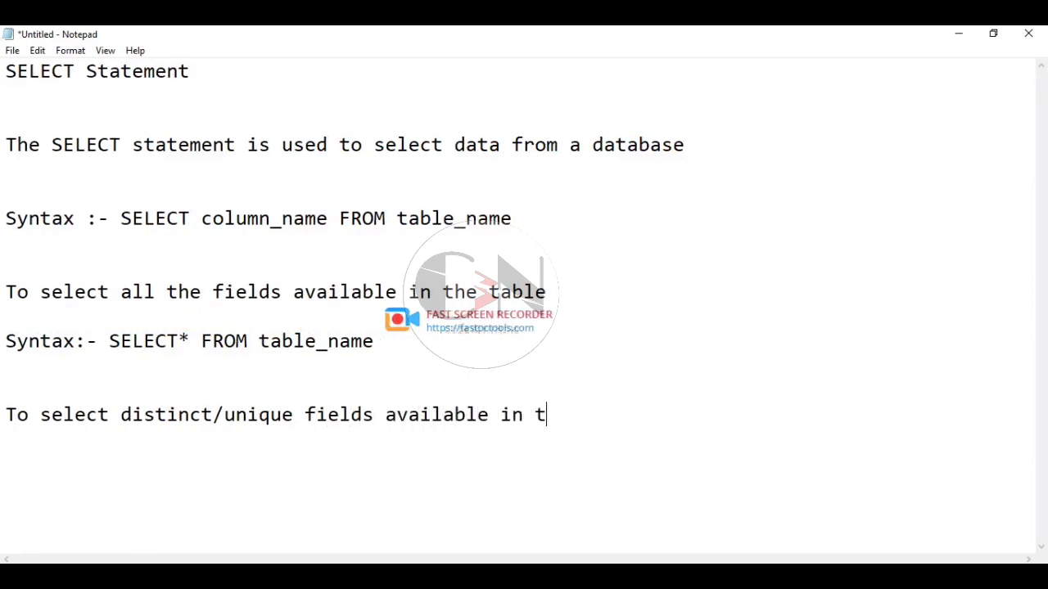
type("he tabl")
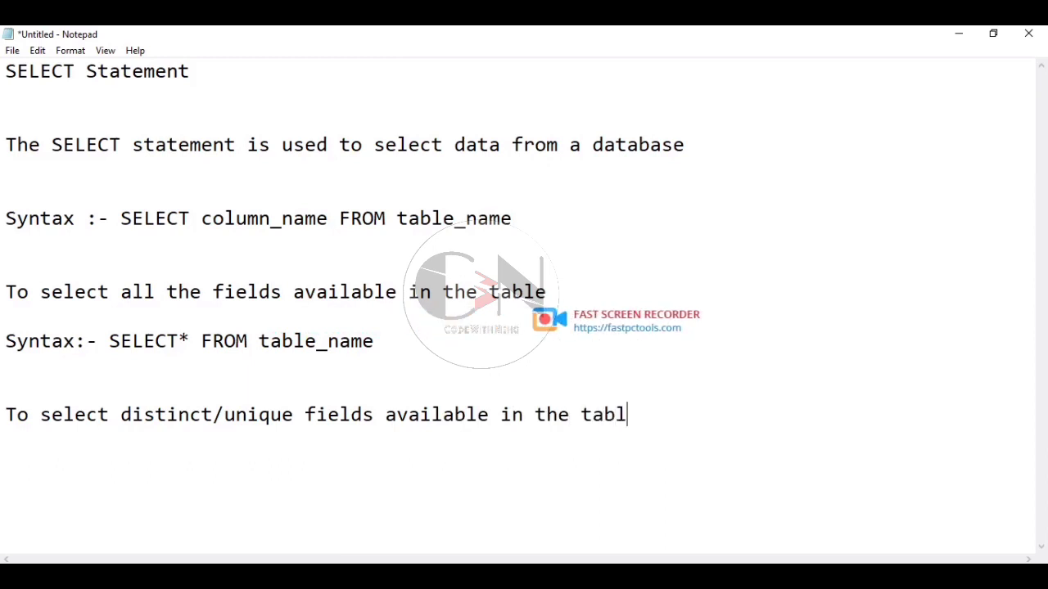
- Add 'Syntax:- SELECT DISTINCT column_name FROM table_name', correcting 'from' to uppercase FROM
key("Enter")
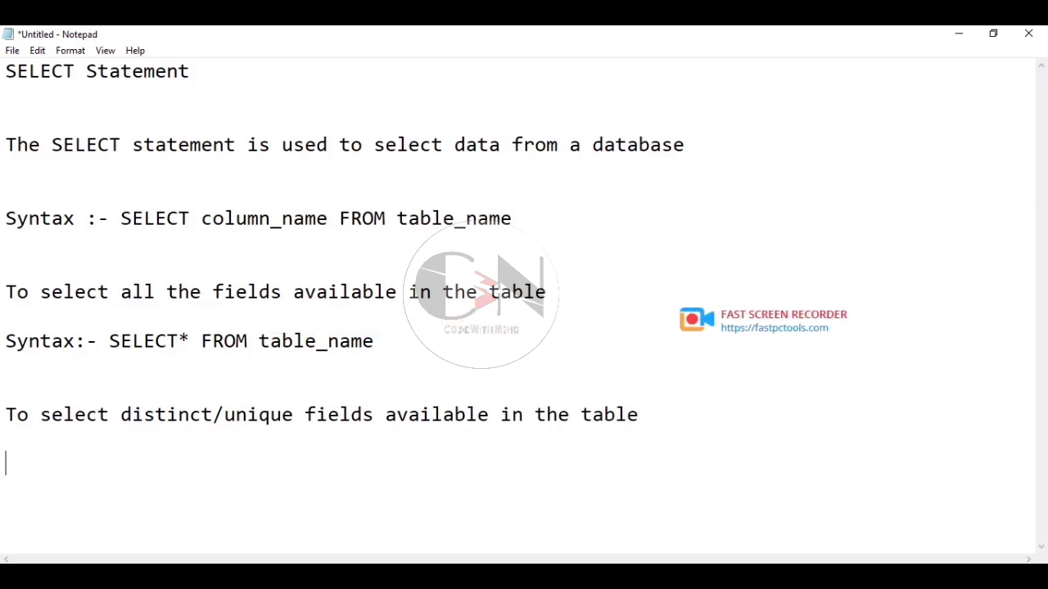
type("Syntax:")
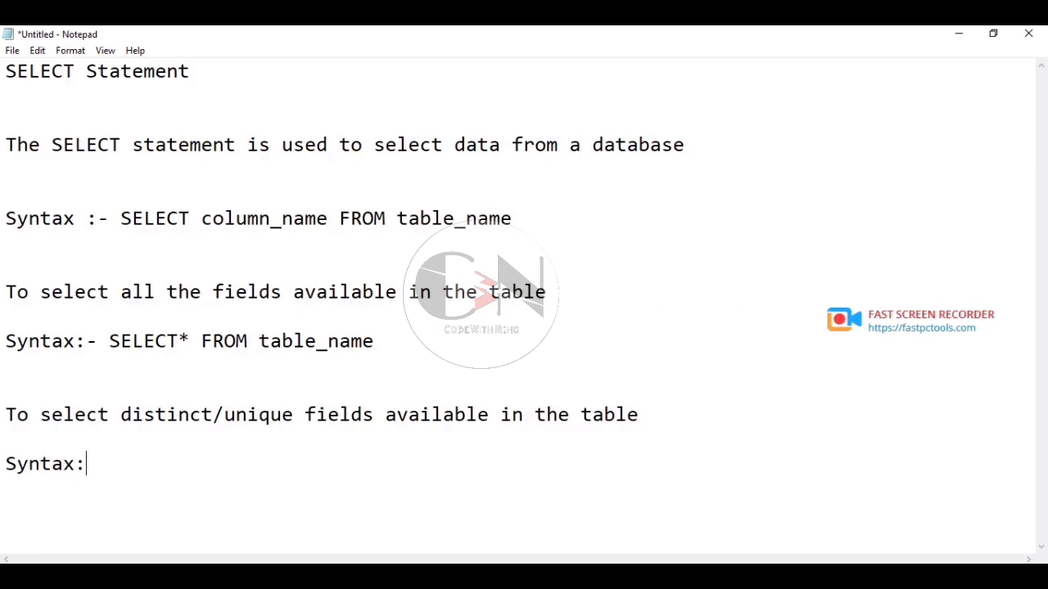
type("-")
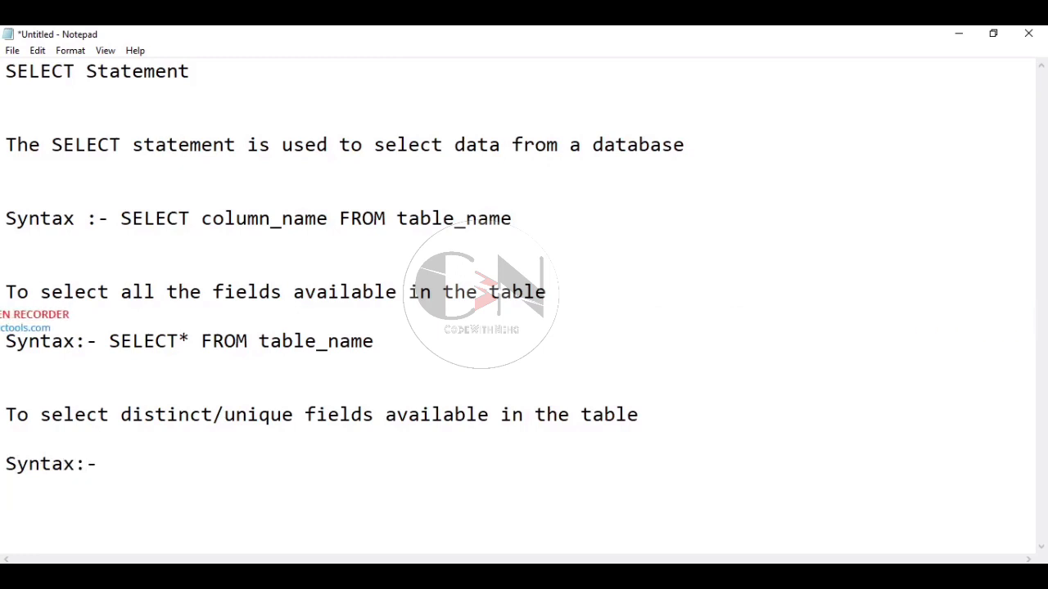
type("S")
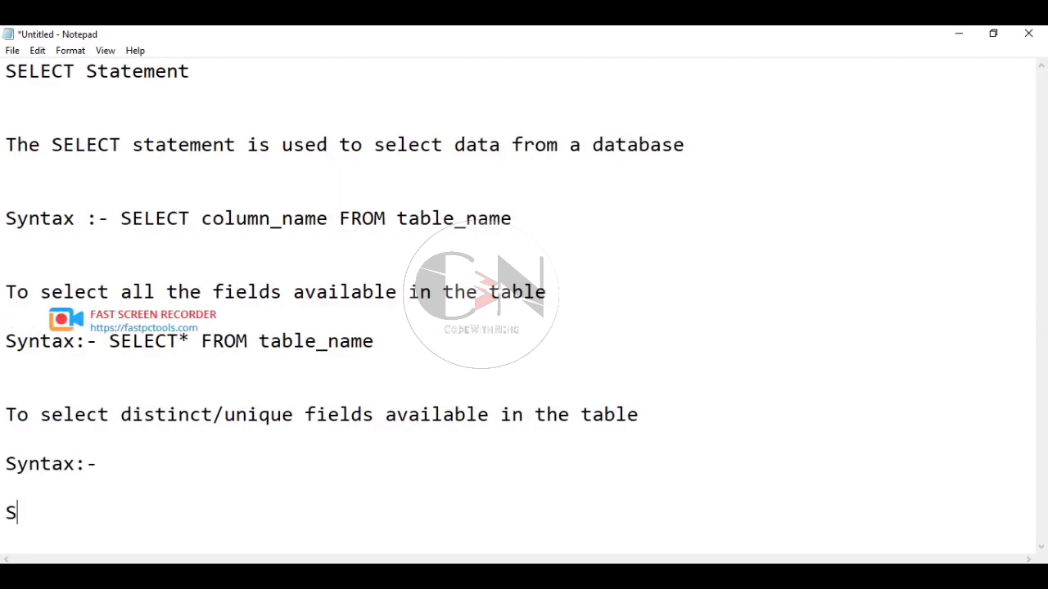
type("ELECT D")
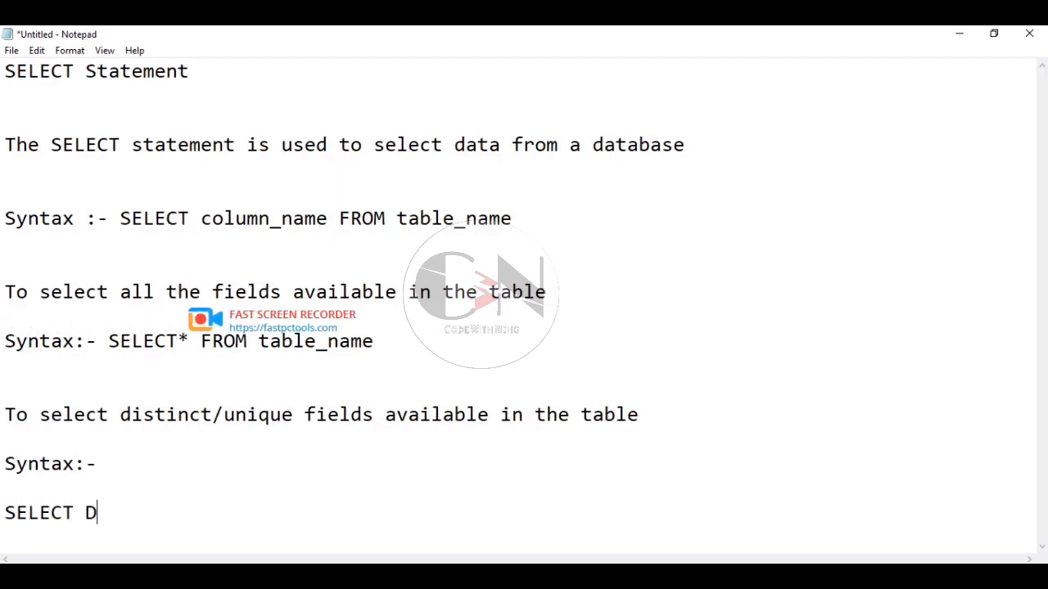
type("IST")
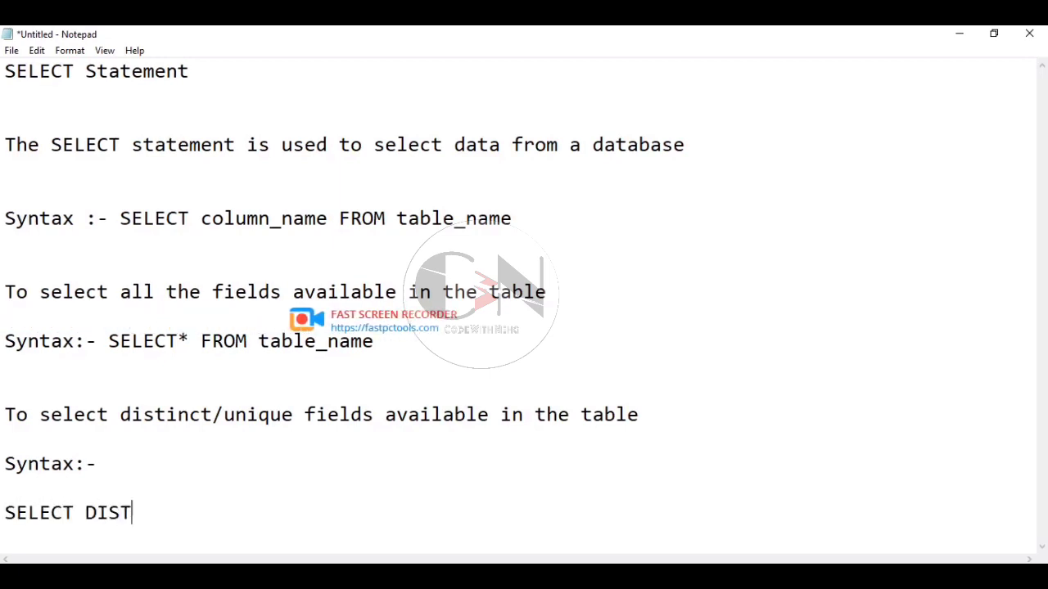
type("INCT")
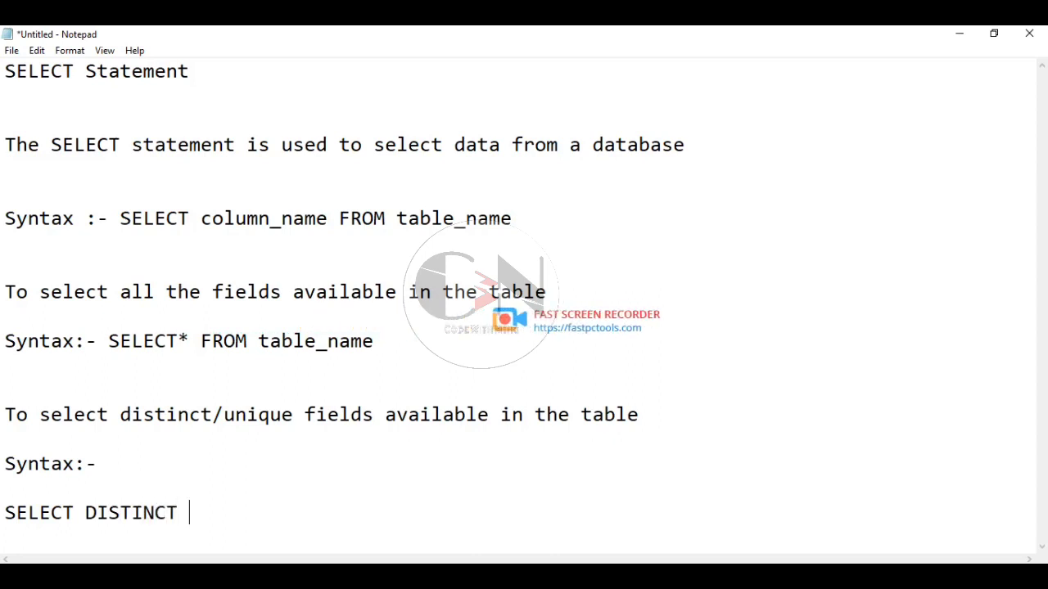
type("column")
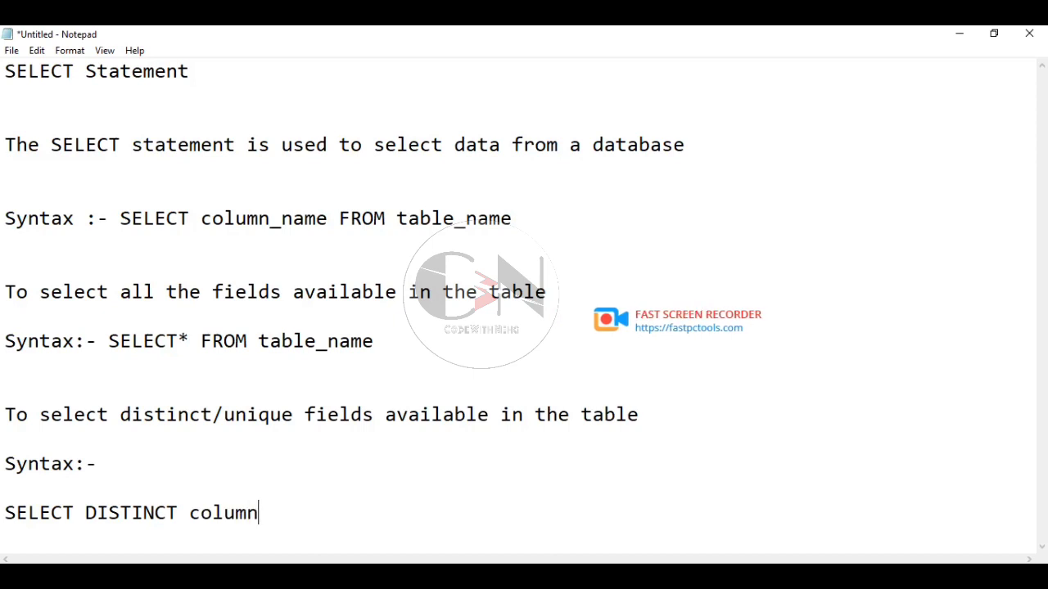
type("_nam")
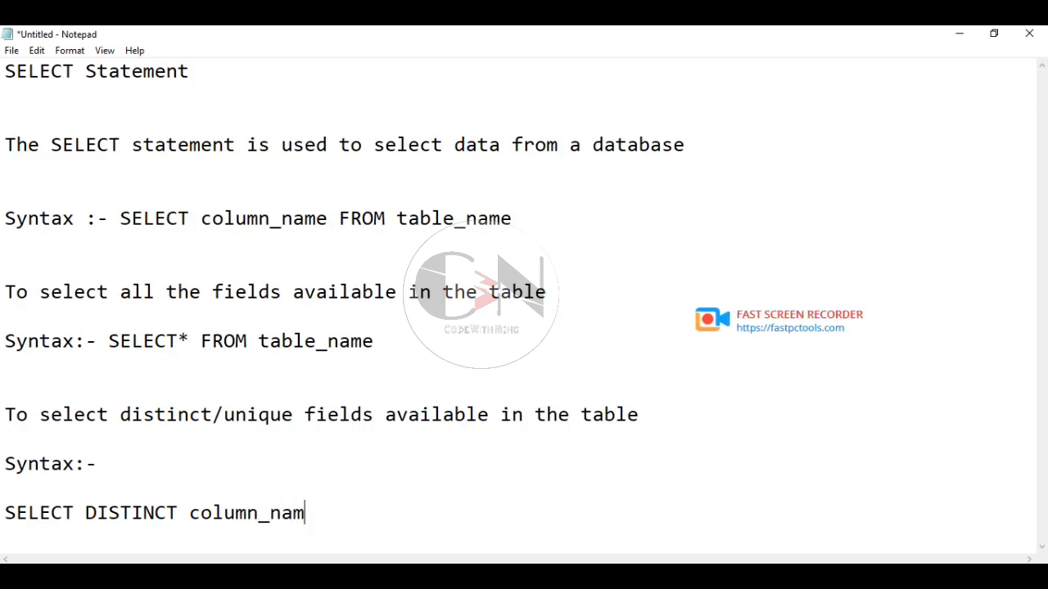
type("e f")
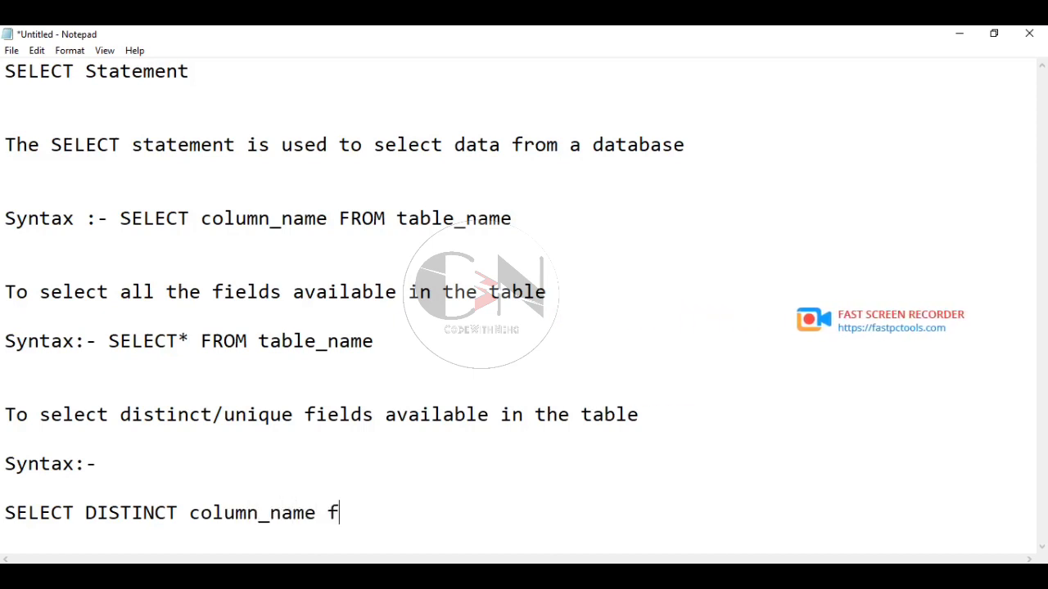
type("rom")
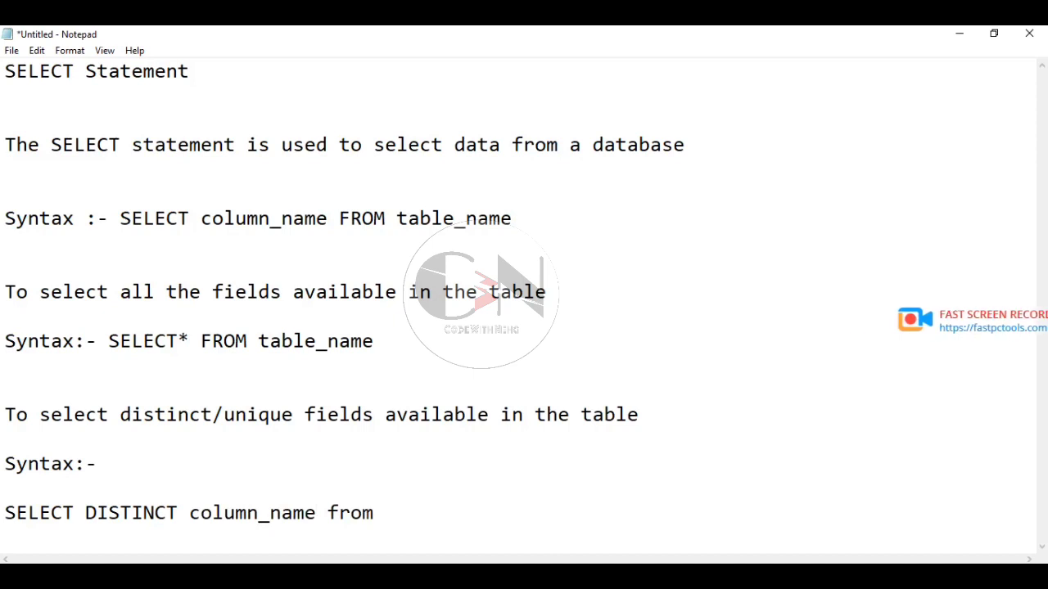
type("t")
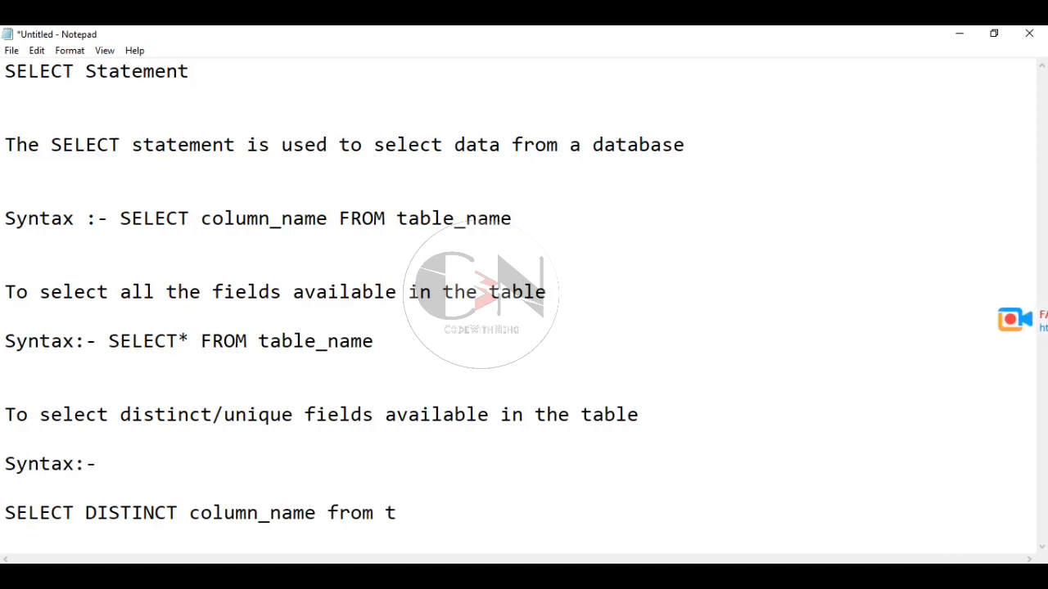
key("Backspace")
type("F")
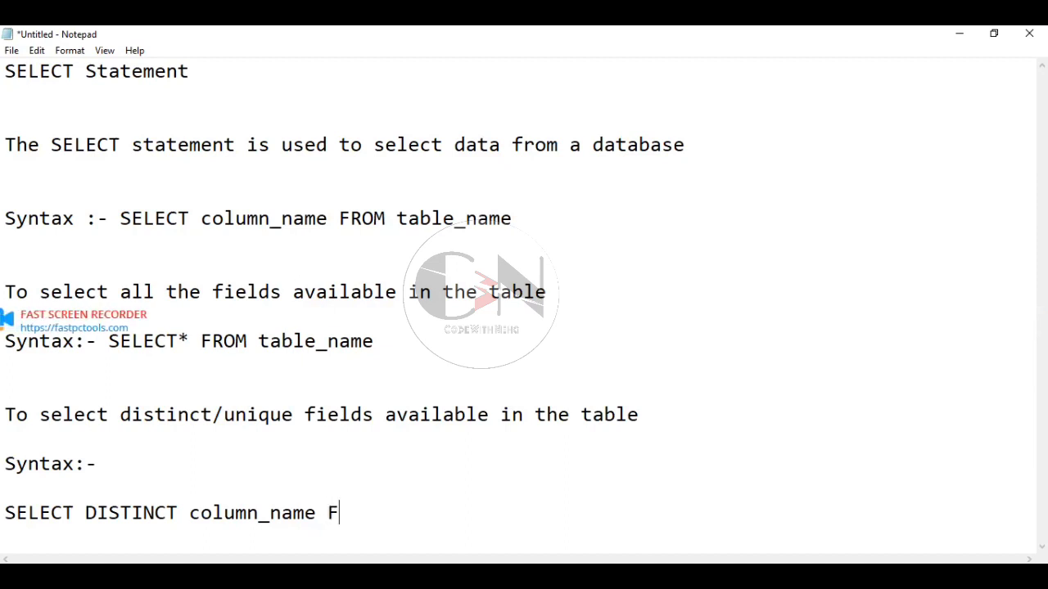
type("ROM")
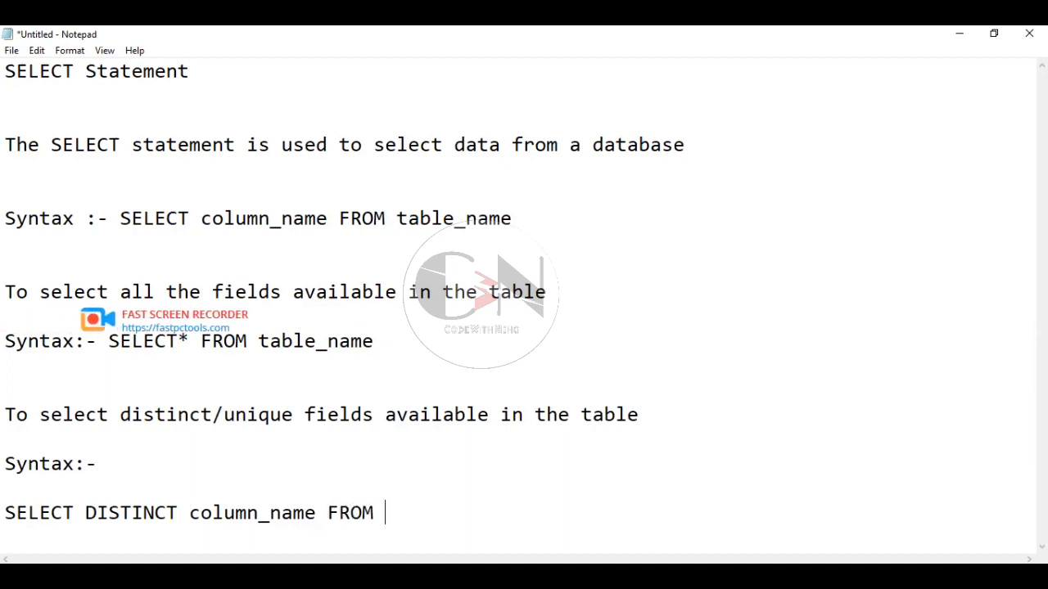
type("ta")
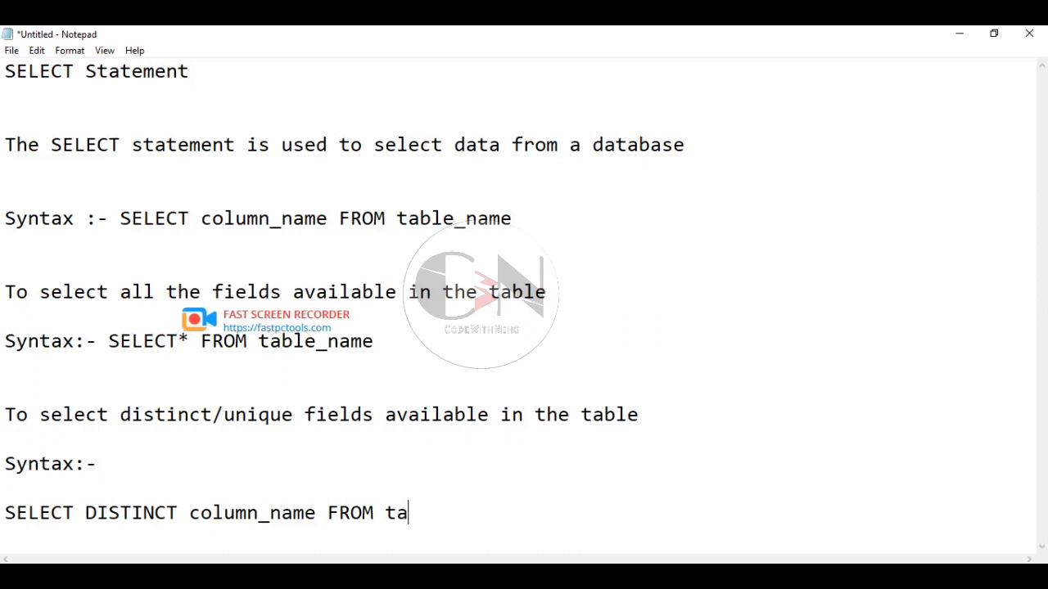
type("ble_namew")
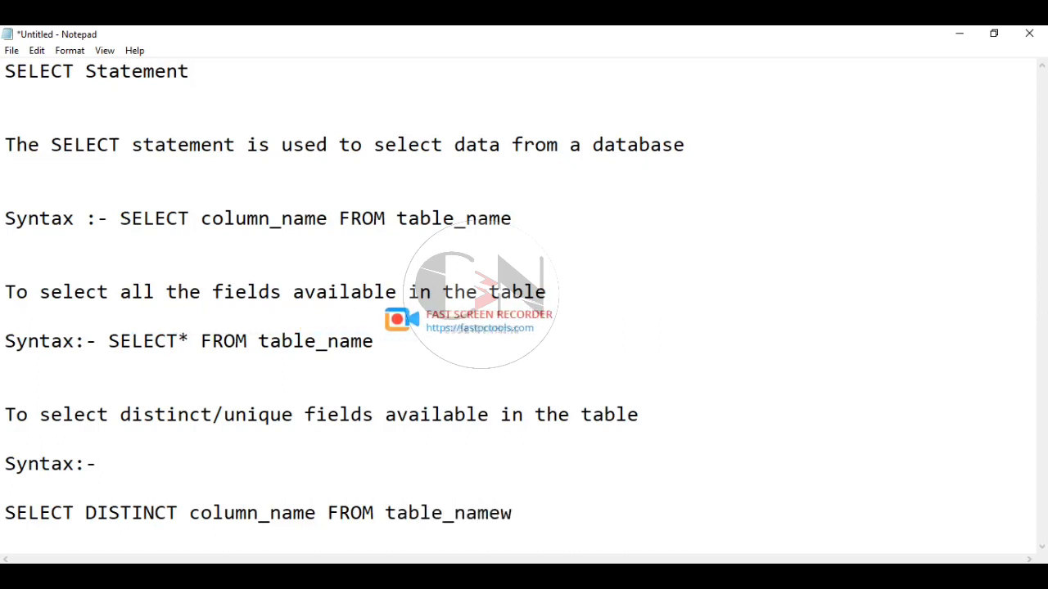
key("Backspace")
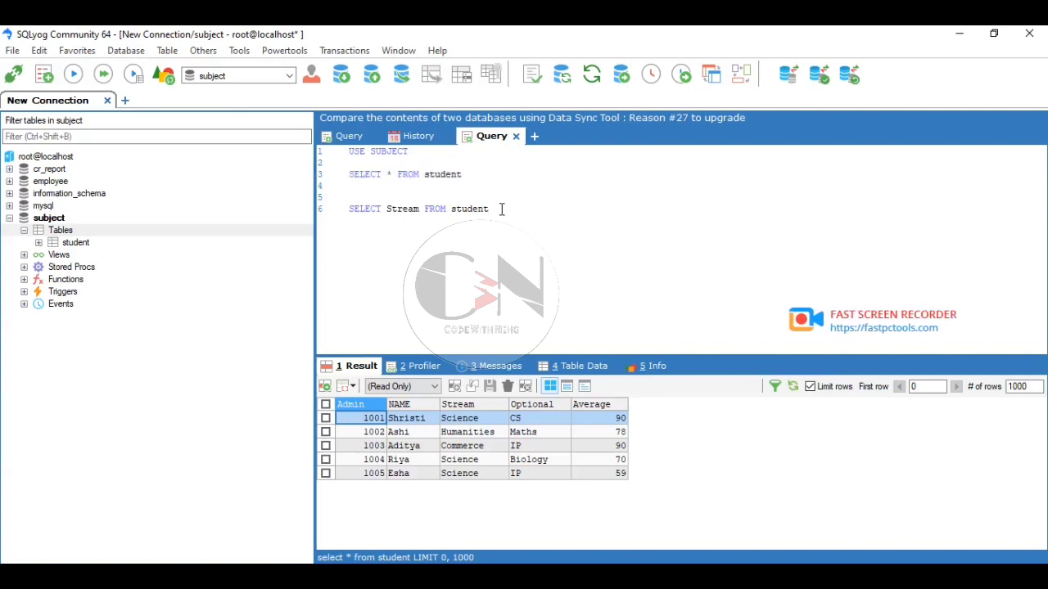
- Run SELECT DISTINCT optional FROM student, returning CS, Maths, IP and Biology
key("Return")
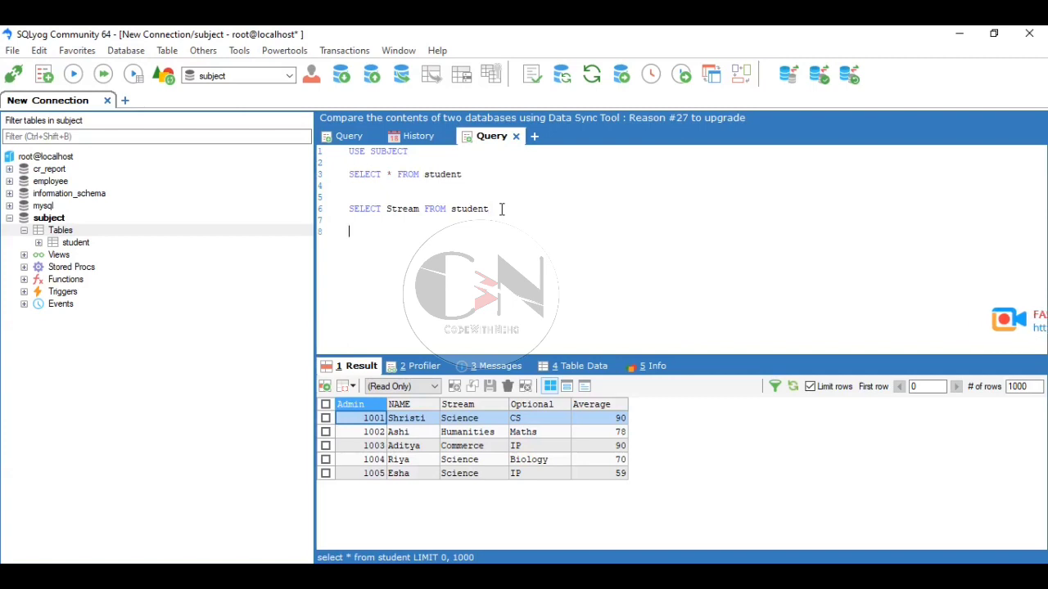
type("s")
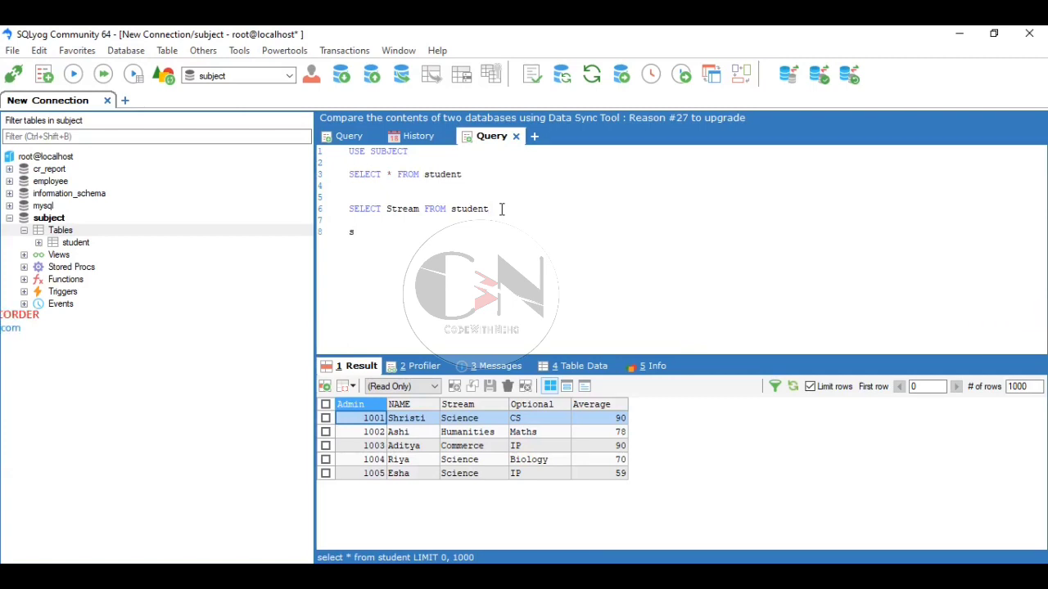
type("ELECT")
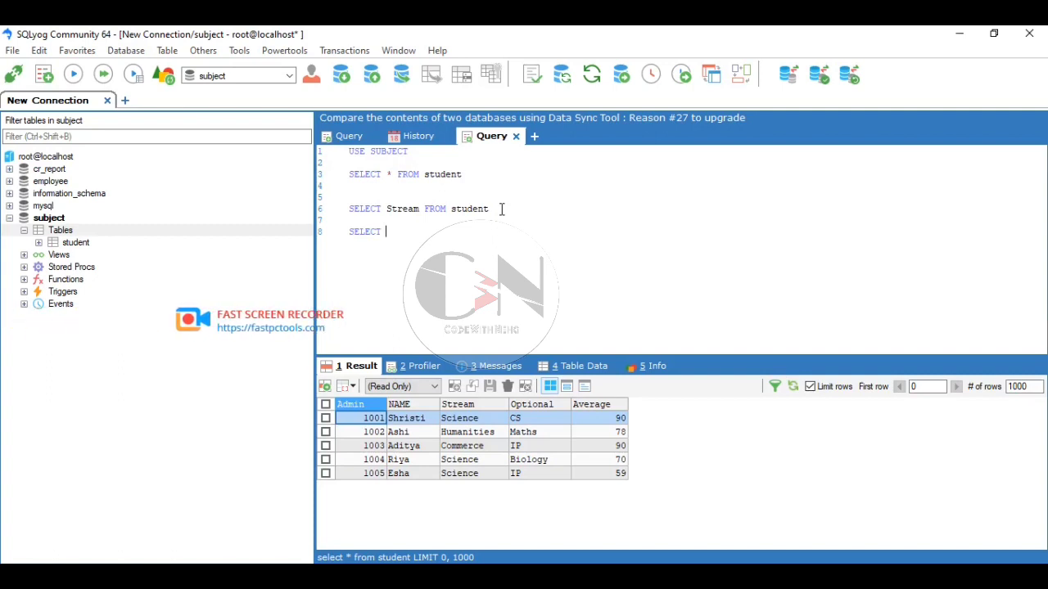
type("di")
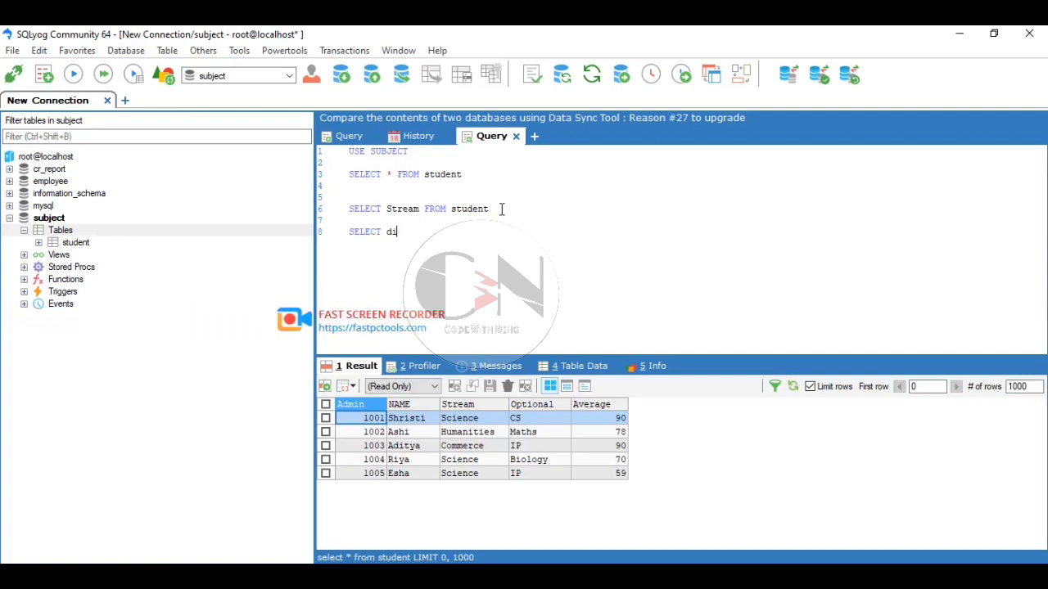
type("stinc")
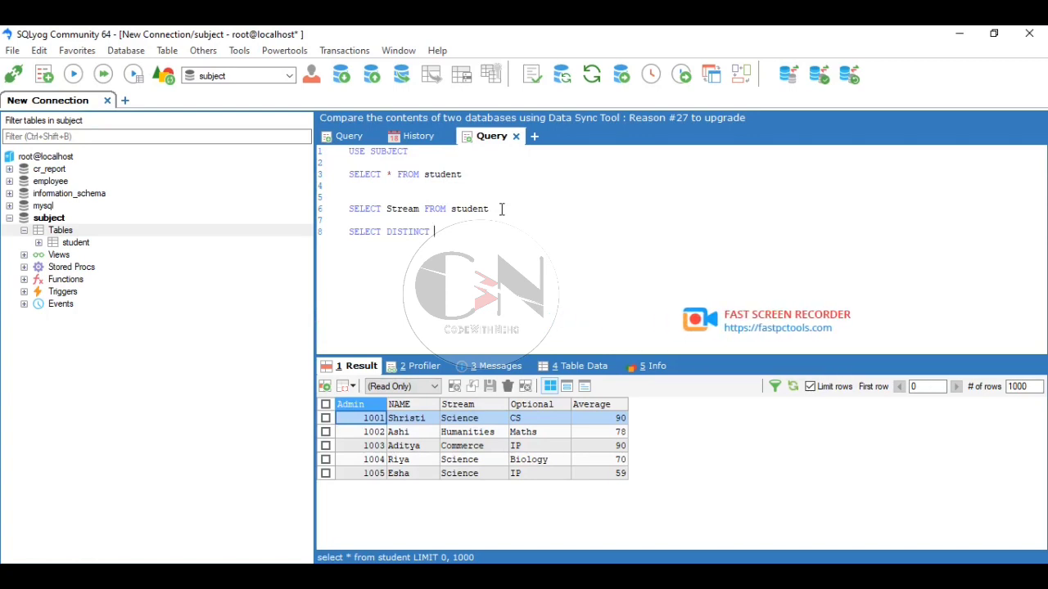
type("op")
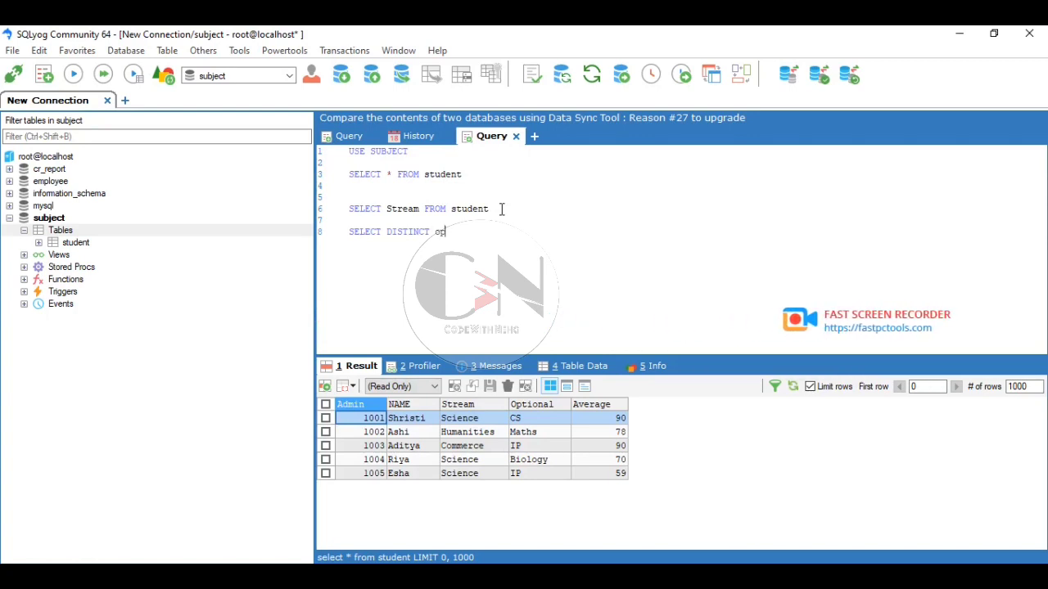
type("tional")
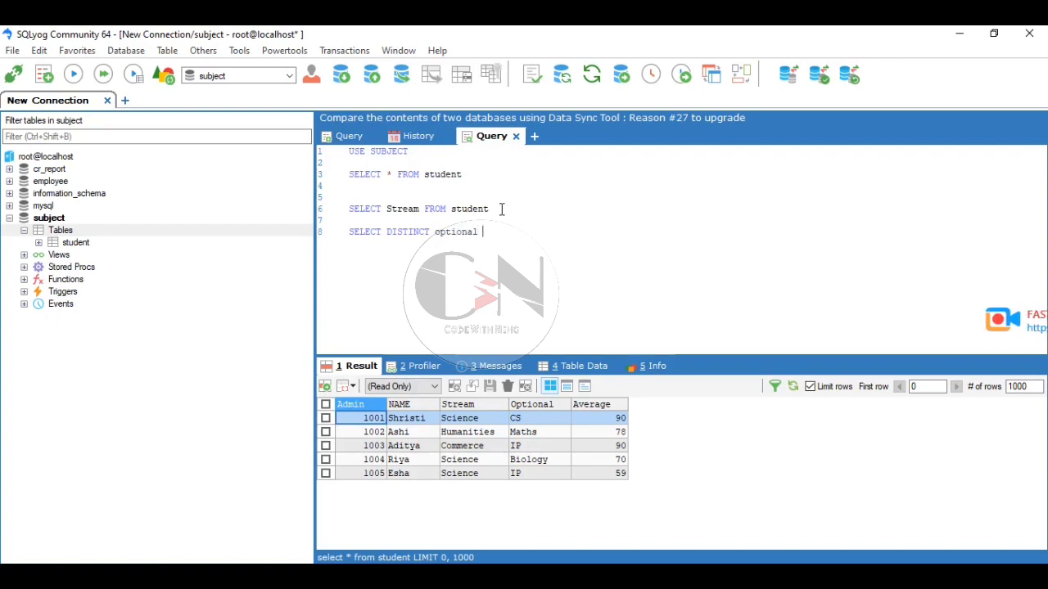
type("FROM st")
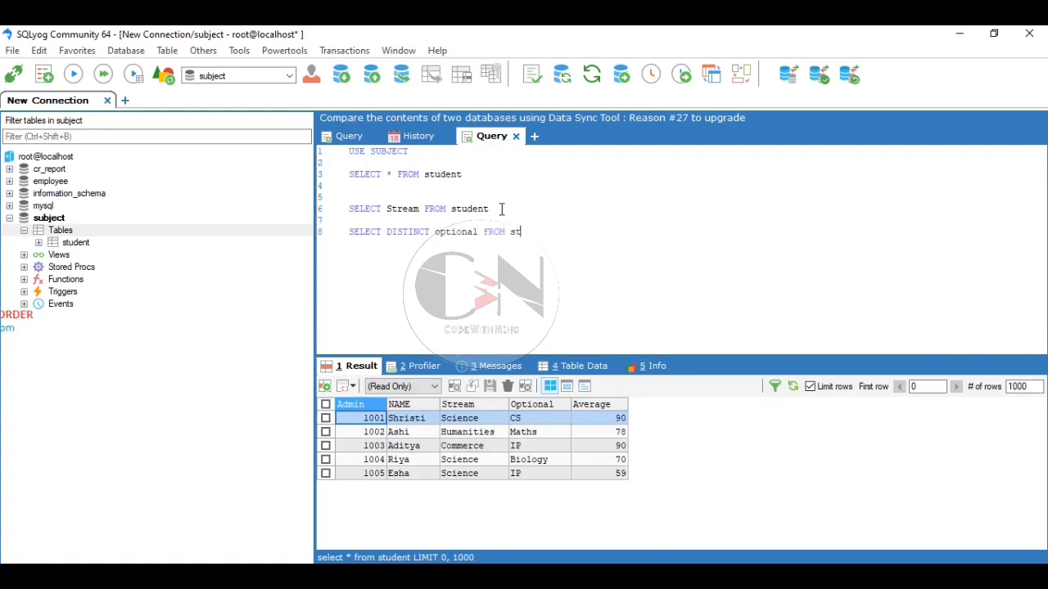
type("udent")
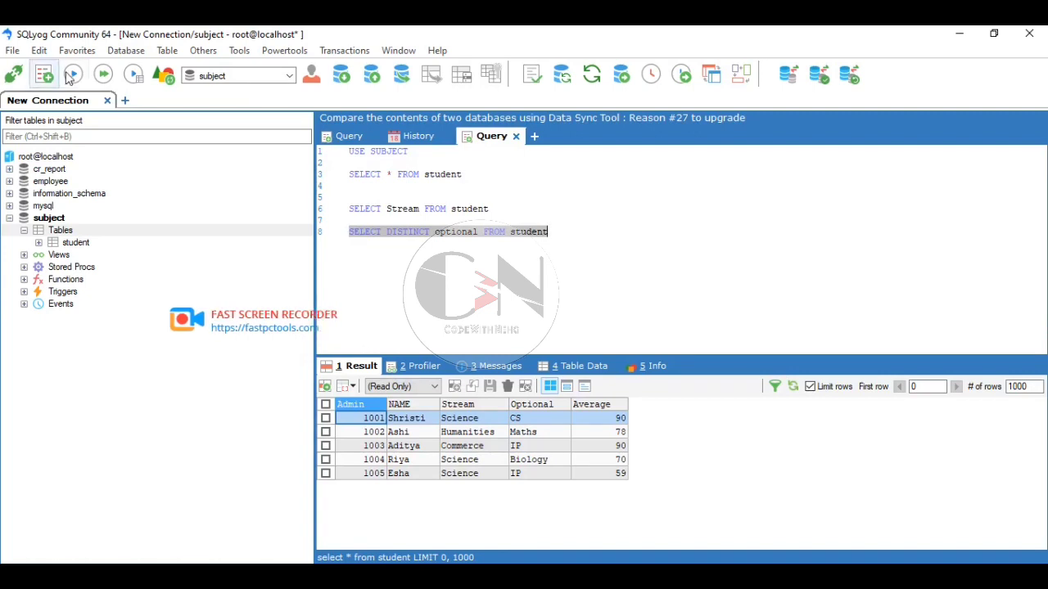
left_click(72, 75)
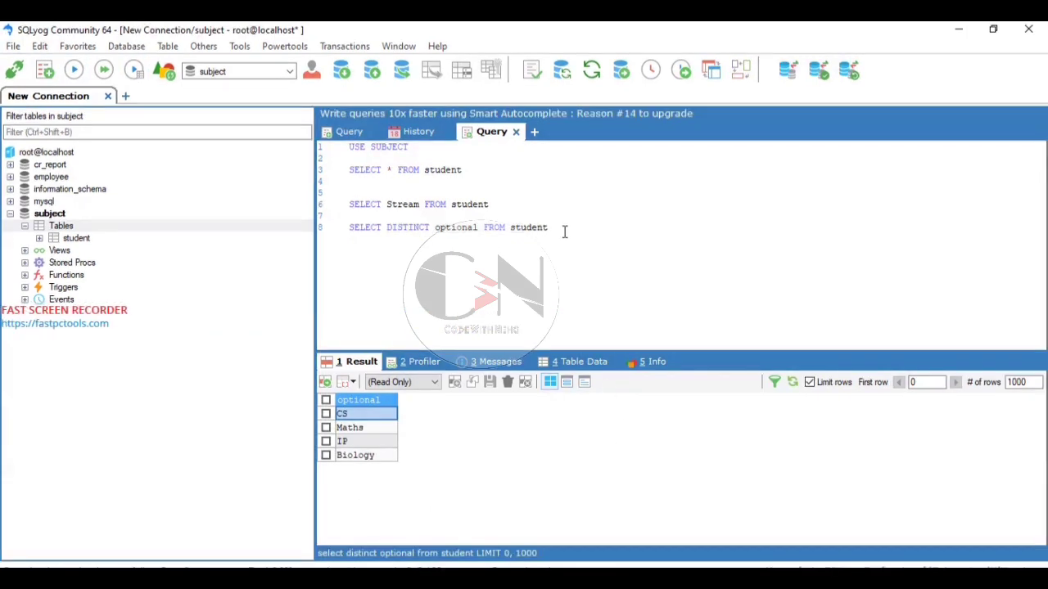
- Start a new query line, then rerun SELECT * FROM student to show the full table
key("Return")
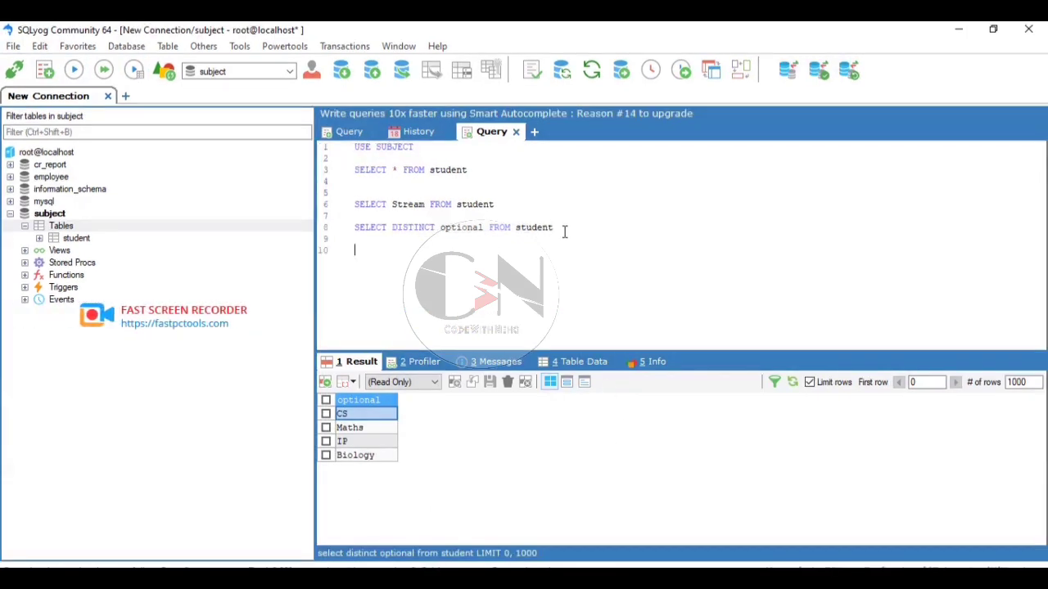
type("sel")
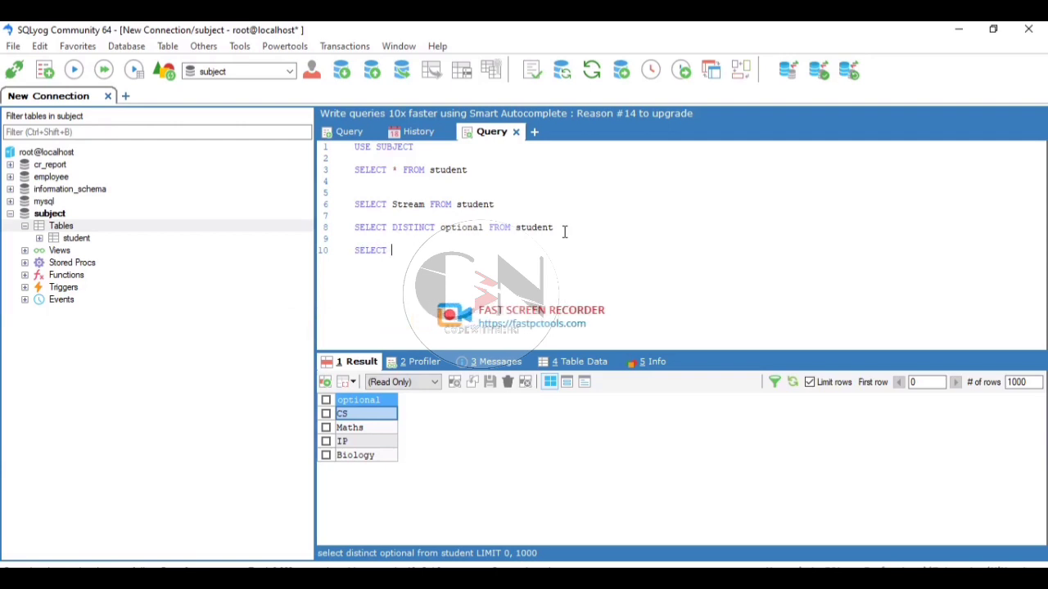
type("stre")
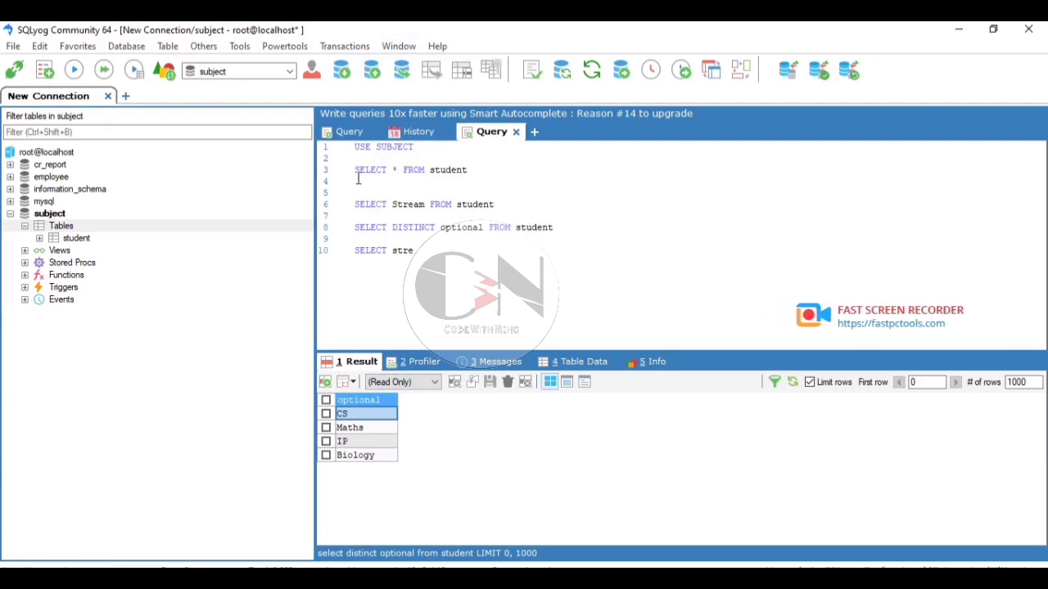
left_click(73, 70)
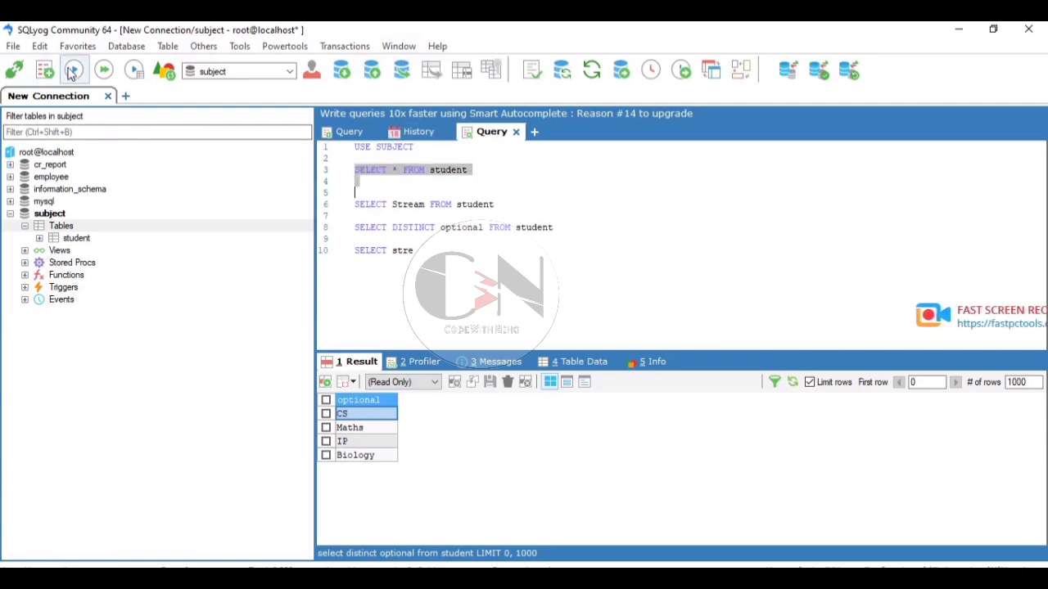
left_click(73, 69)
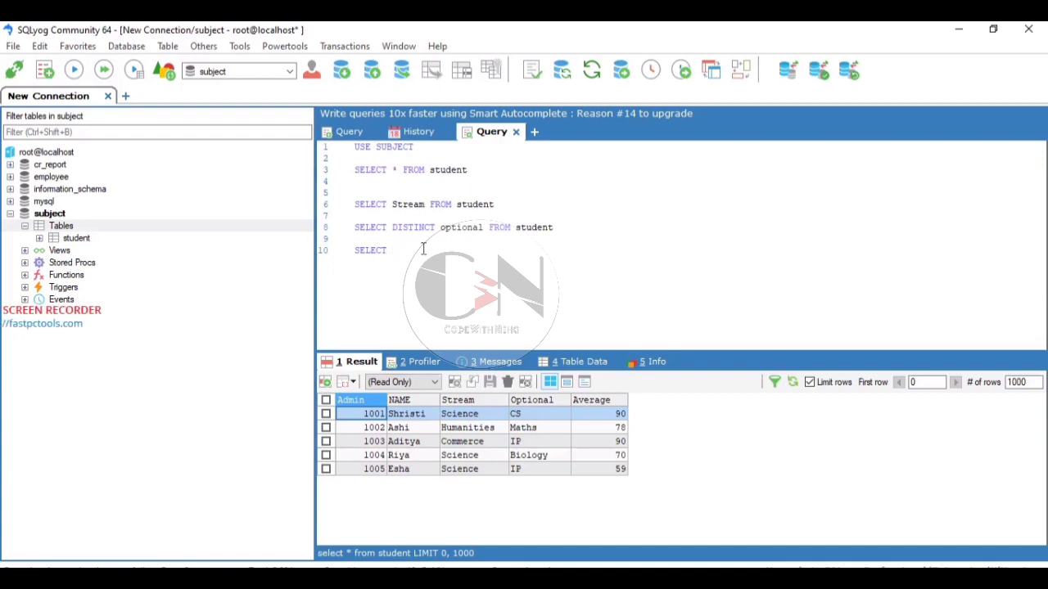
- Write SELECT Optional,Average FROM student, retyping the column list after mistakes, and select it
type("NAME")
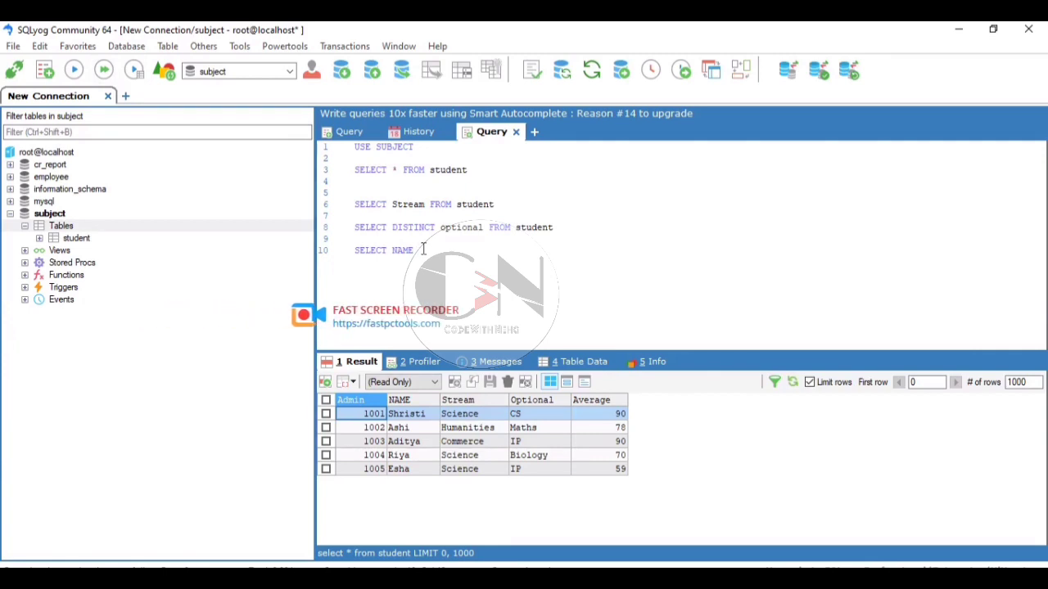
type("nam")
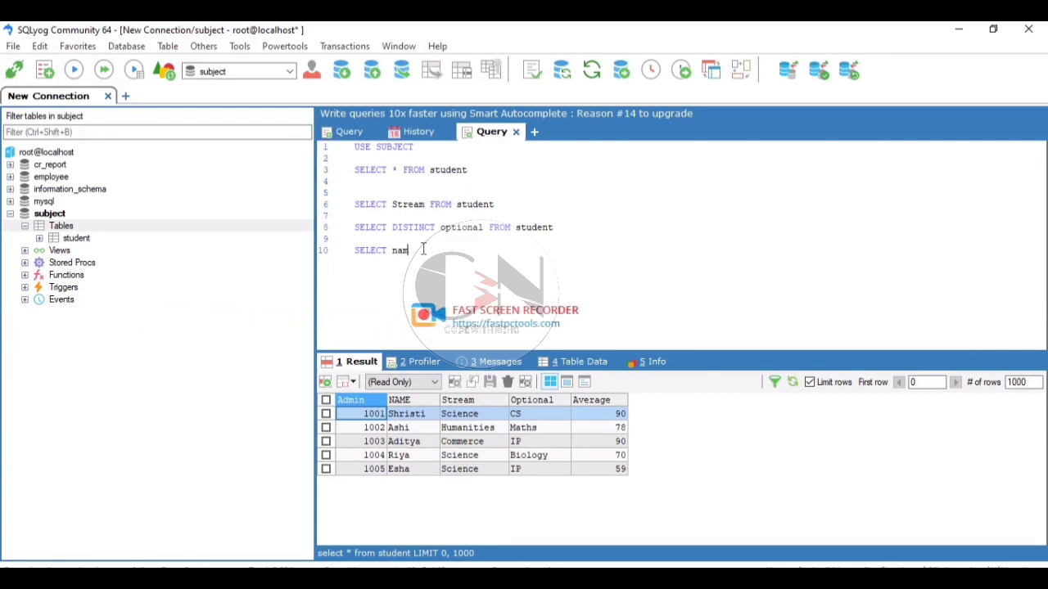
key("Backspace")
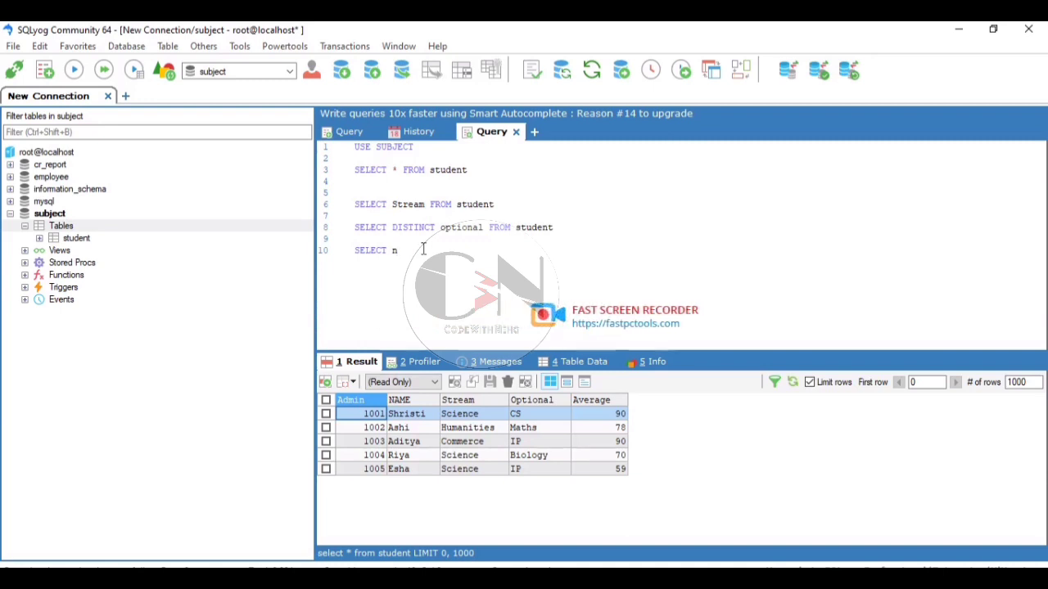
key("Backspace")
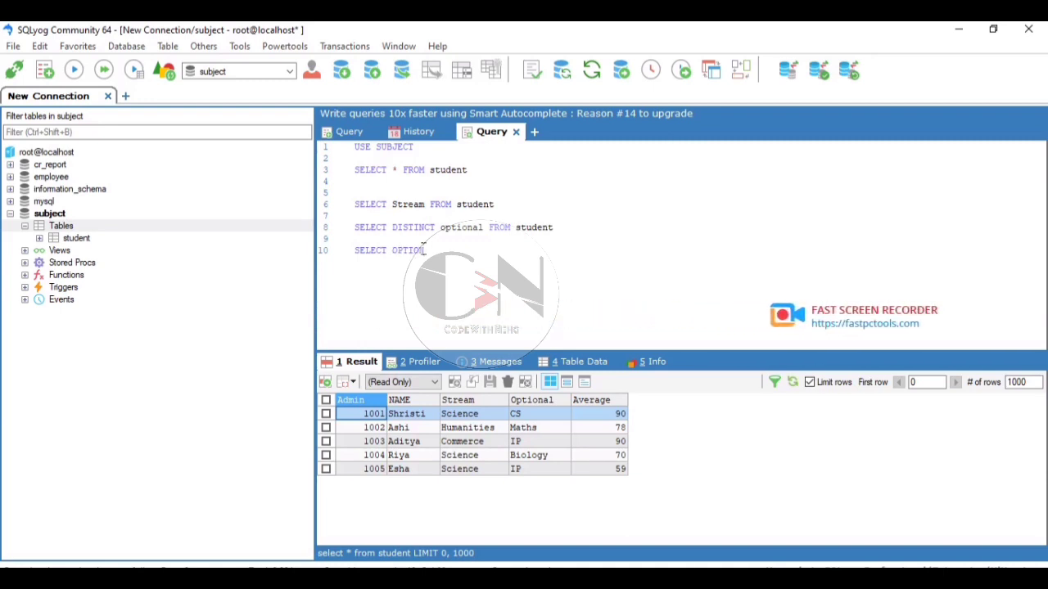
type("ptional,")
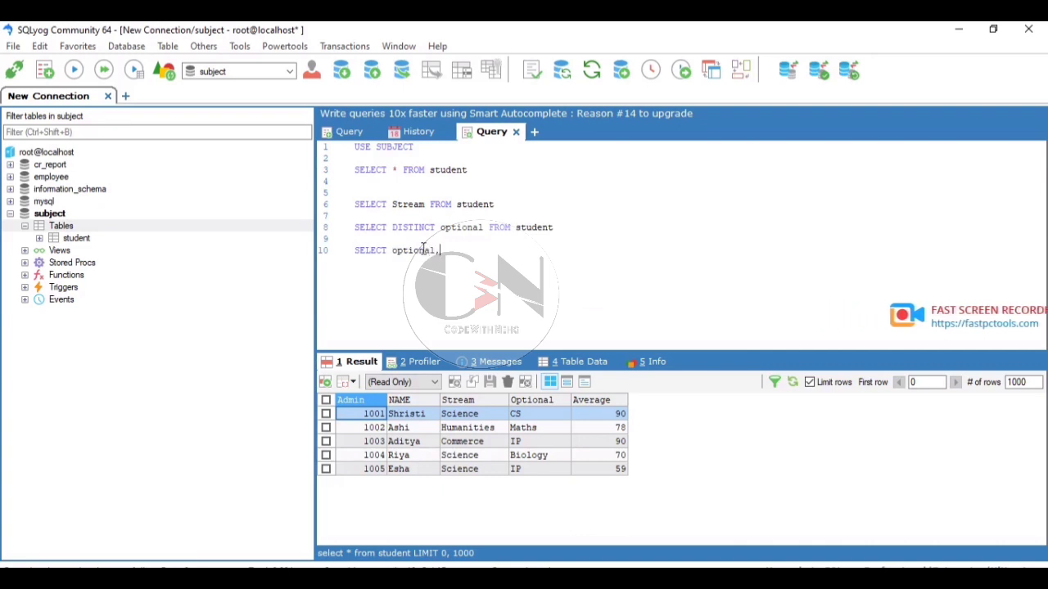
type("A")
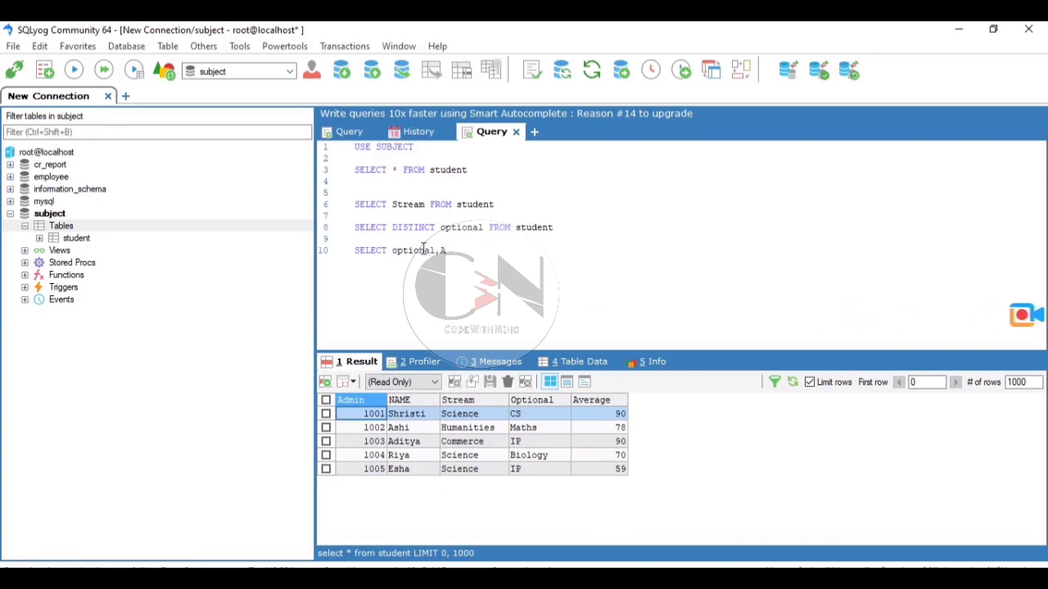
key("Backspace")
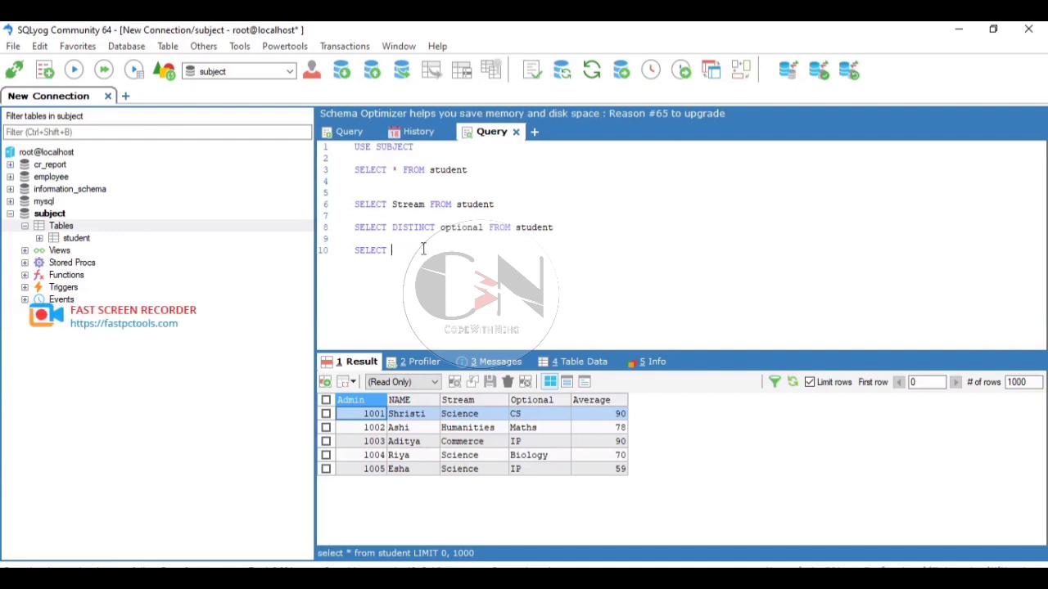
type("Op")
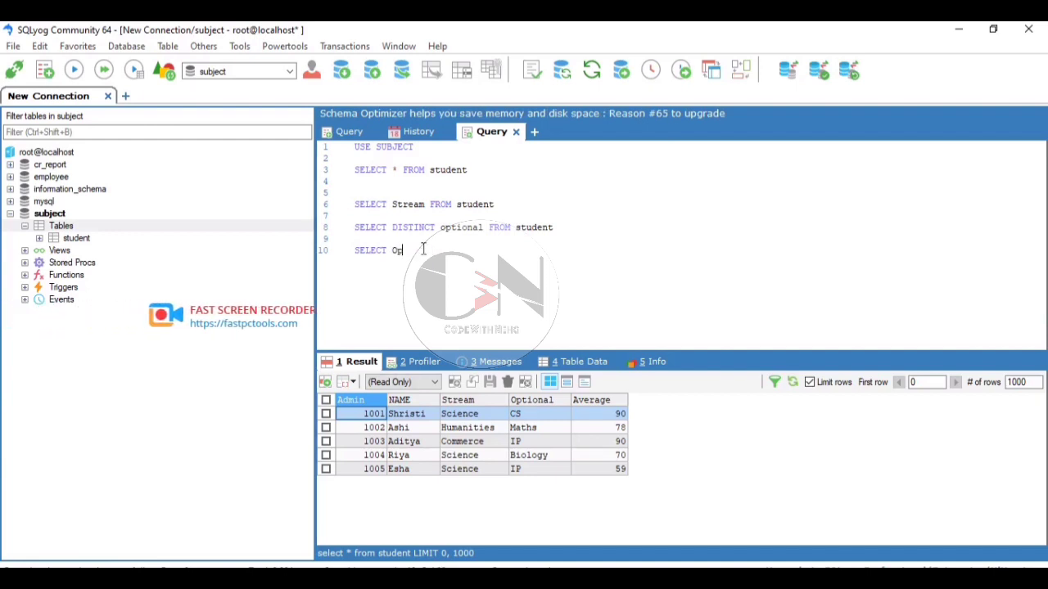
type("tional")
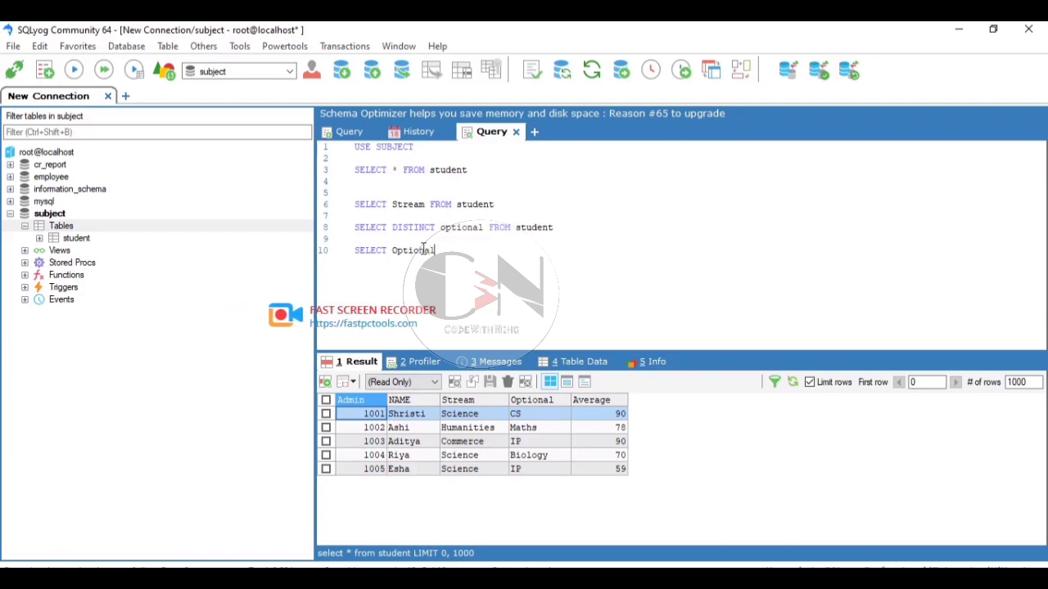
type(",A")
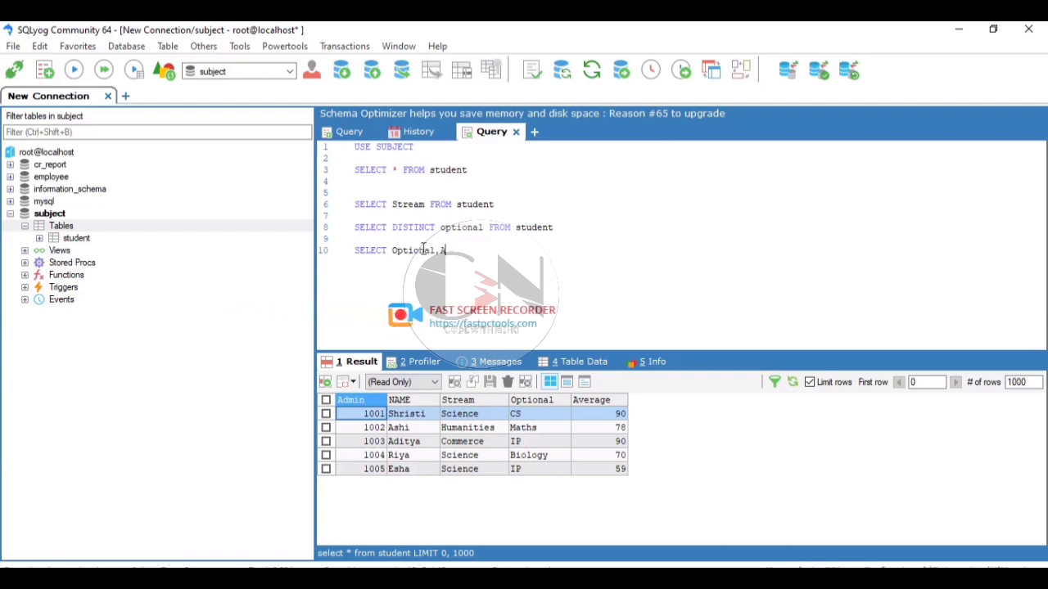
type("Average")
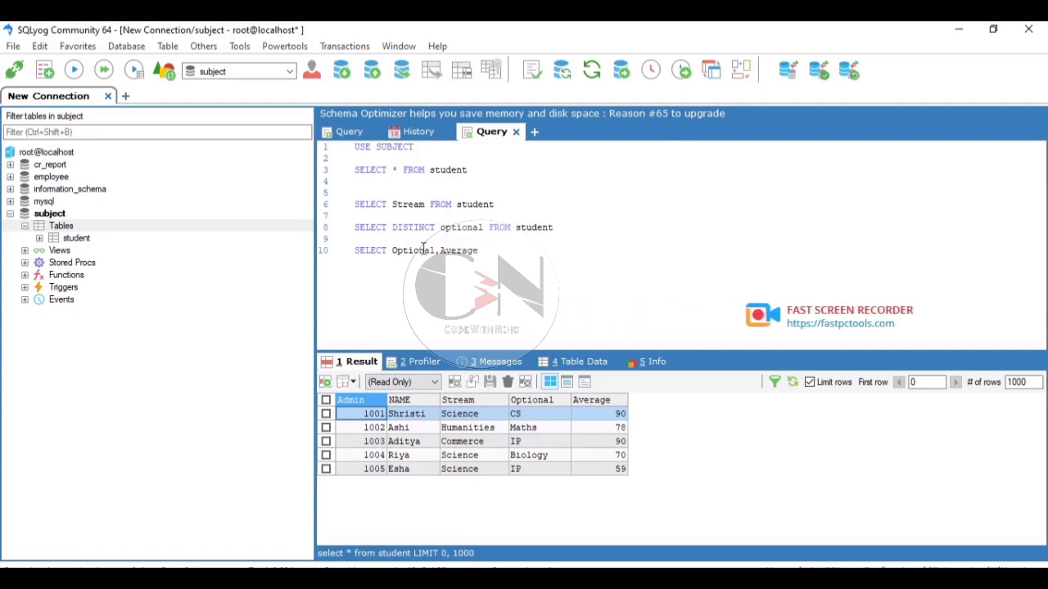
type("FROM")
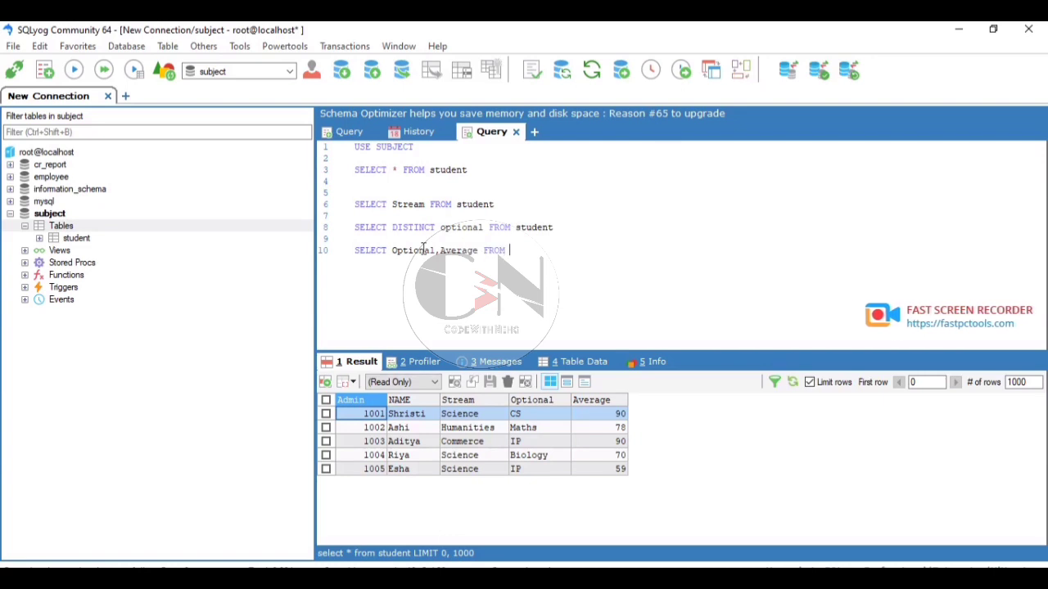
type("student")
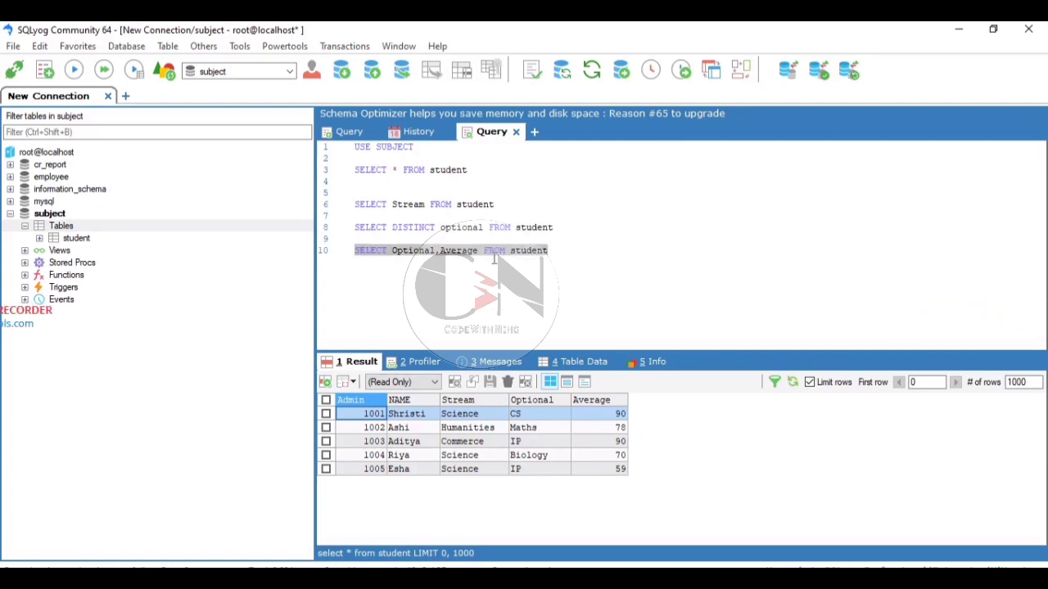
left_click(103, 69)
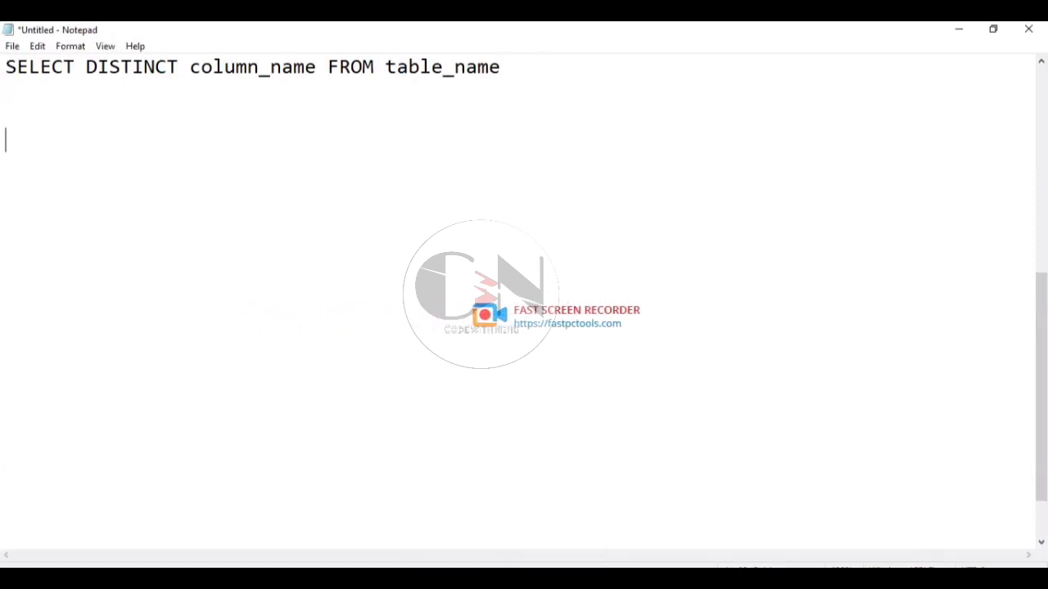
- Add the heading 'WHERE Clause in MYSQL' to the Notepad notes
type("WHERE")
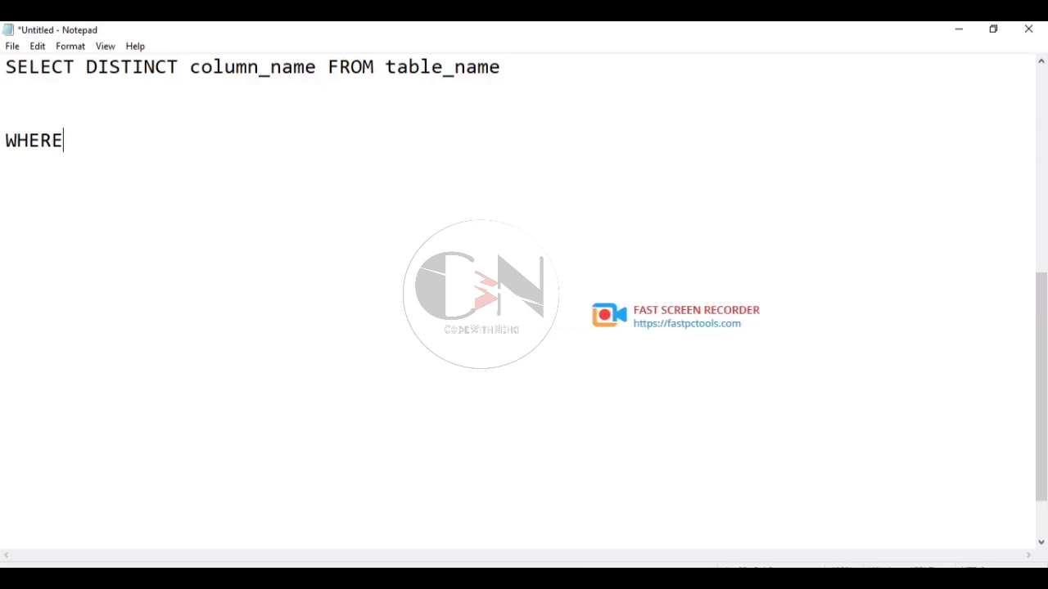
type("Cl")
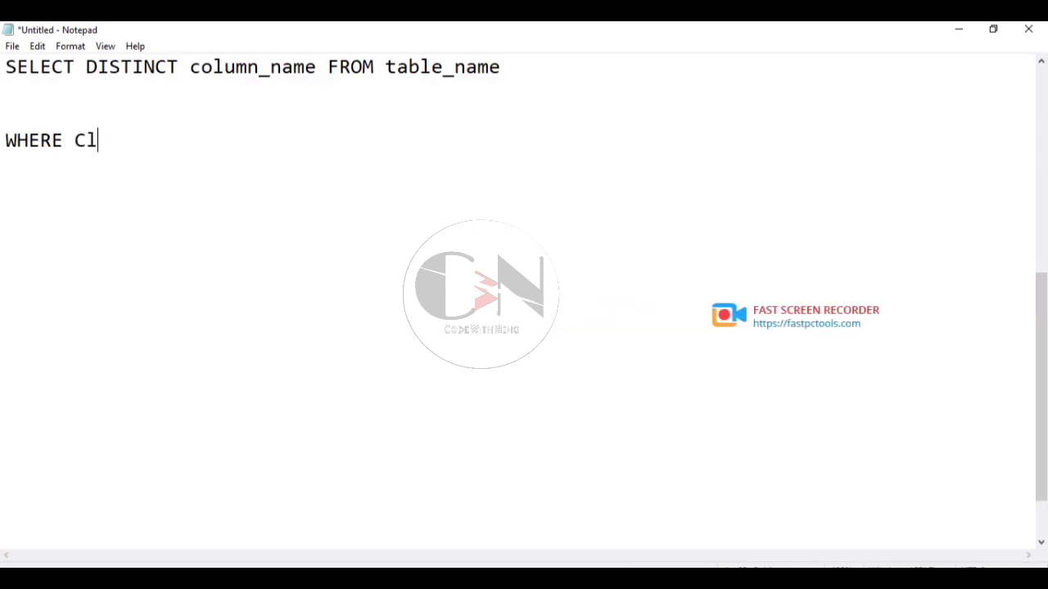
type("ause in")
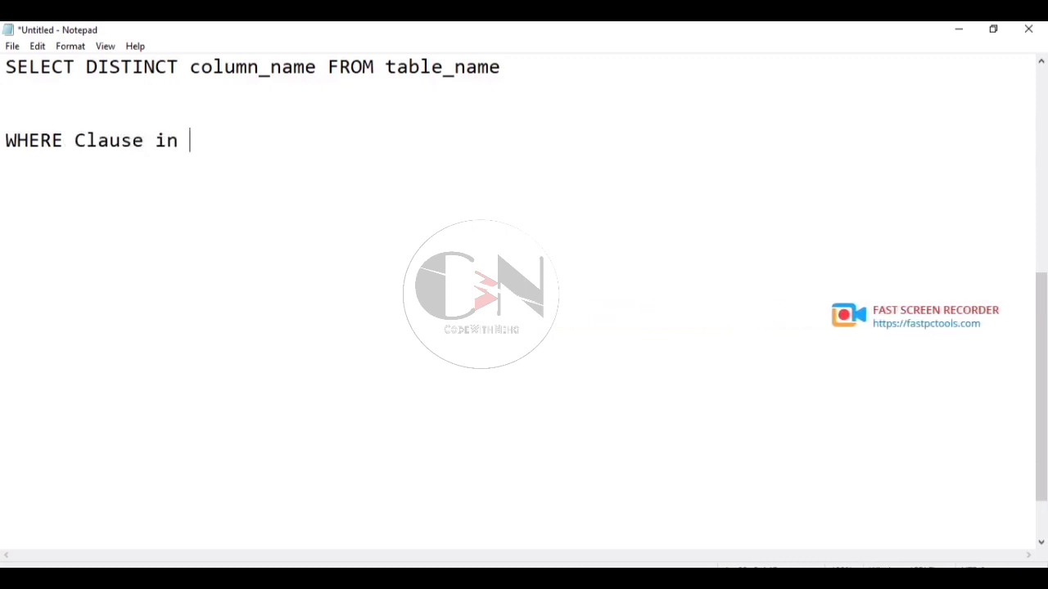
type("MYSQ")
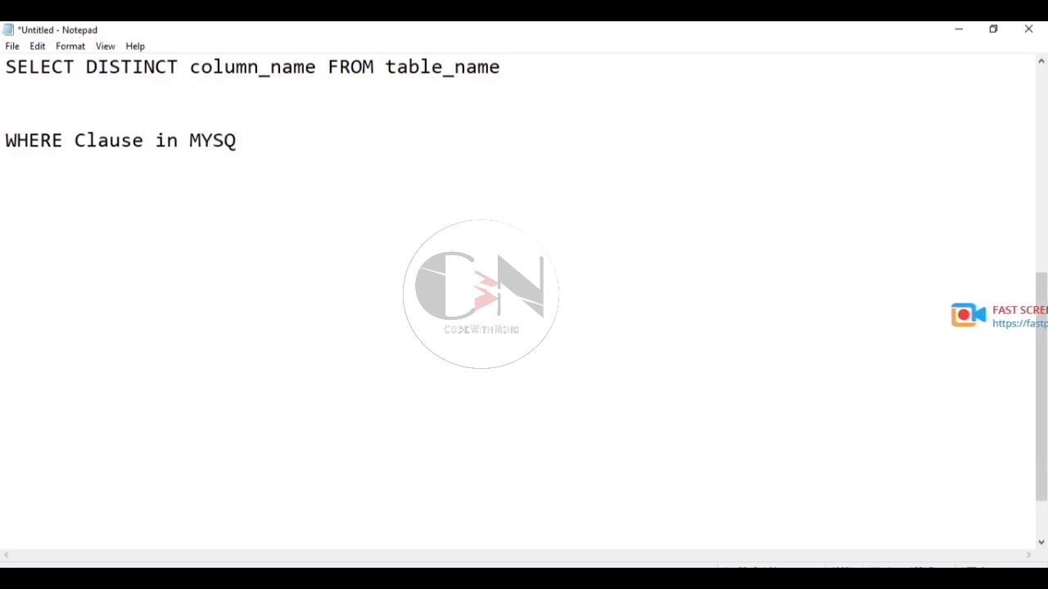
type("L")
type("The WHERE C")
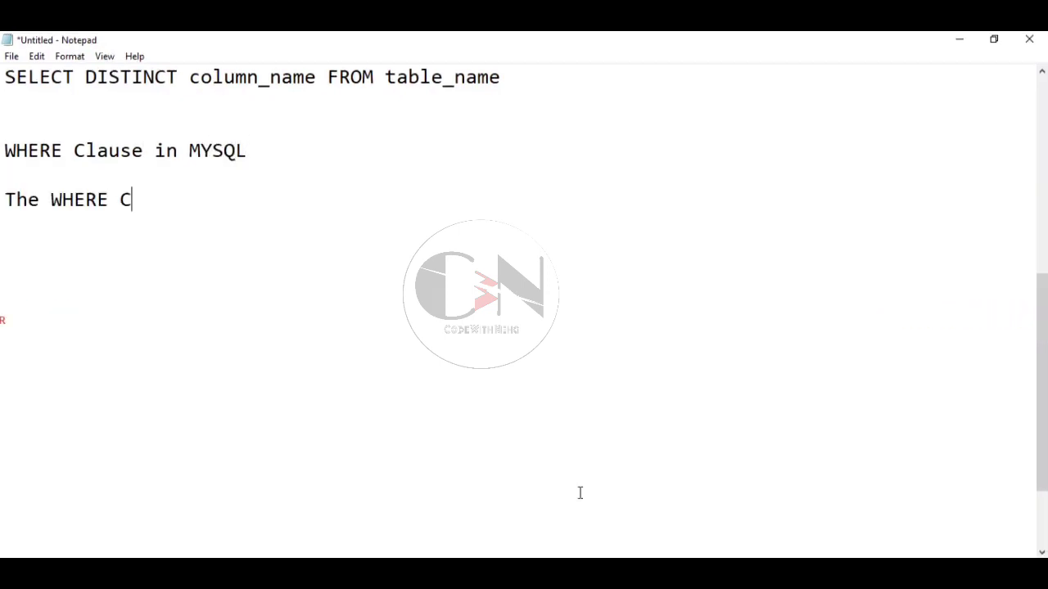
- Write two sentences: the WHERE clause filters records and extracts only those fulfilling a specific condition
type("lause in")
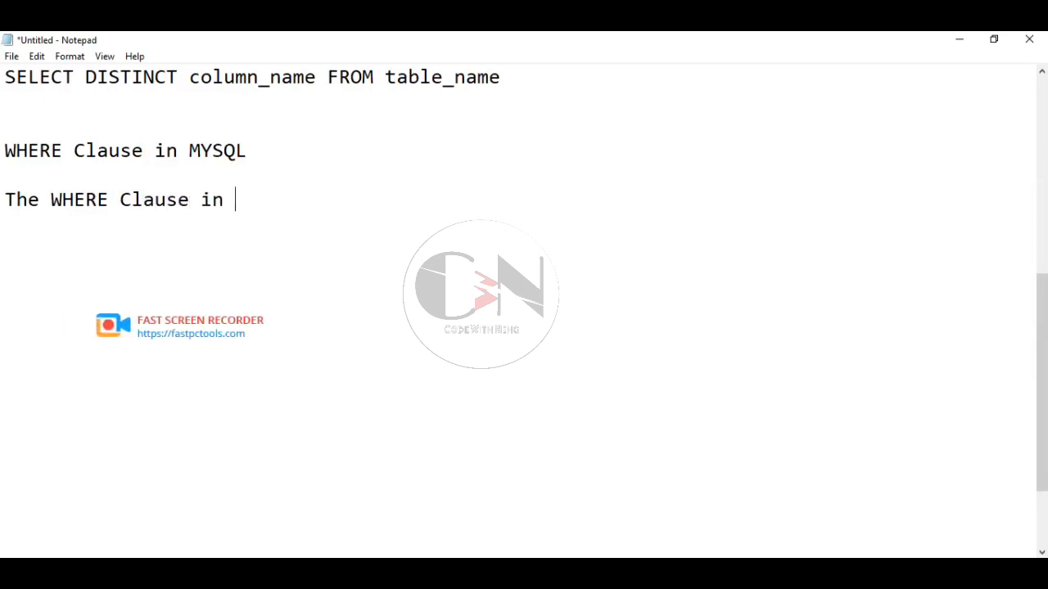
type("mysql i")
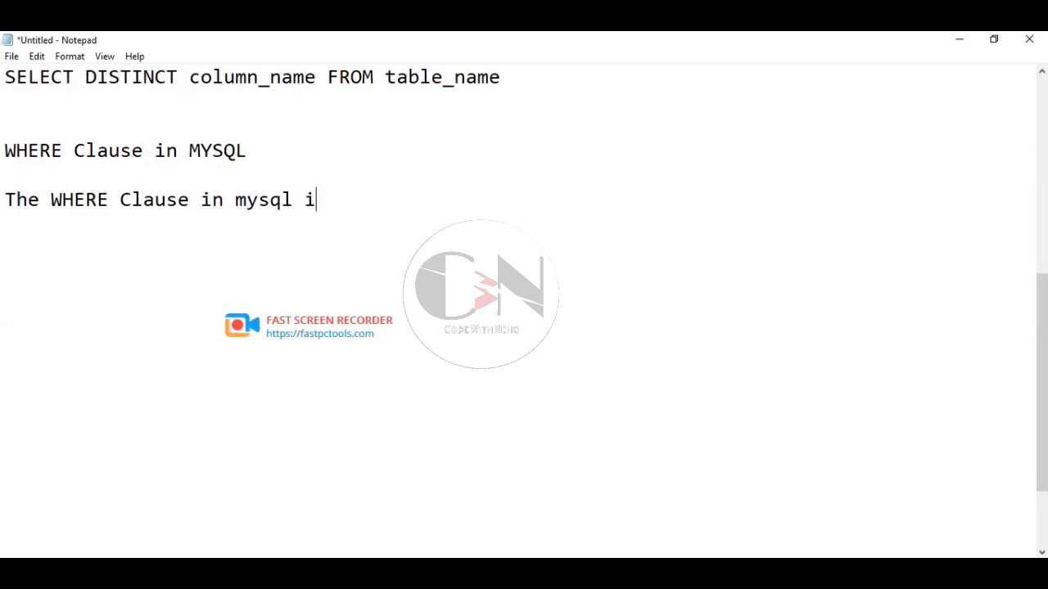
type("s used to")
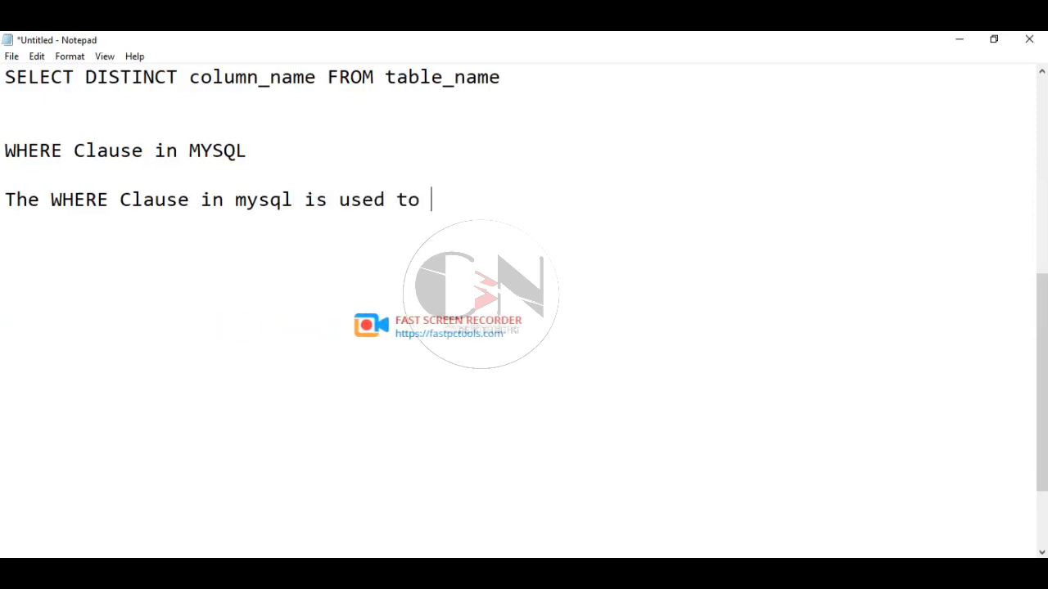
type("filter recor")
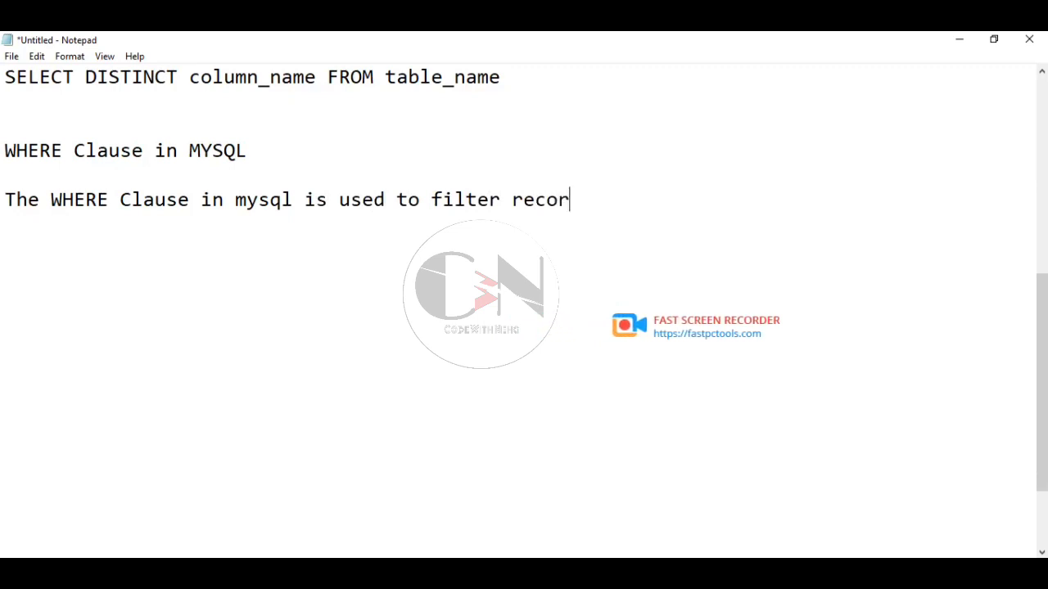
type("ds")
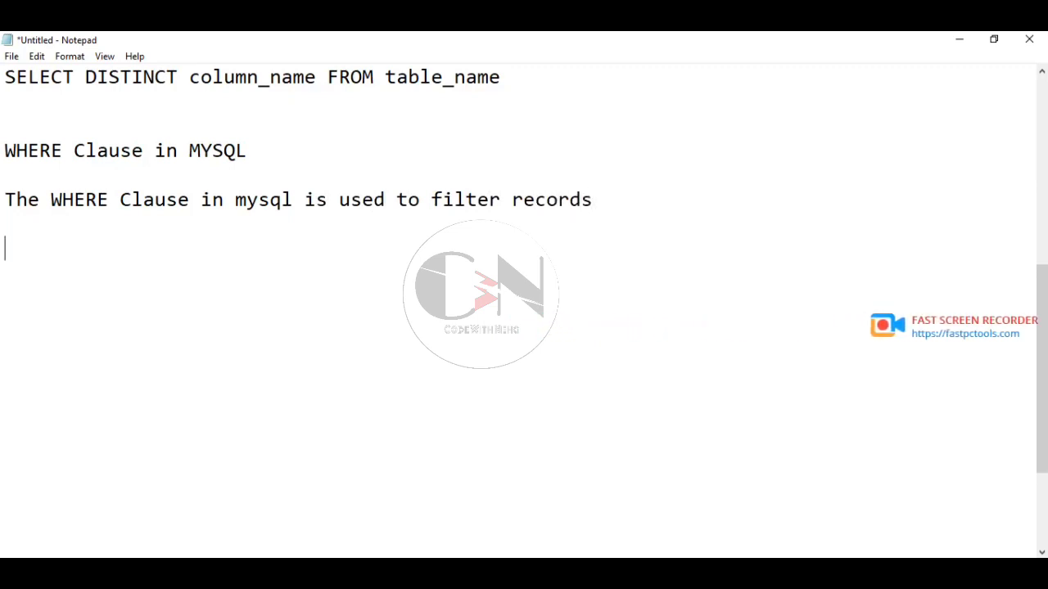
type("I")
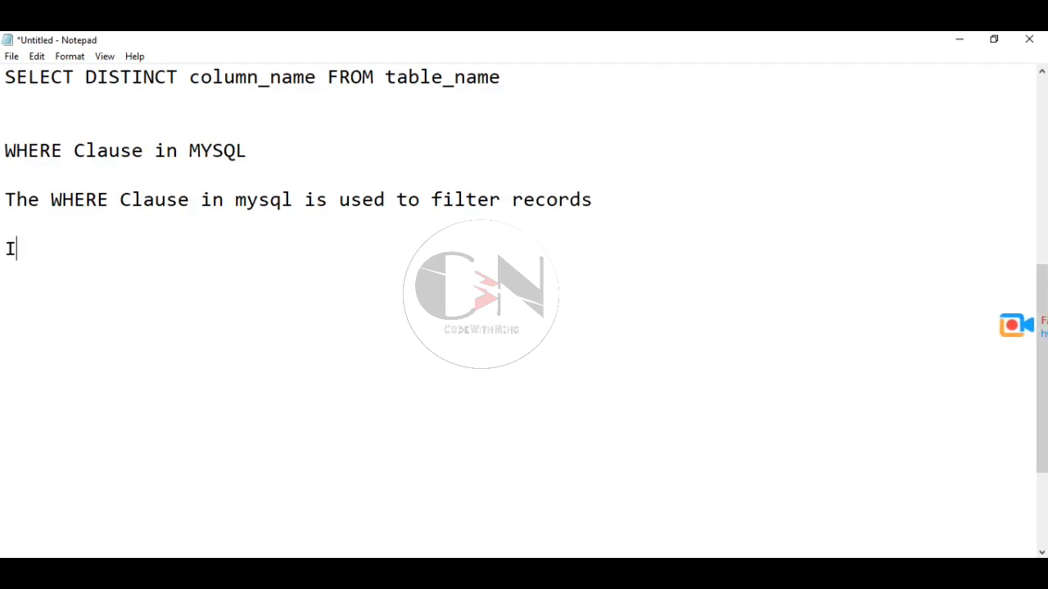
type("t is us")
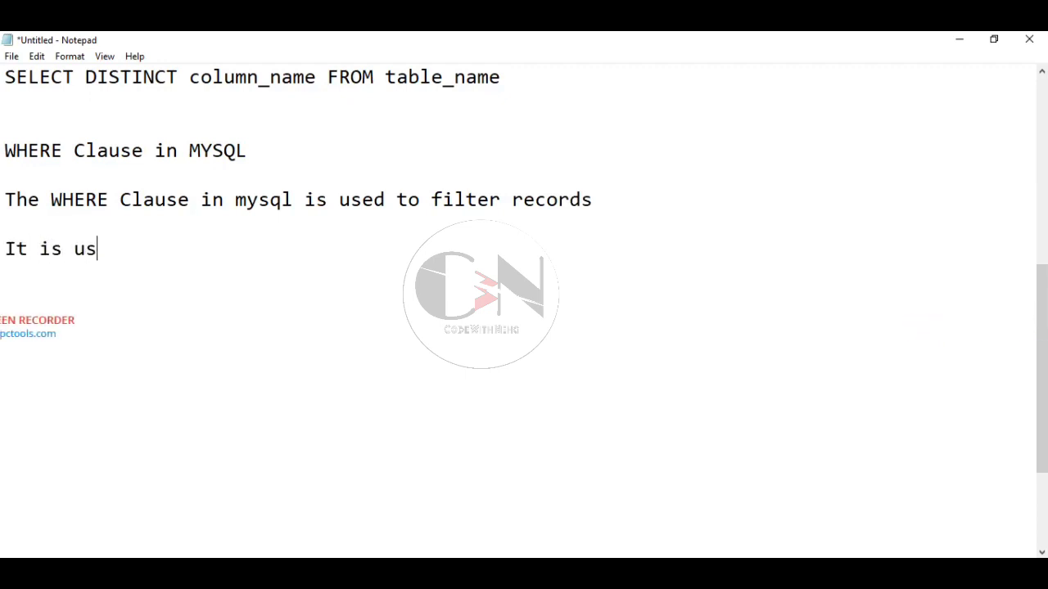
type("ed to")
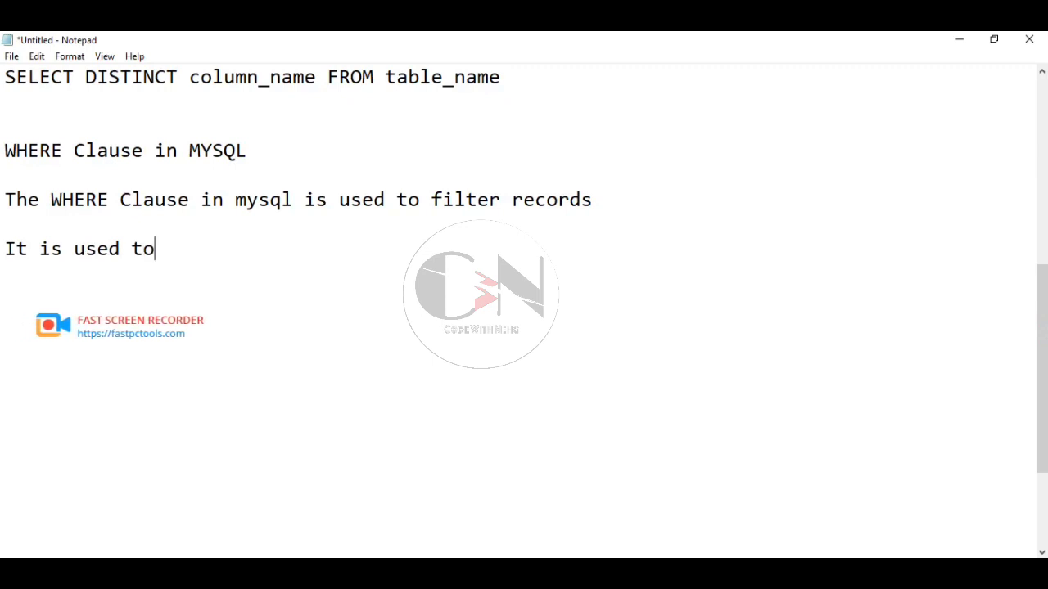
type("ecx")
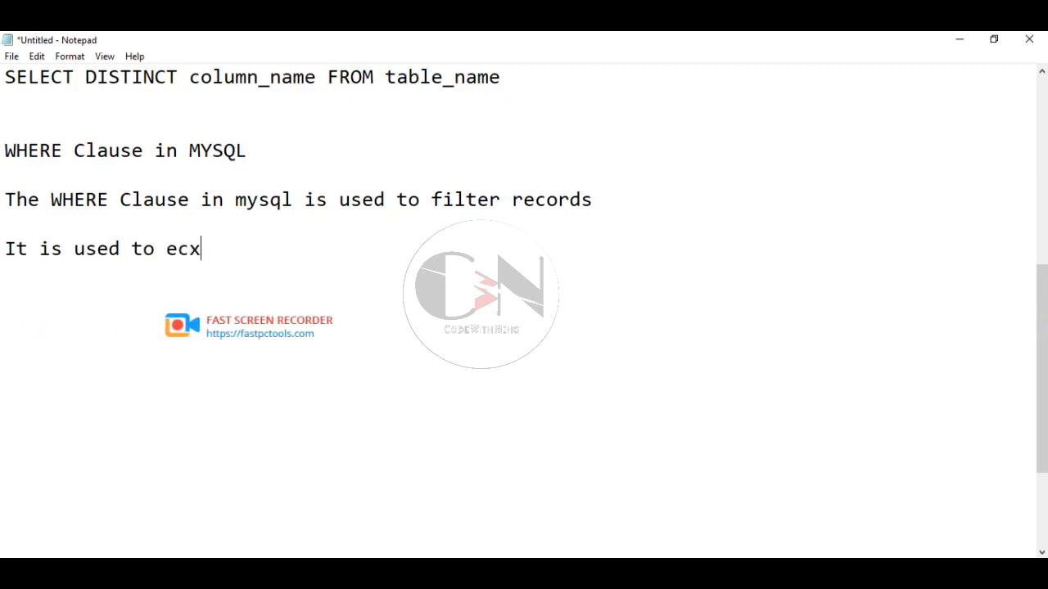
key("backspace")
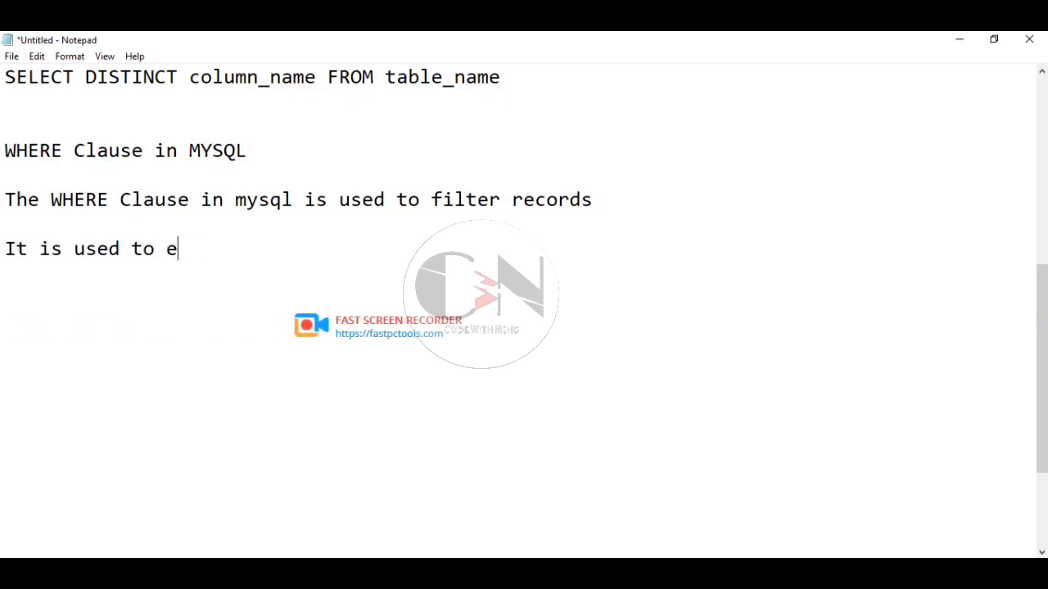
type("xtract")
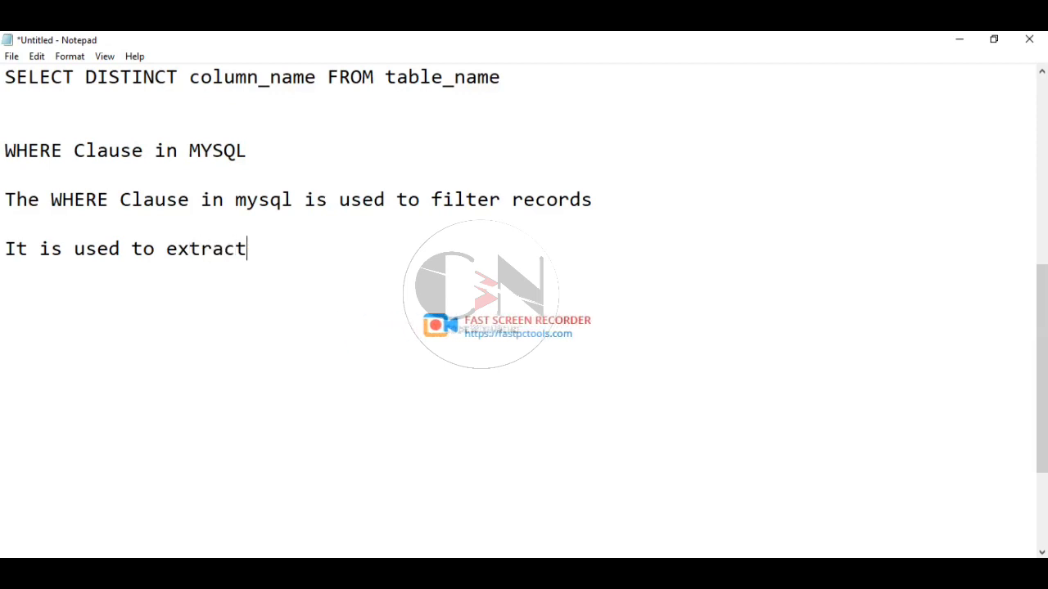
type("only thg")
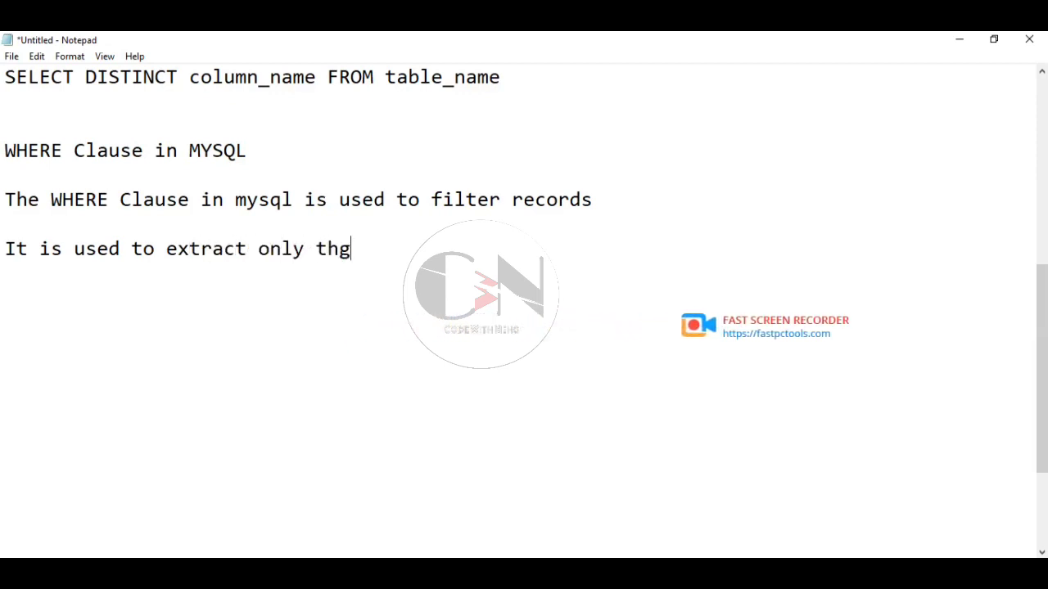
type("ose")
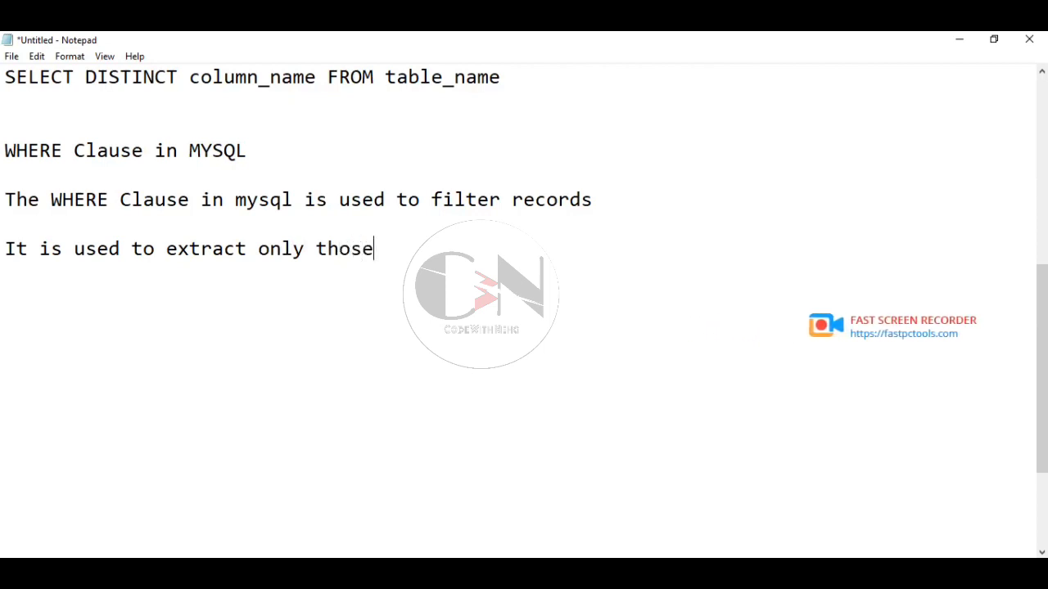
type("records that fulfi")
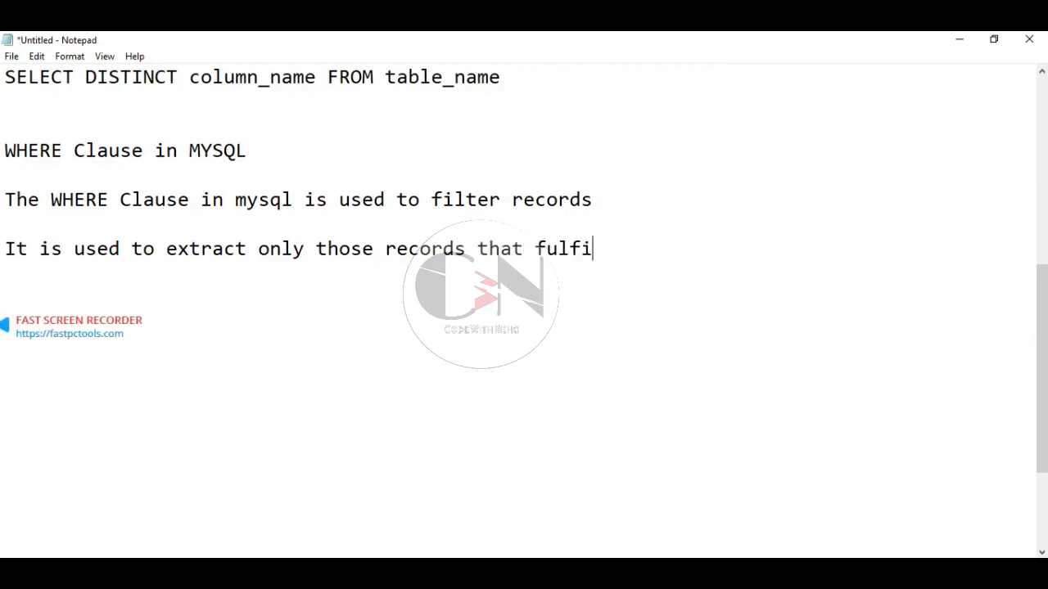
type("ll")
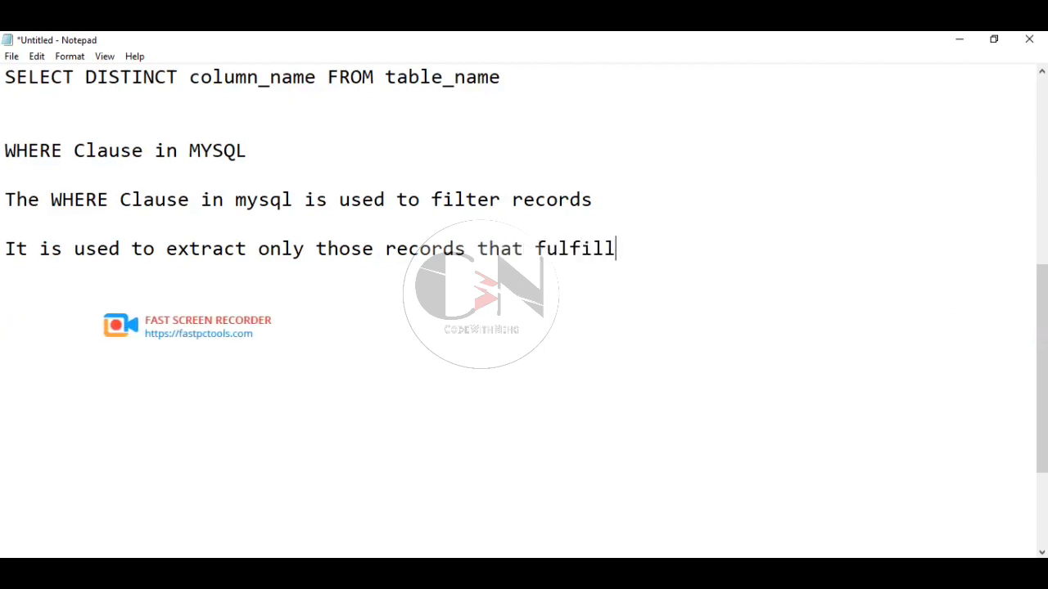
type("a spe")
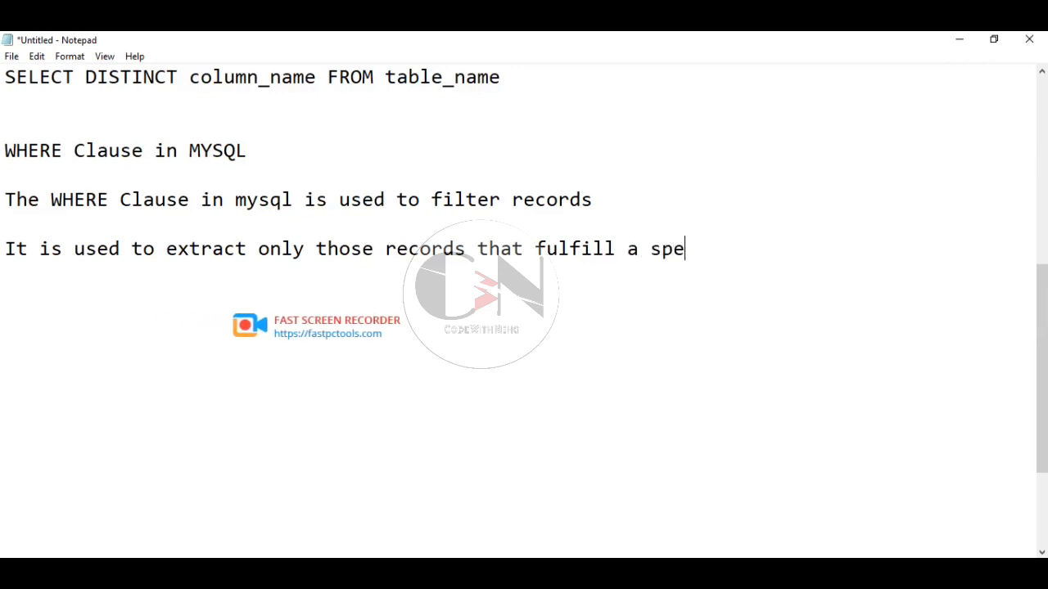
type("cific")
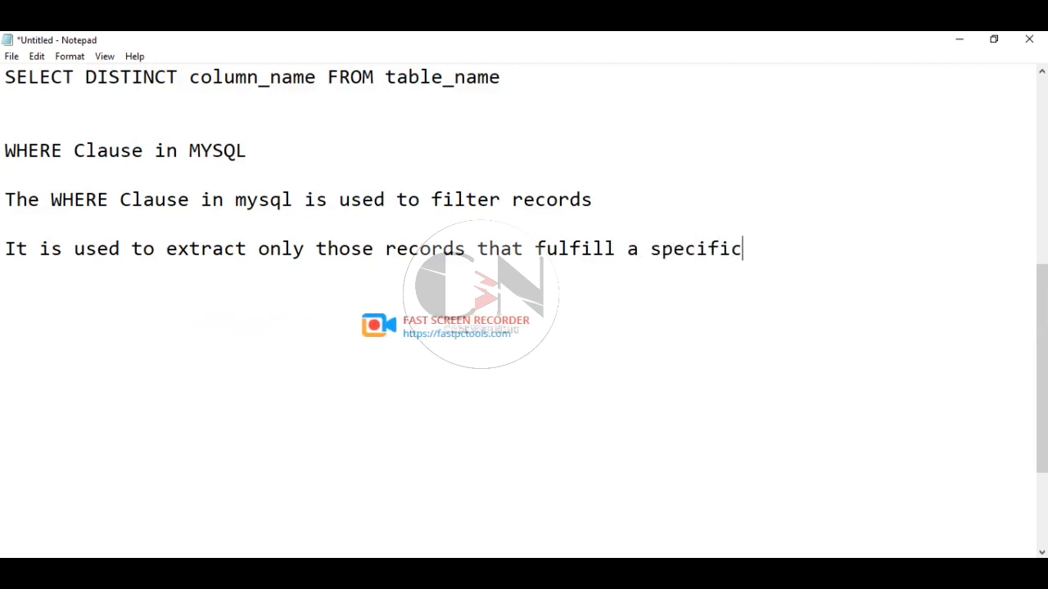
type("condi")
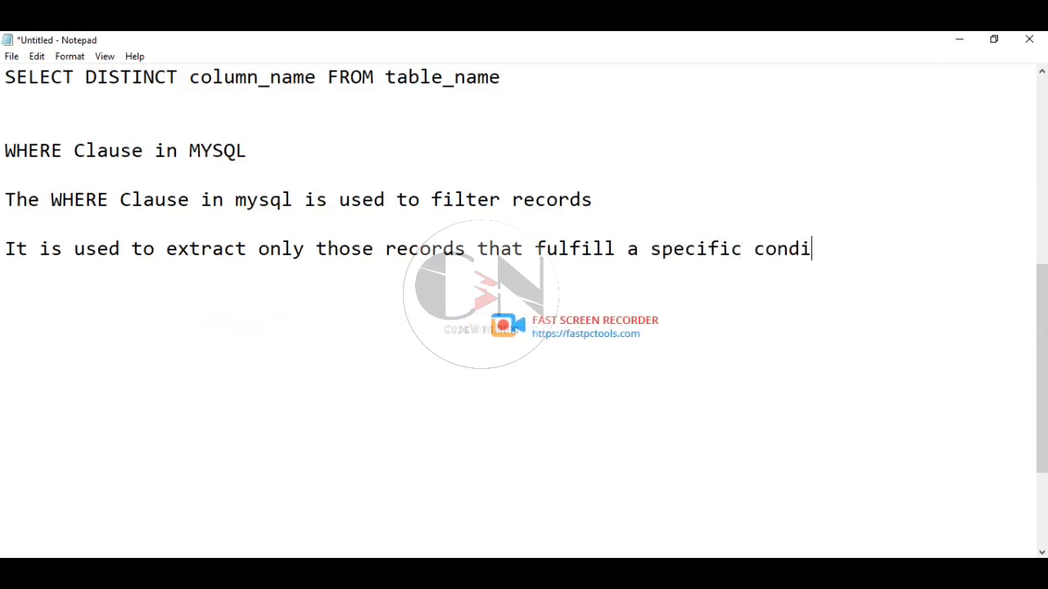
type("tion")
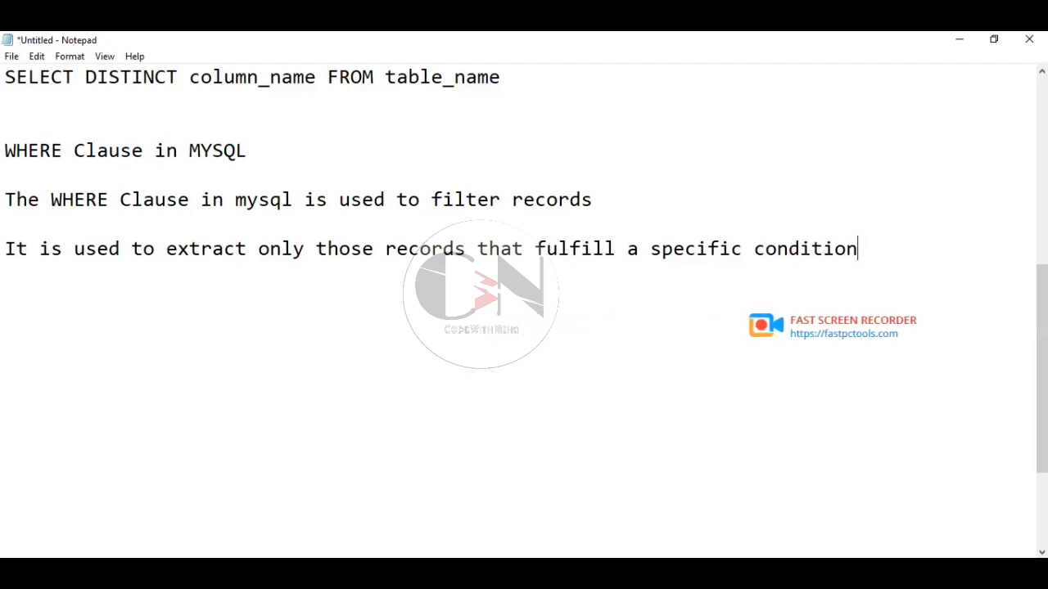
type(".")
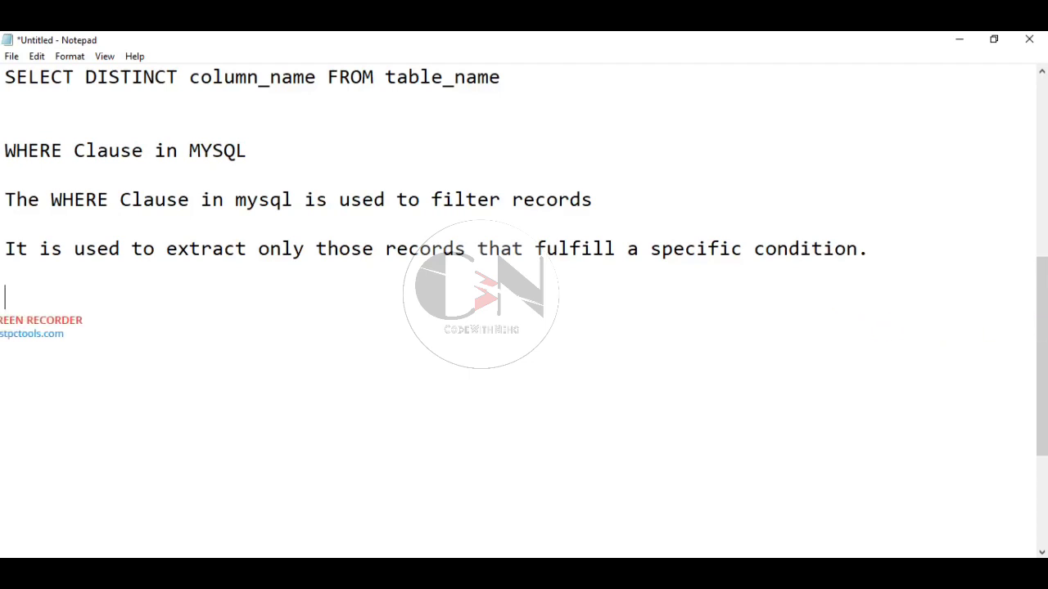
- Add a 'Syntax:-' label below the explanation
type("St")
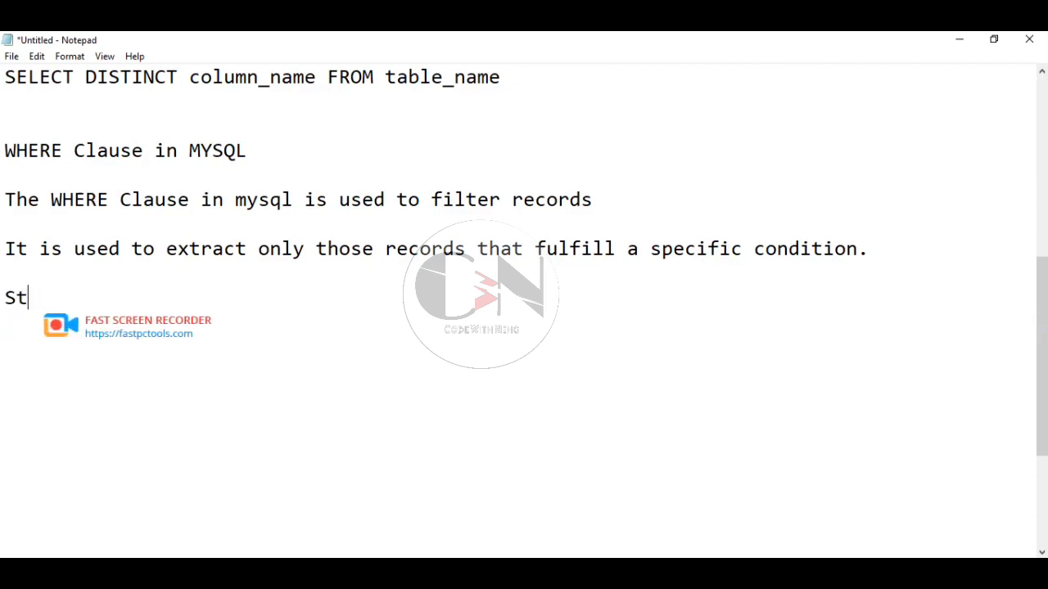
type("yn")
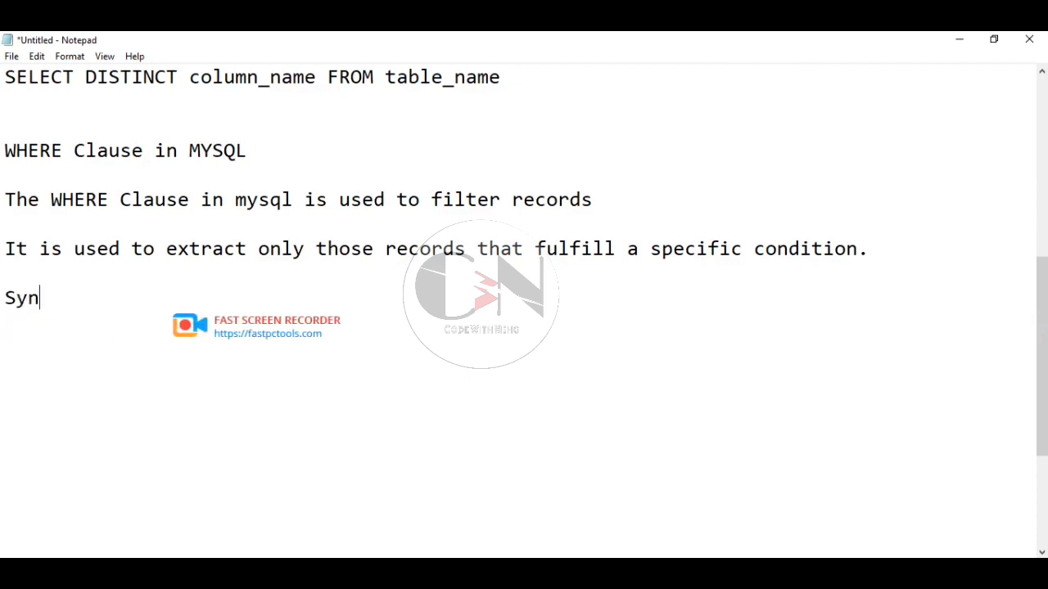
type("tax:")
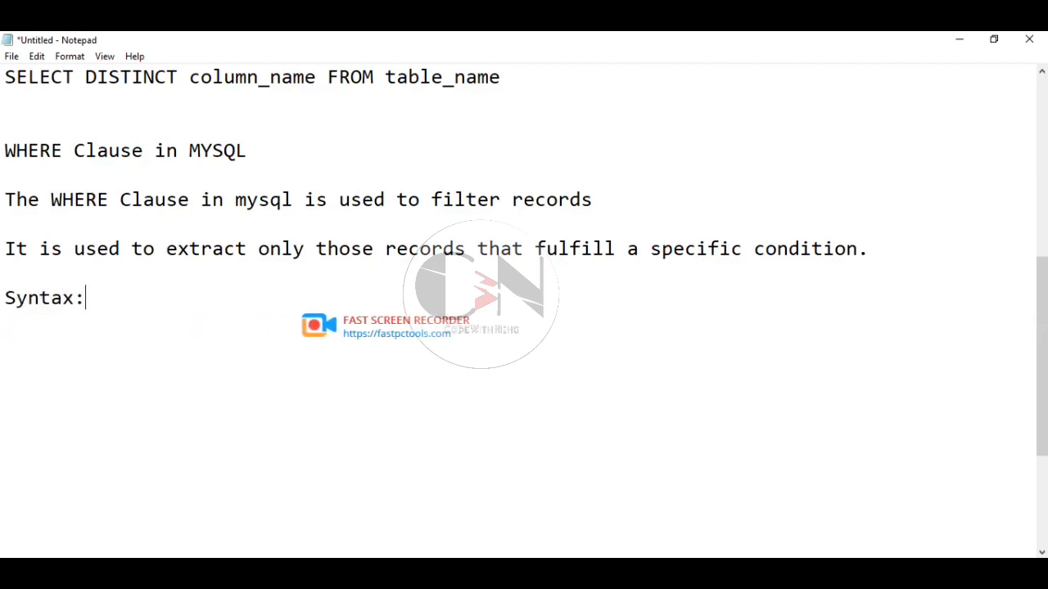
type("-")
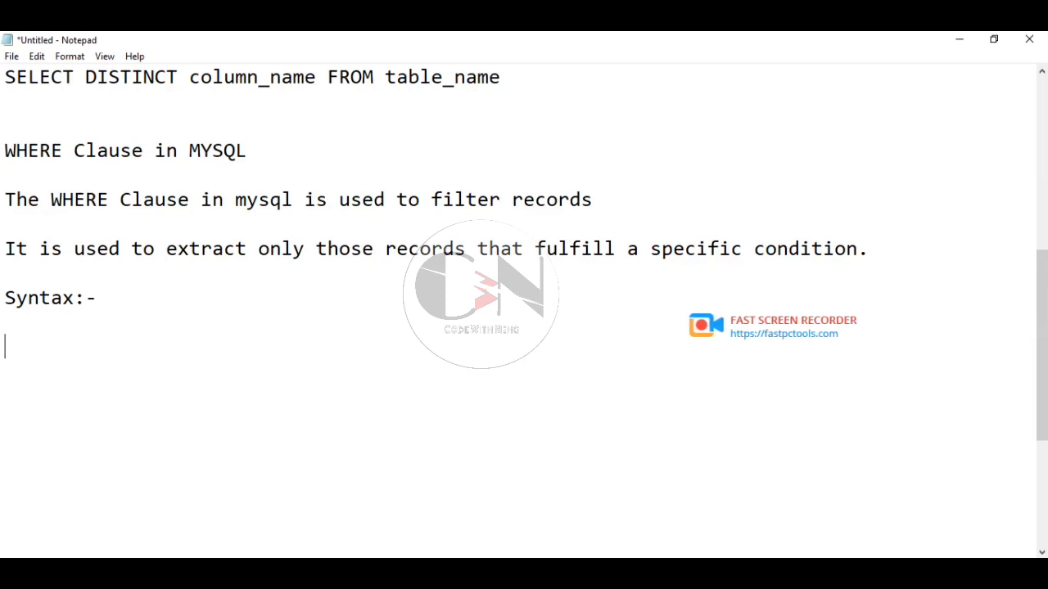
- Write the first syntax line 'SELECT column1,column2,...'
type("SELECT C")
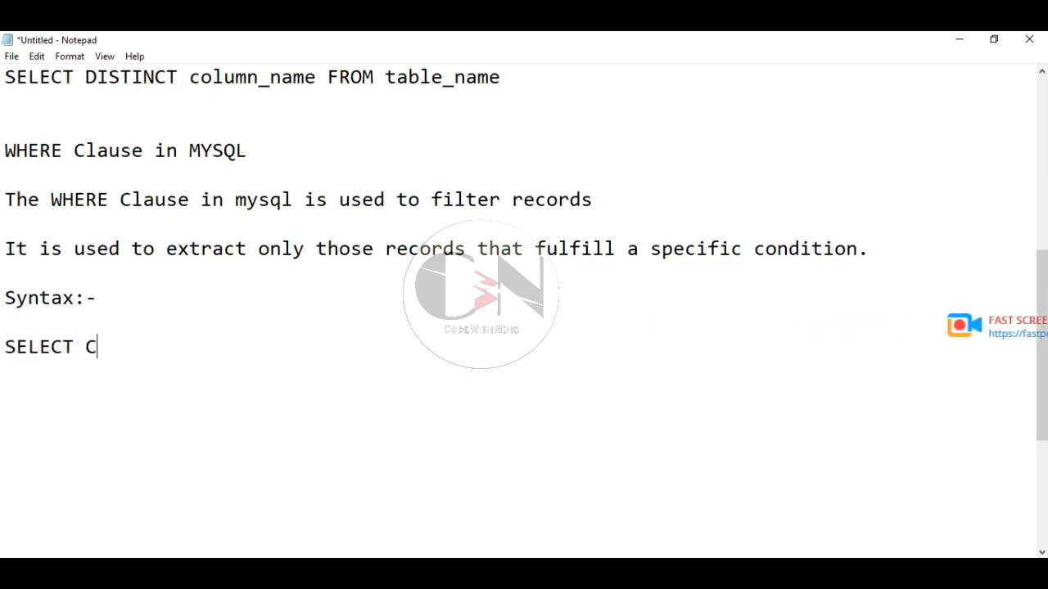
type("olu")
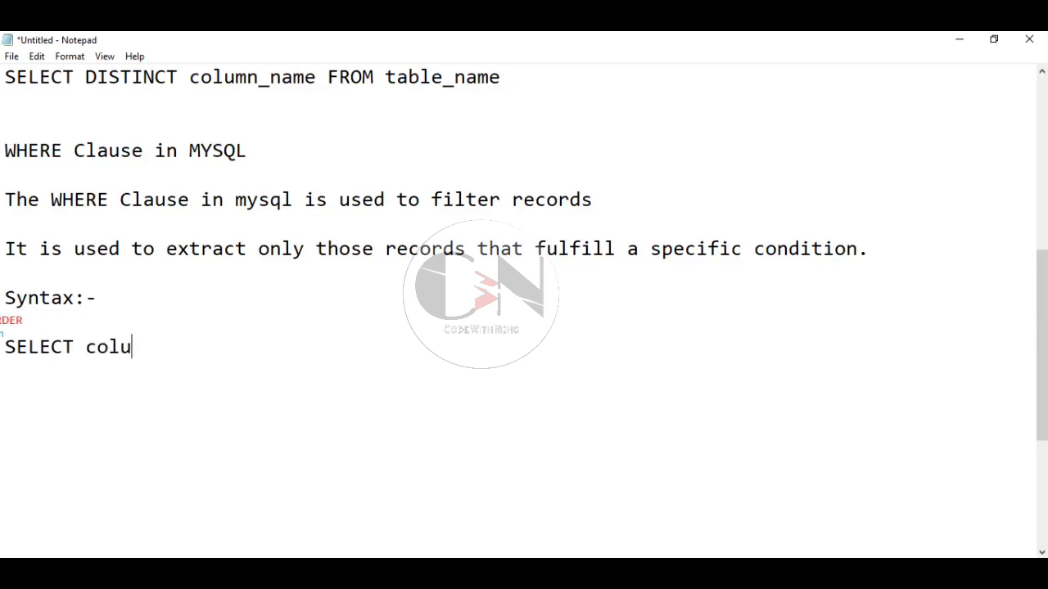
type("mn1,")
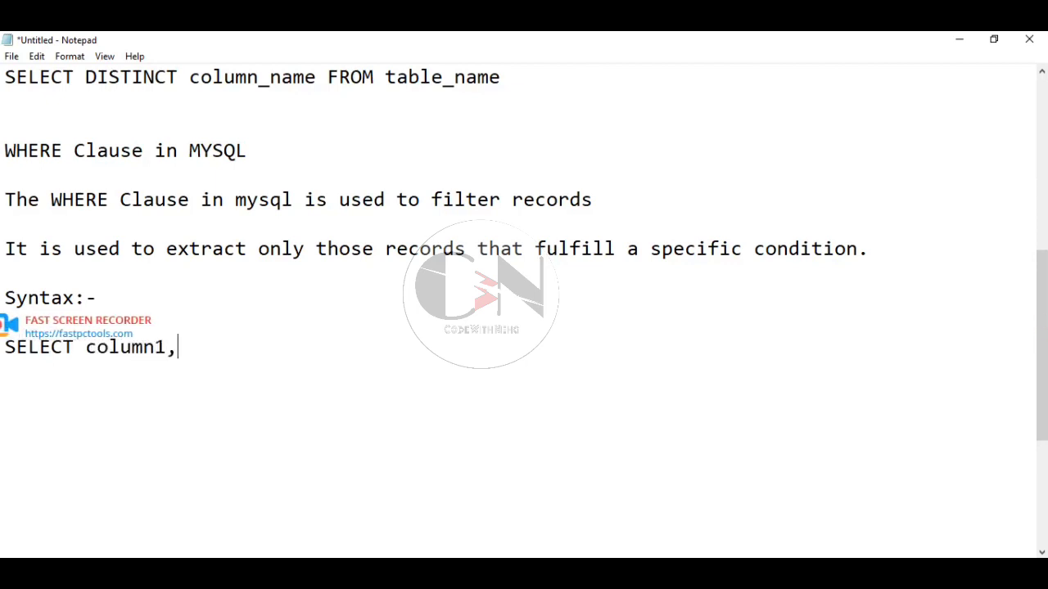
type("column2")
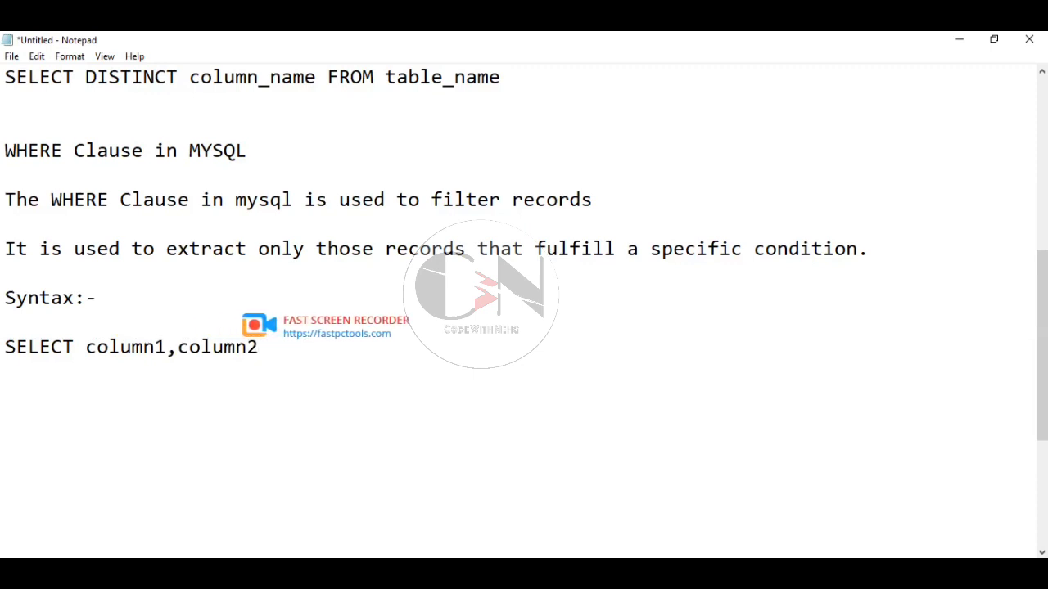
type(",...")
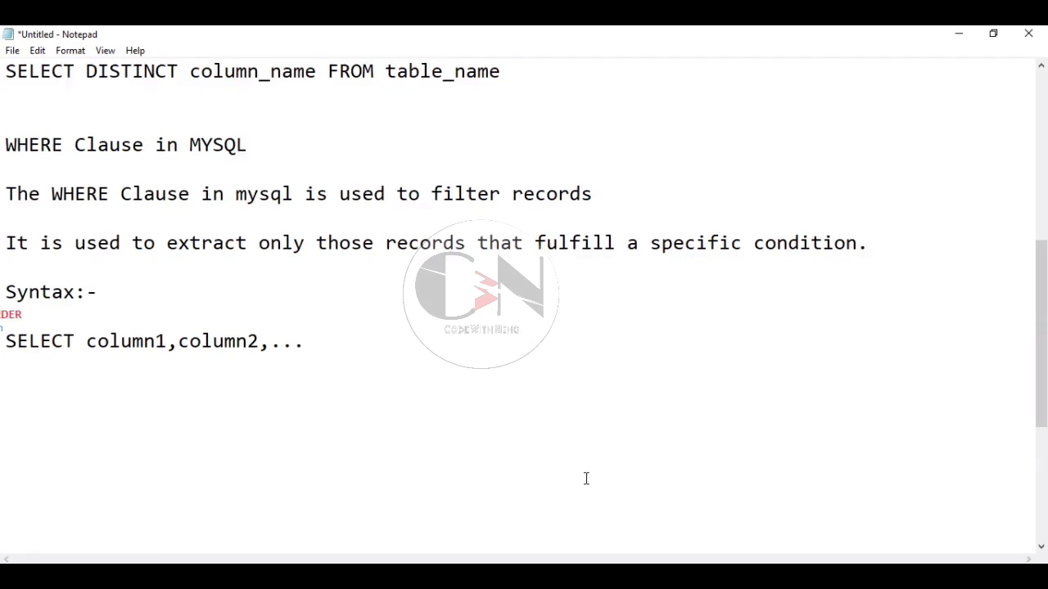
- Complete the syntax with 'FROM table_name' and 'WHERE condition;' on new lines
type("FRO")
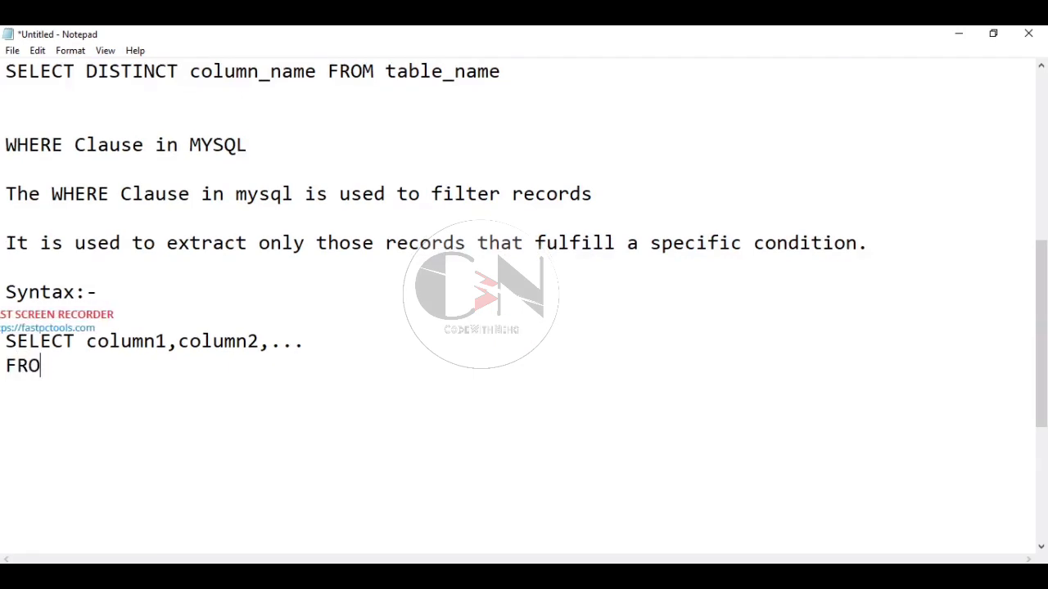
type("M")
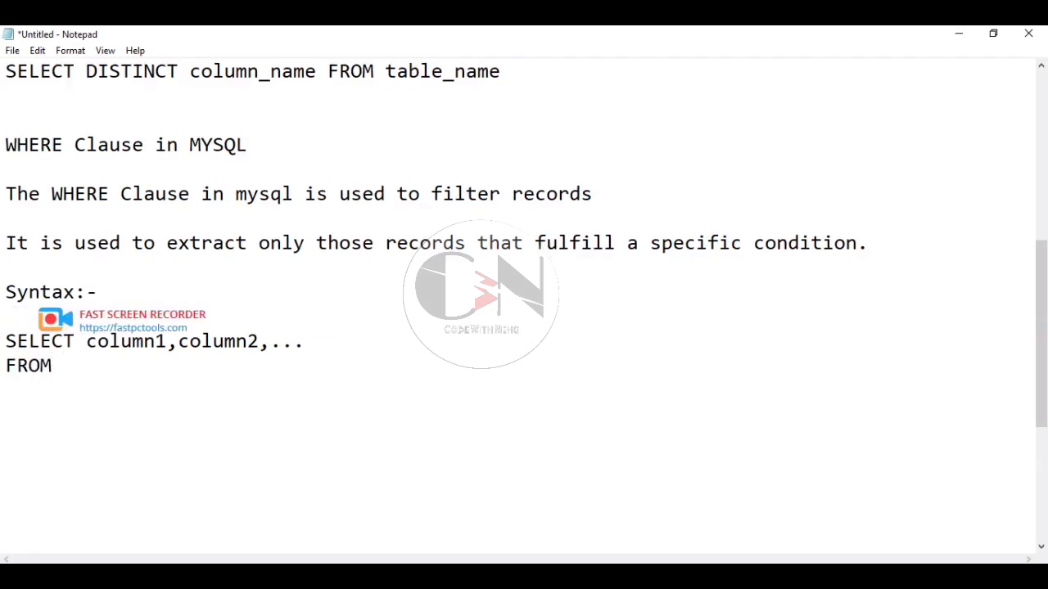
type("ta")
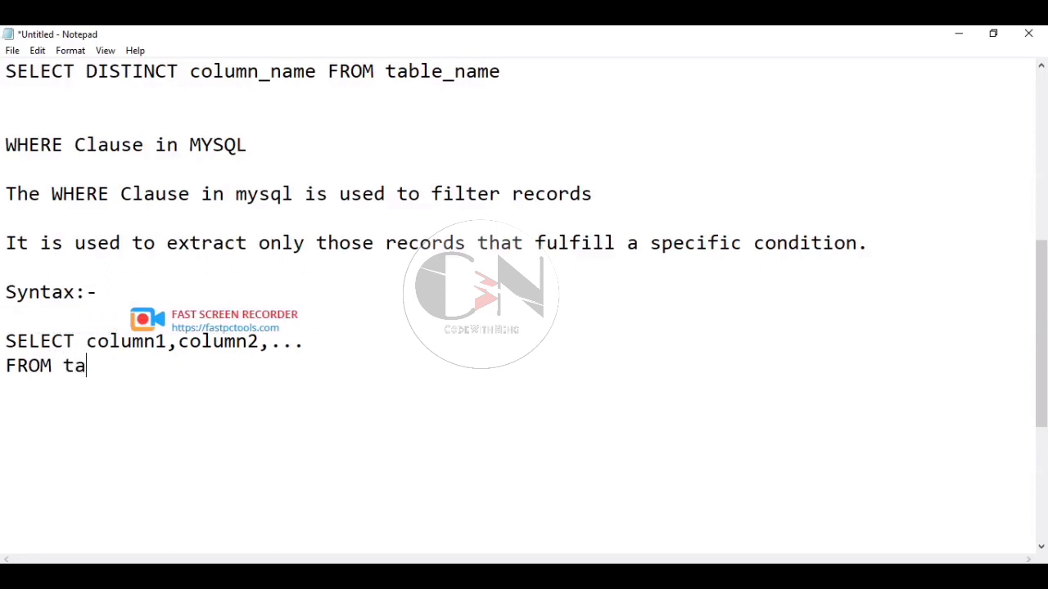
type("ble_")
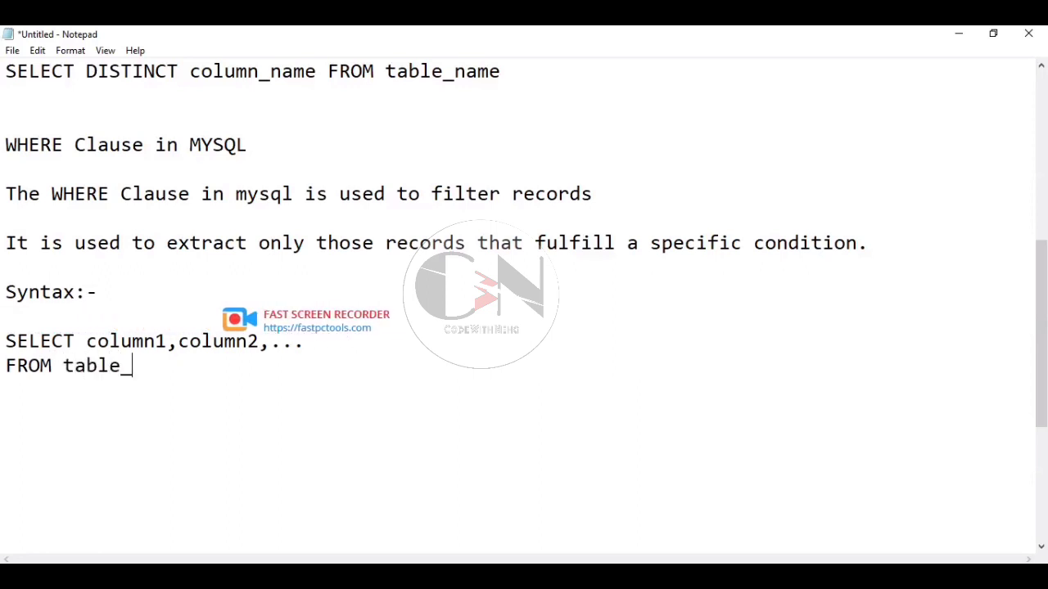
type("nam")
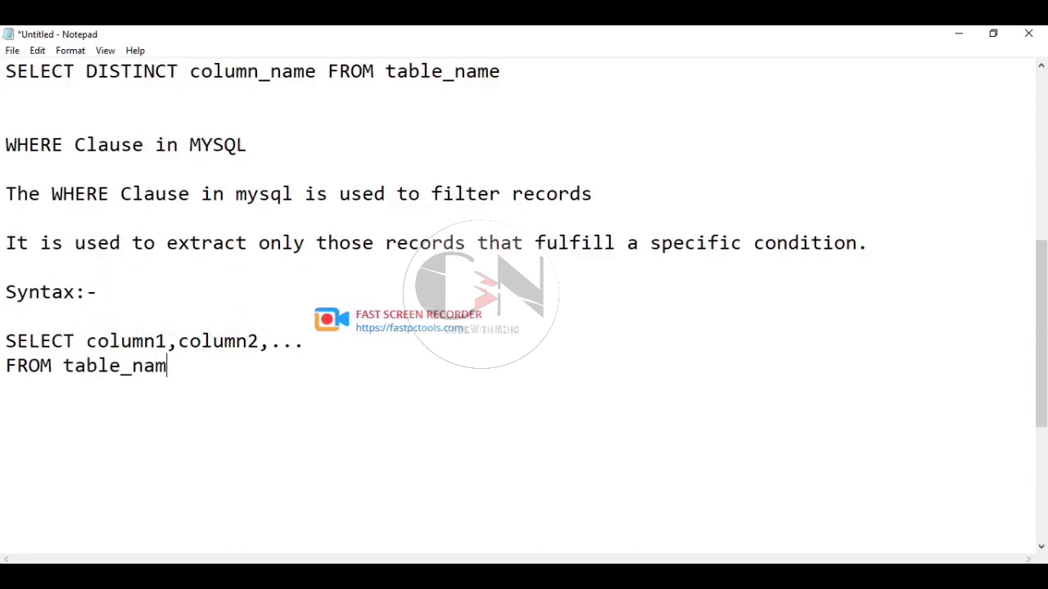
type("e")
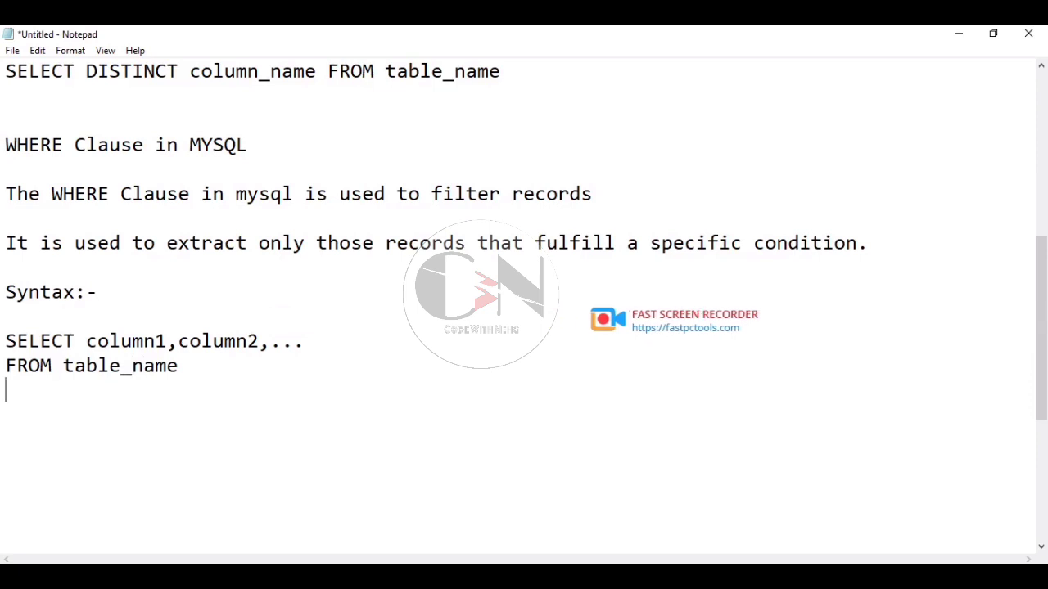
type("w")
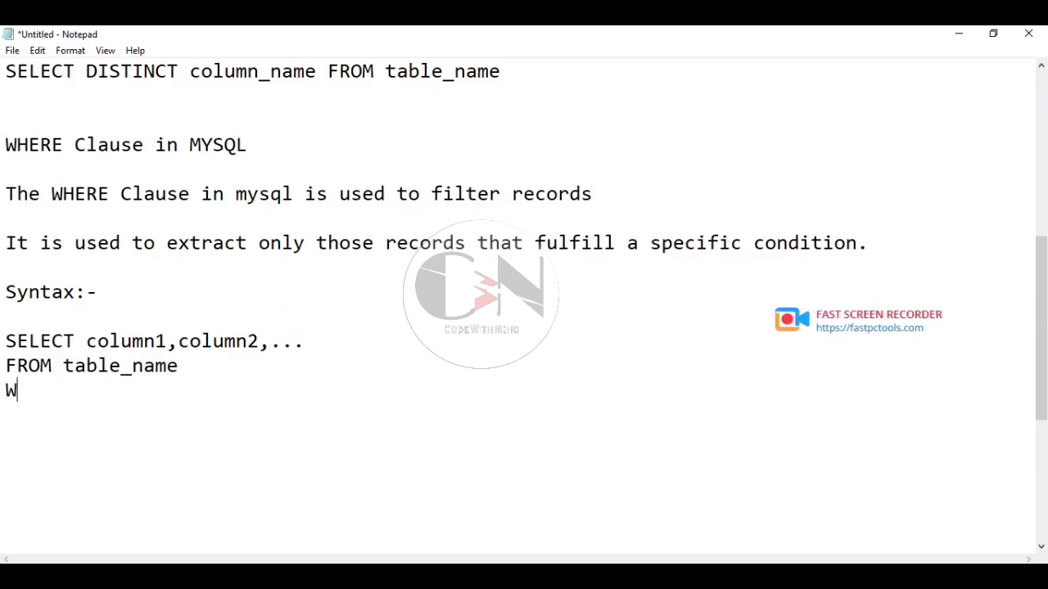
type("HERE")
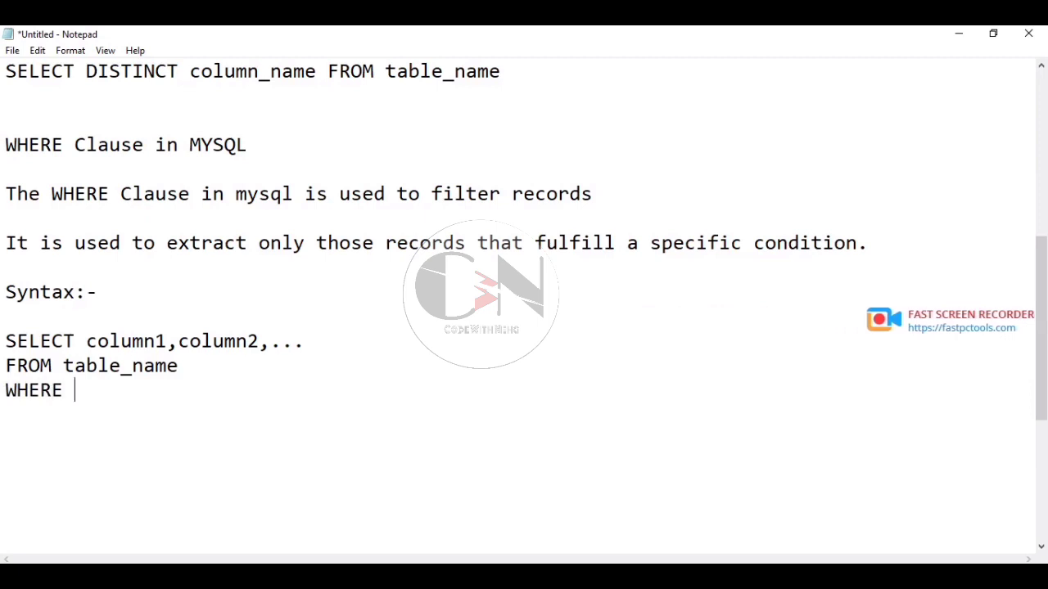
type("con")
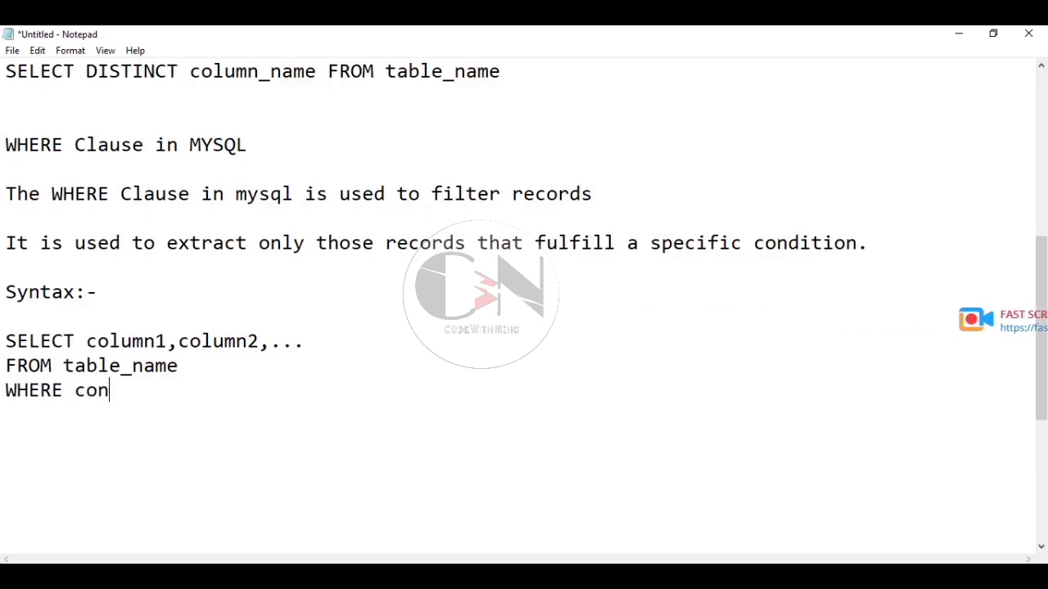
type("dition")
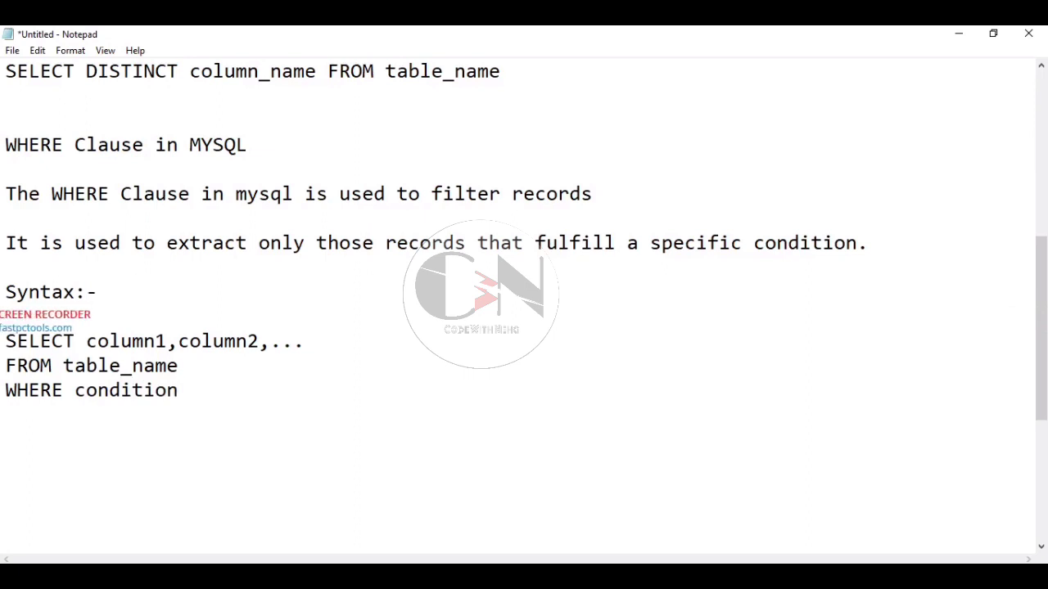
type(";")
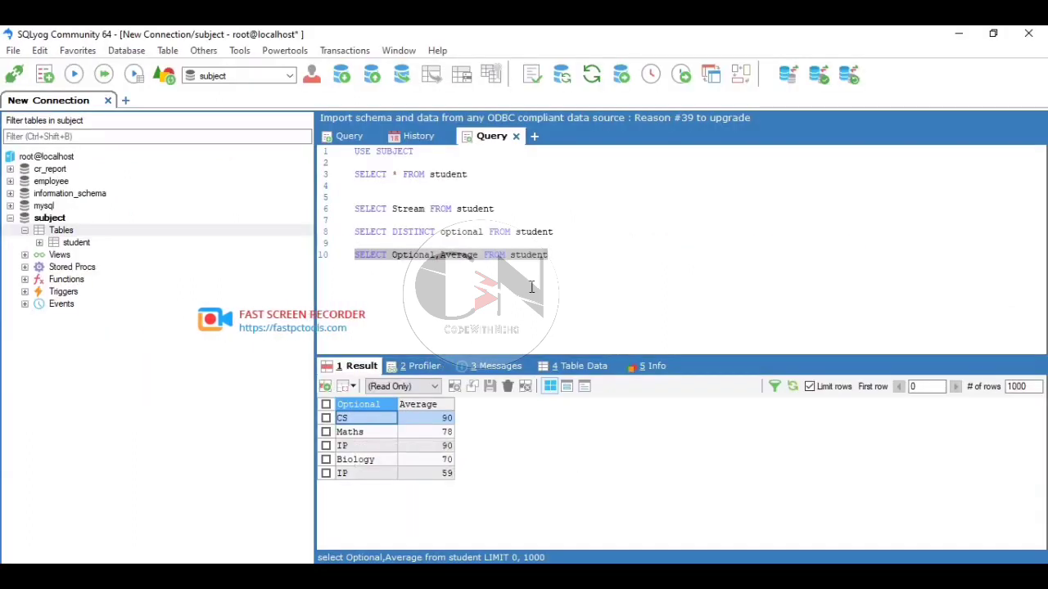
- Write SELECT * FROM student WHERE Stream='Science'; below the earlier queries and select it to run
left_click(548, 254)
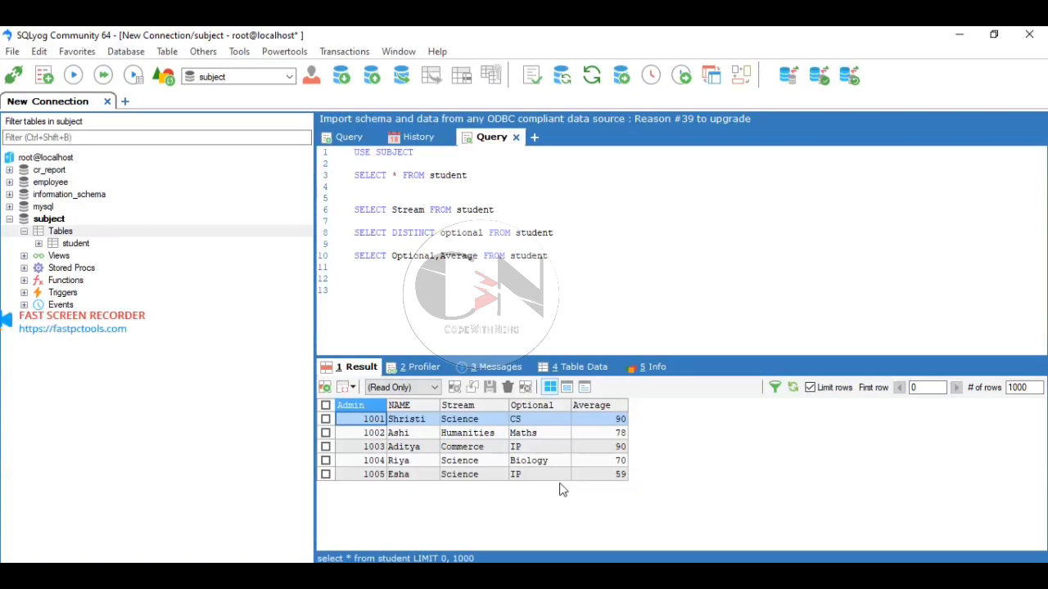
type("selec")
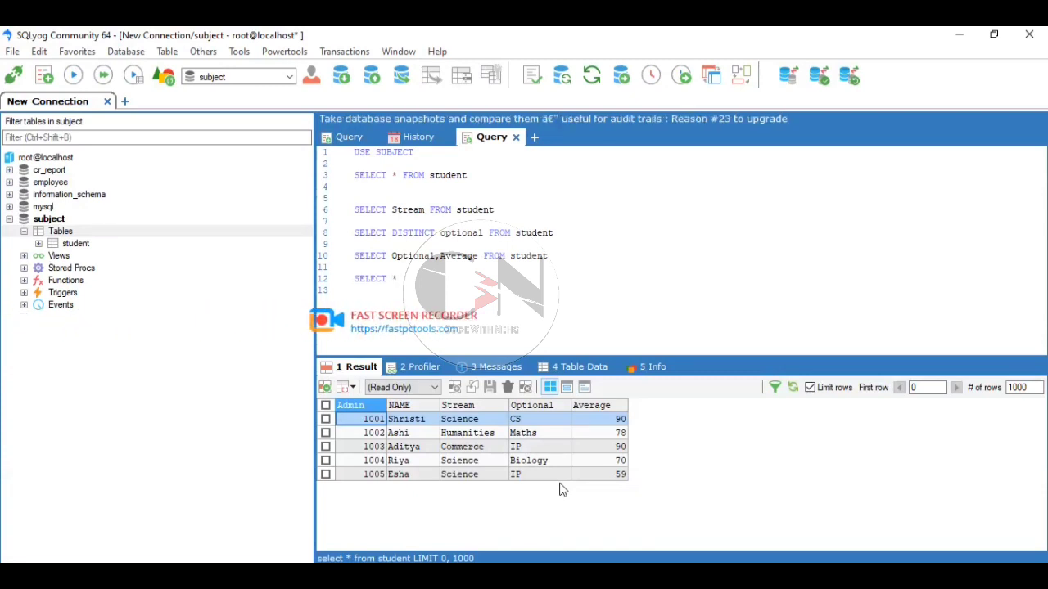
type("FROM student")
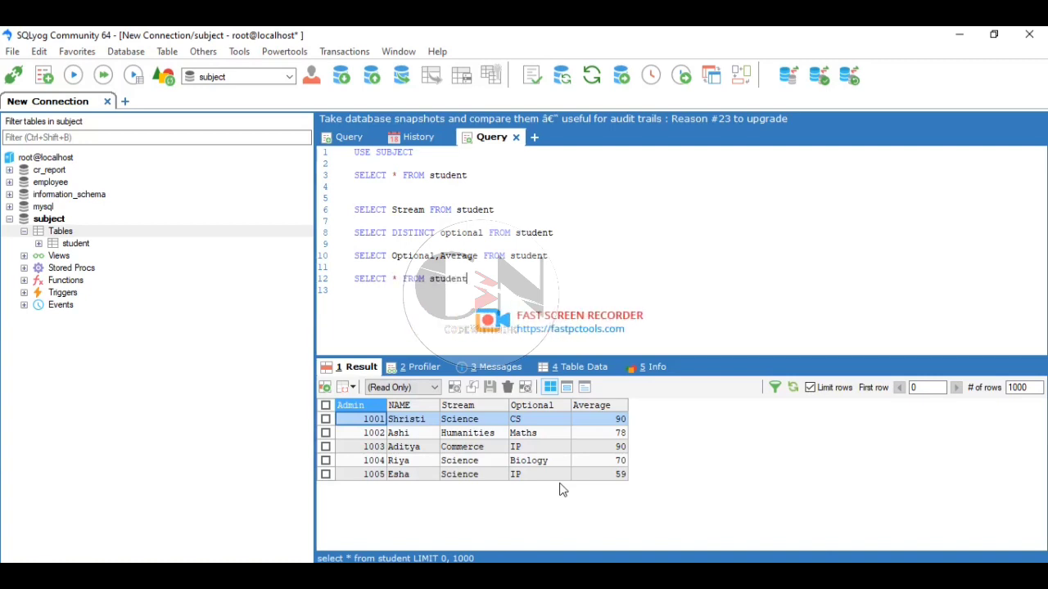
type("WHERE")
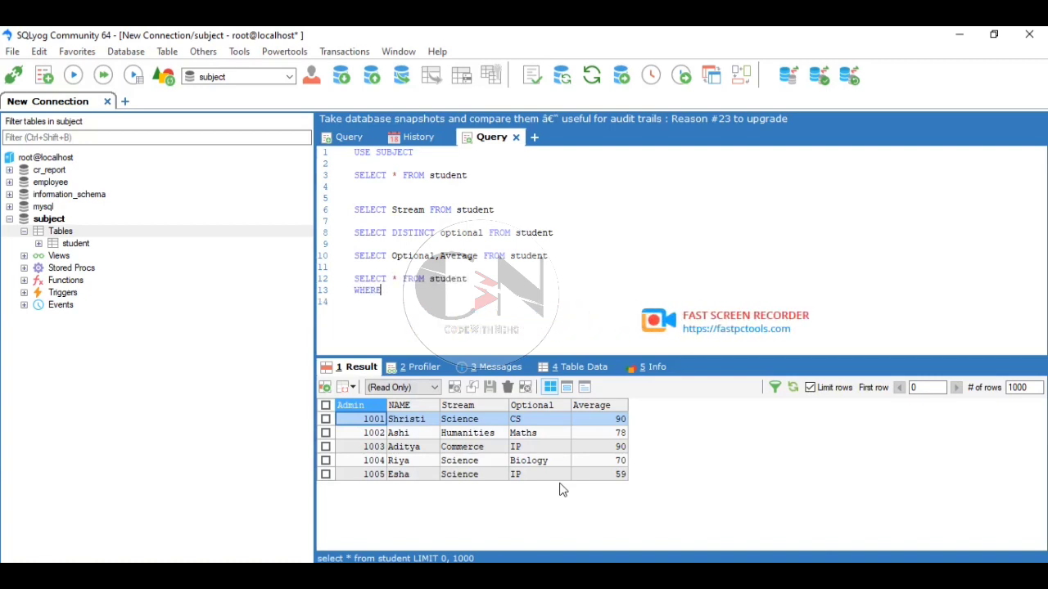
type("st")
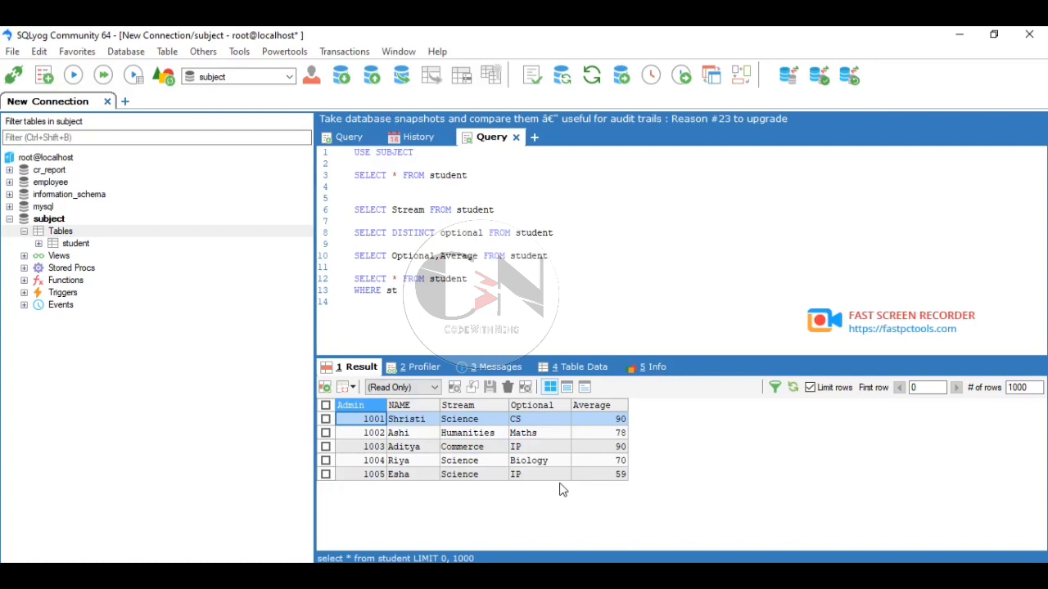
type("rea")
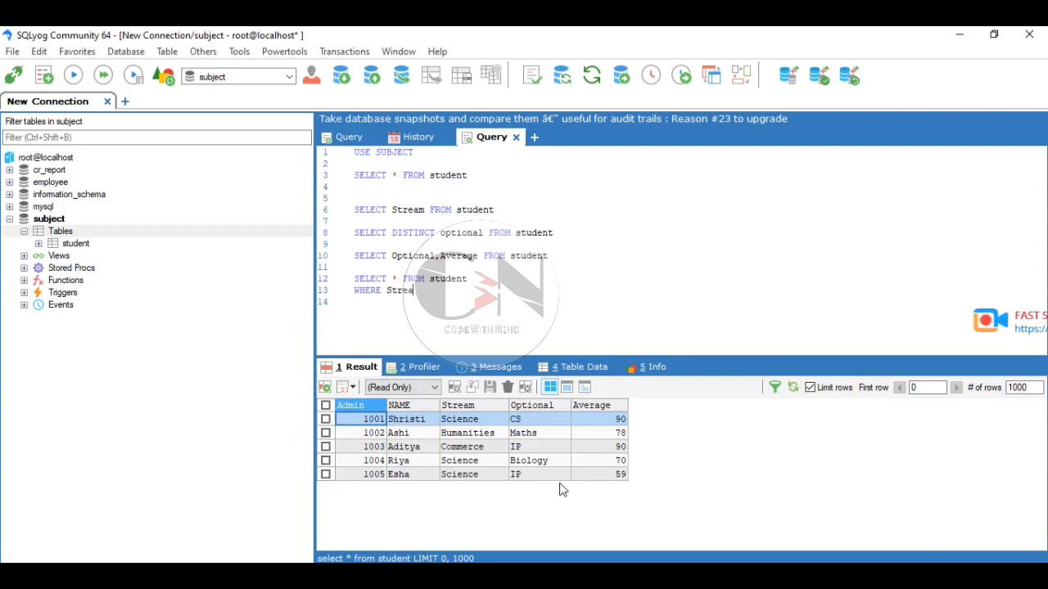
type("m=")
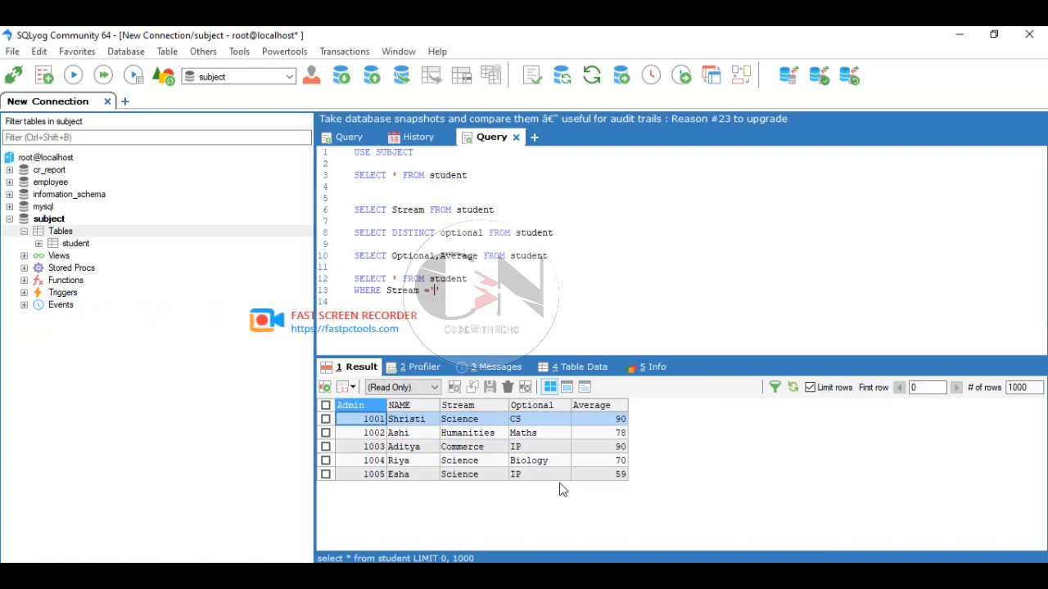
type("Sc")
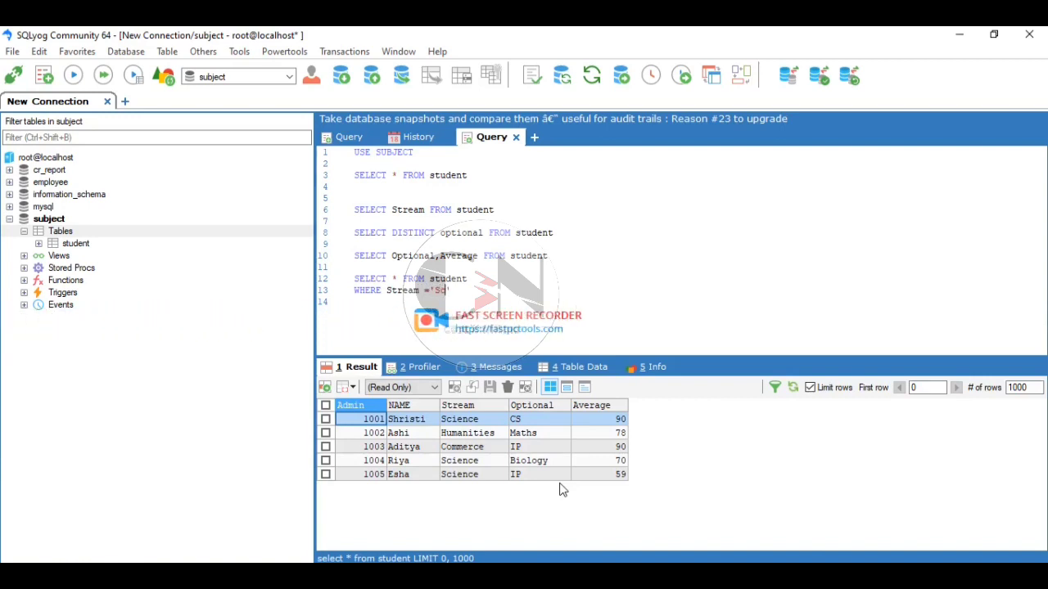
type("ience")
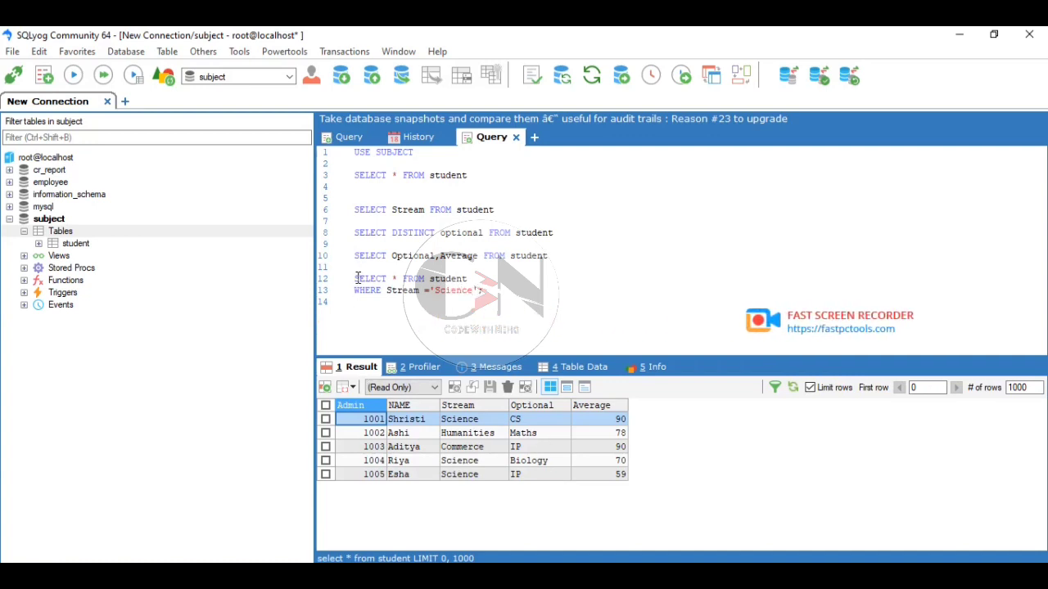
left_click_drag(354, 278, 487, 291)
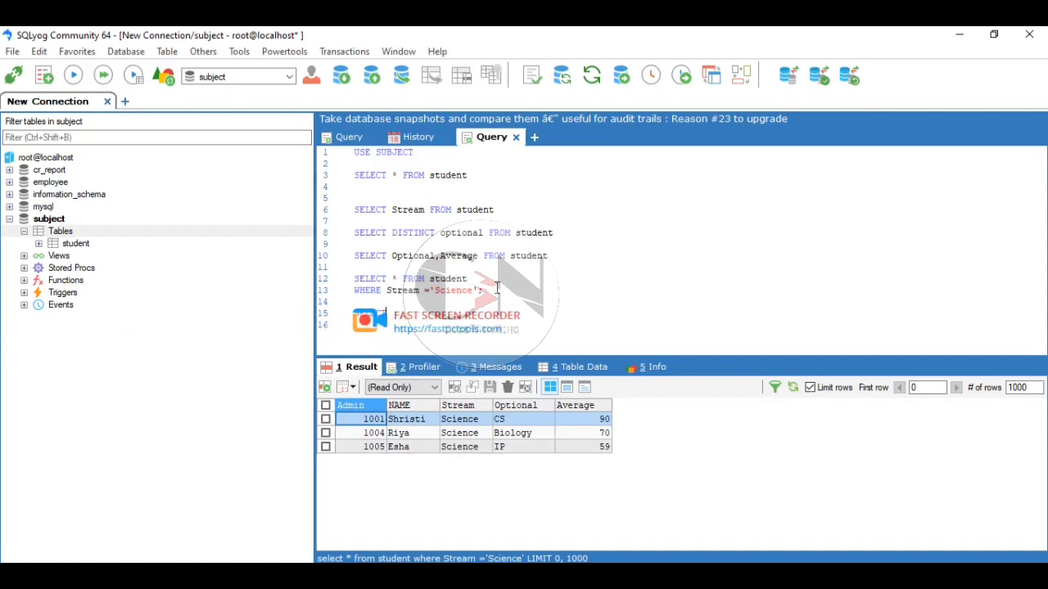
- Write and execute SELECT * FROM student WHERE Average=90;, returning Shristi and Aditya
type("SELECT * #")
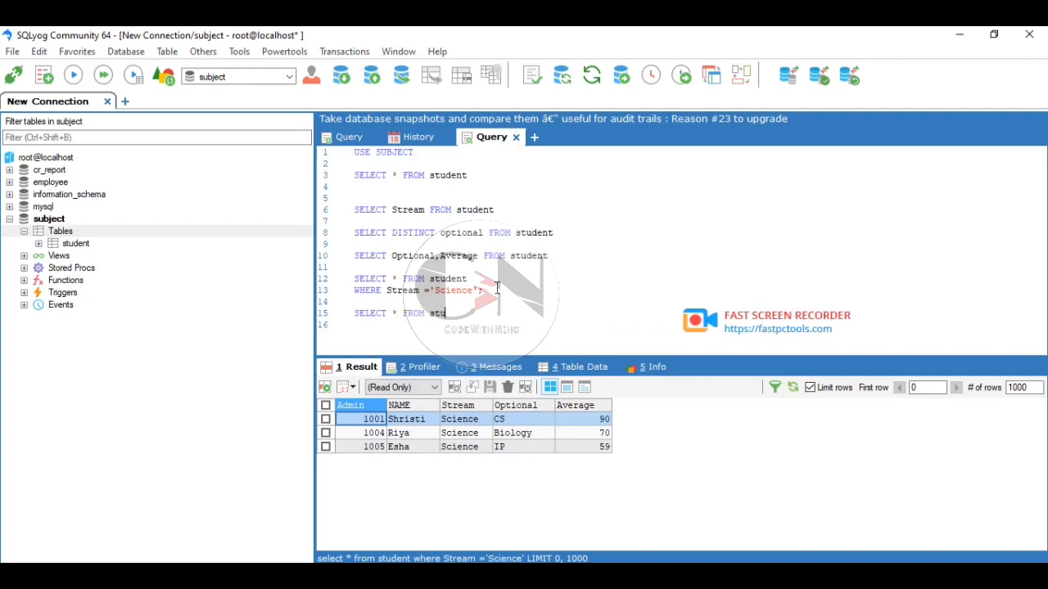
type("wher")
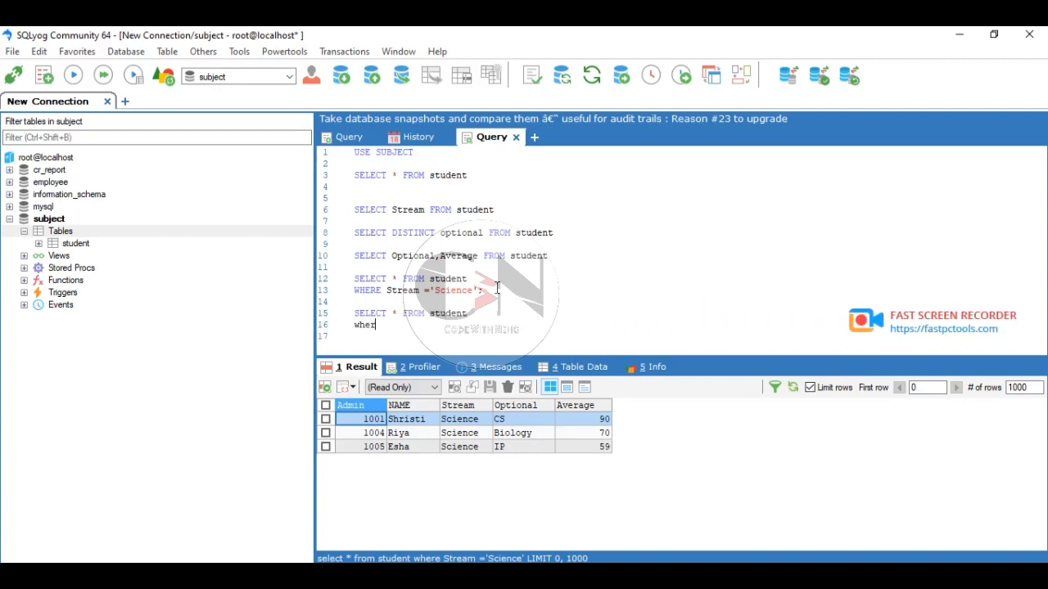
type("WHERE A")
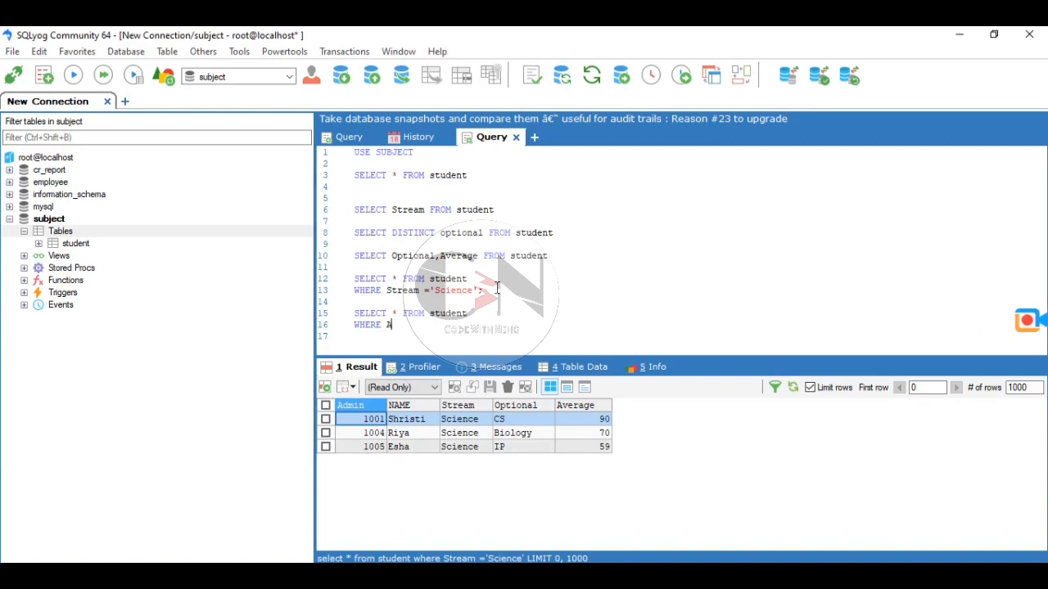
type("verage")
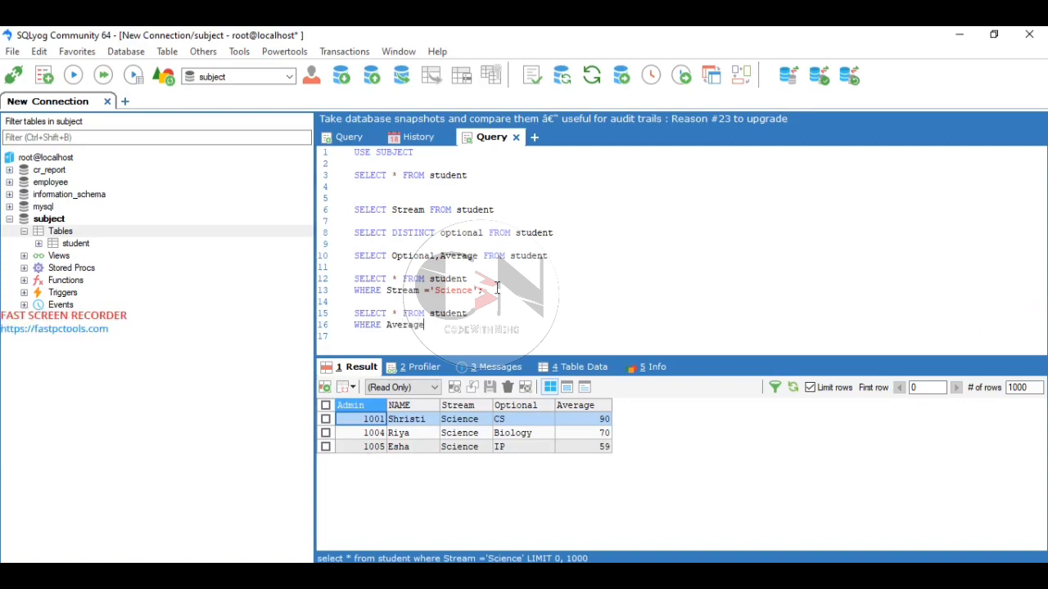
type("=90;")
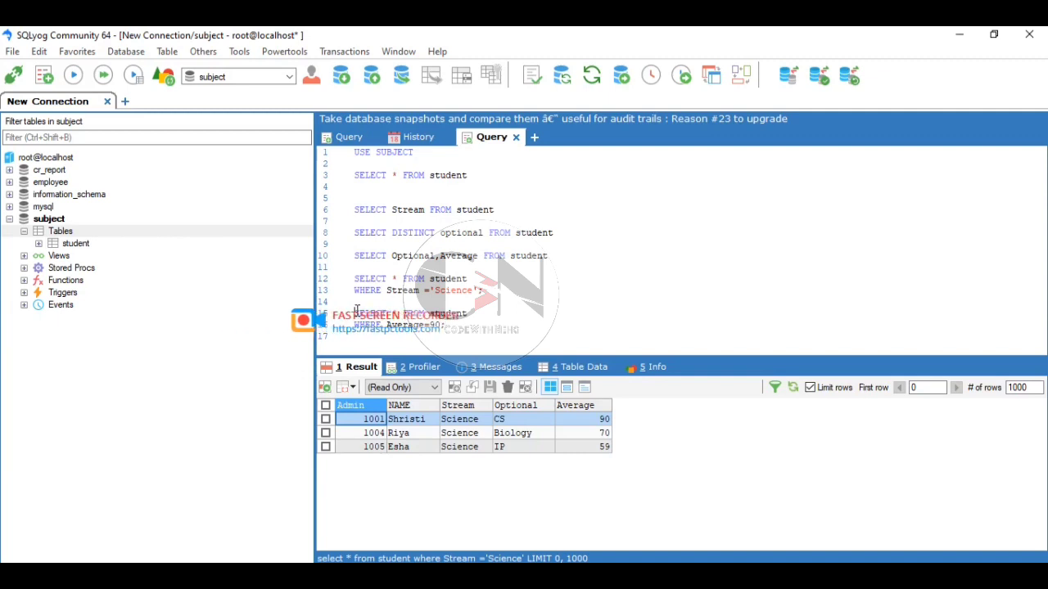
left_click(73, 74)
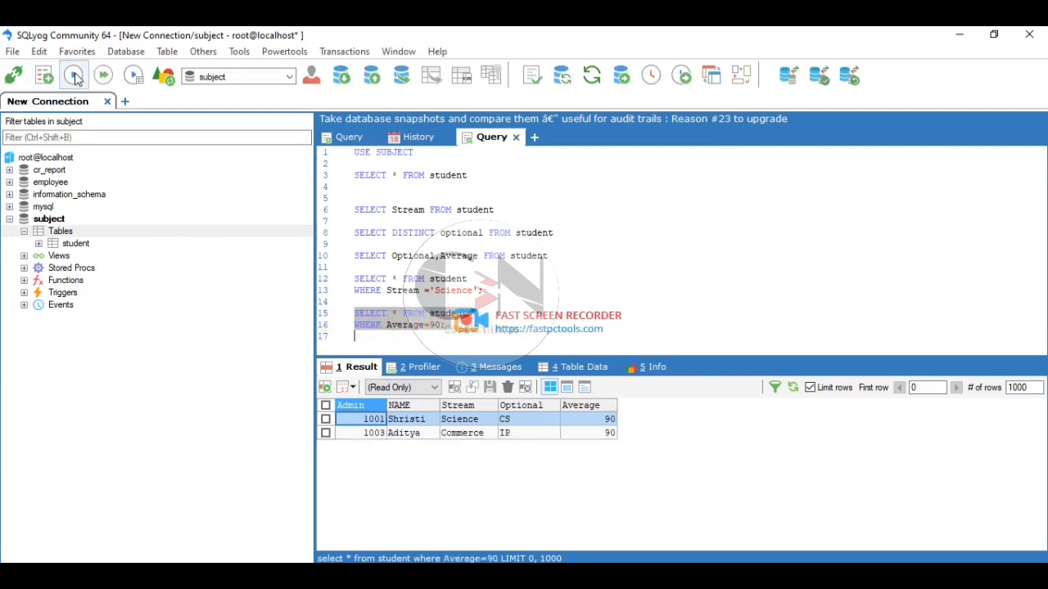